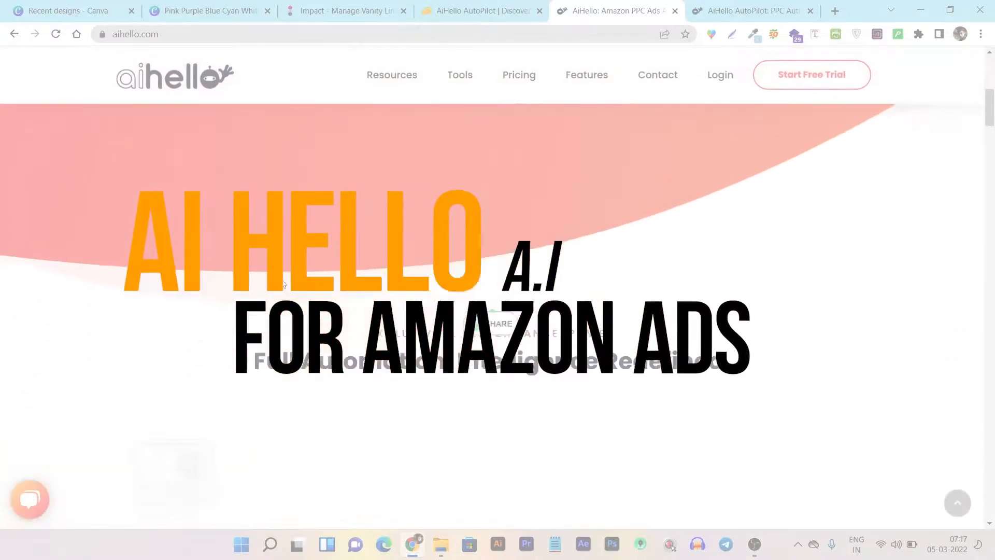
Scroll through the AiHello AutoPilot $49 Premium Plan page to read its feature list
scroll(down, 3)
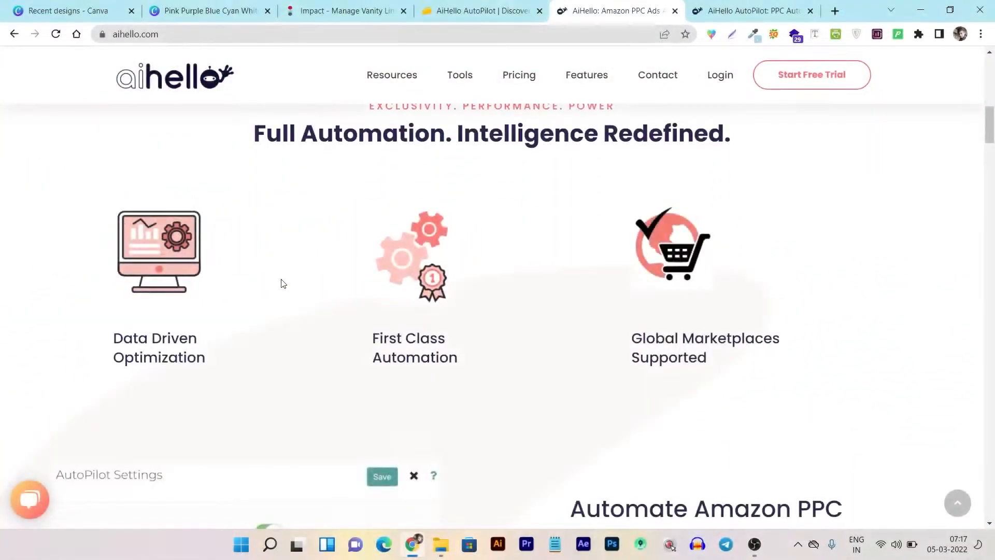
scroll(down, 3)
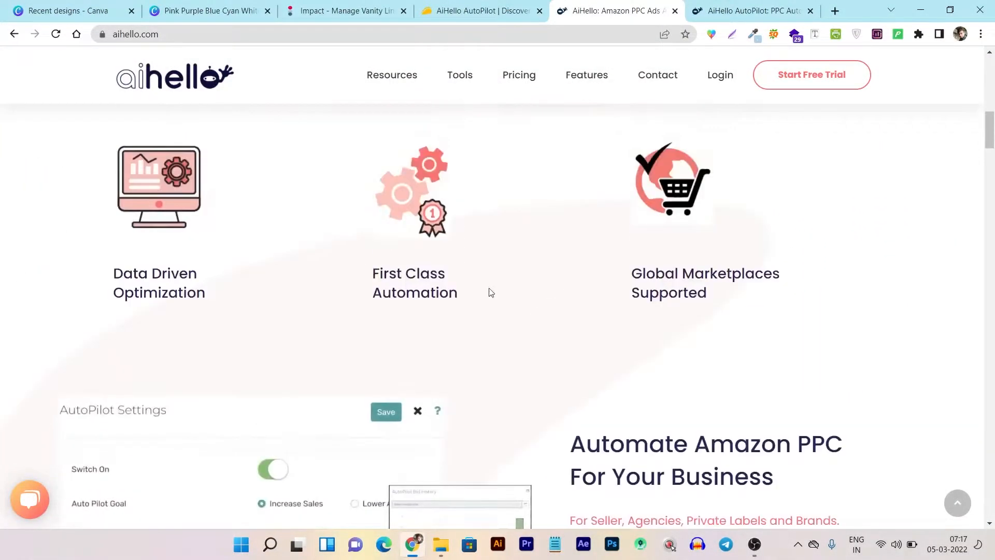
scroll(down, 3)
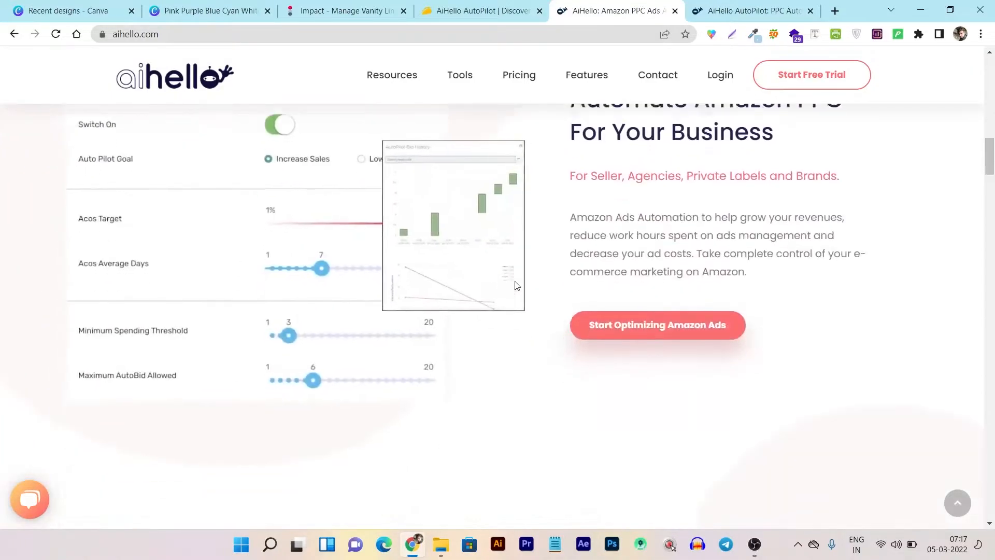
scroll(down, 3)
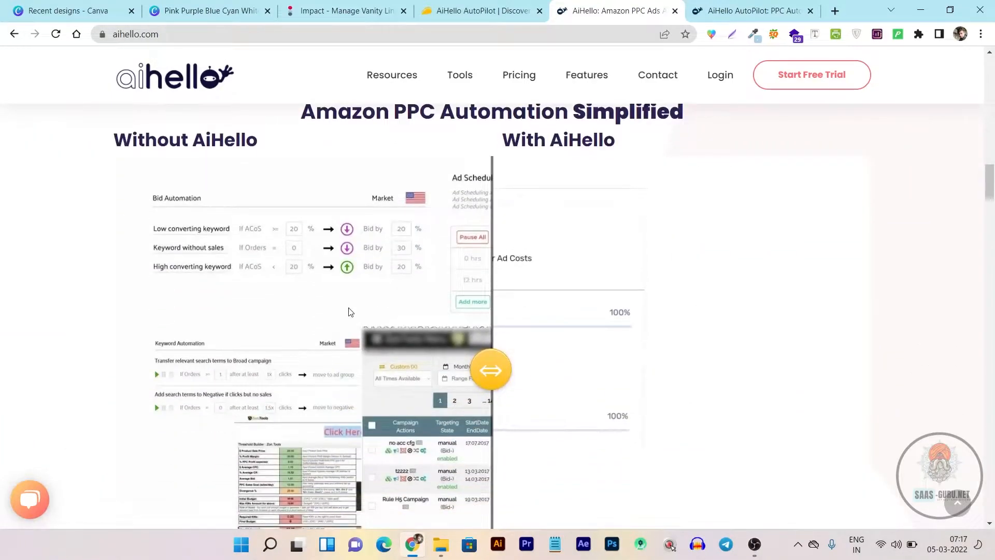
scroll(up, 3)
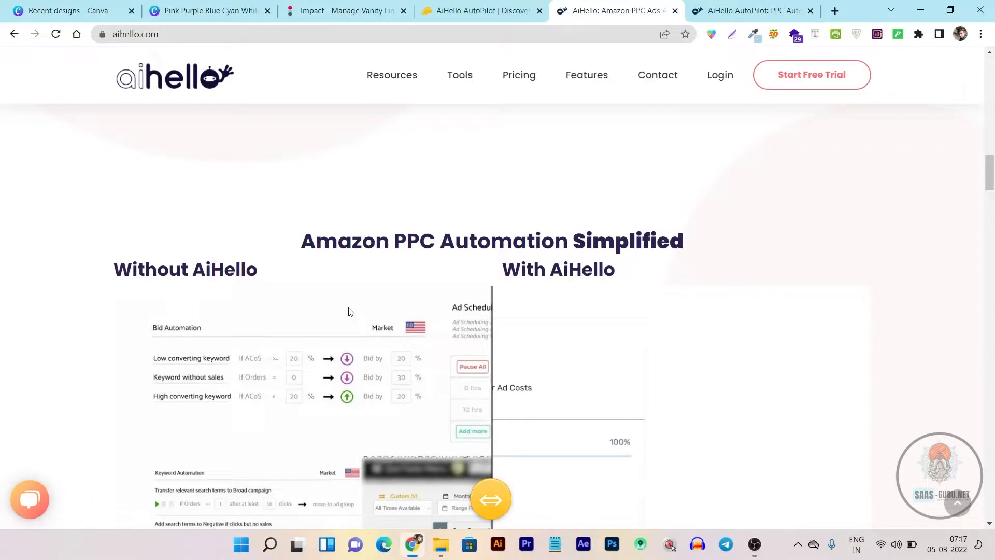
scroll(down, 3)
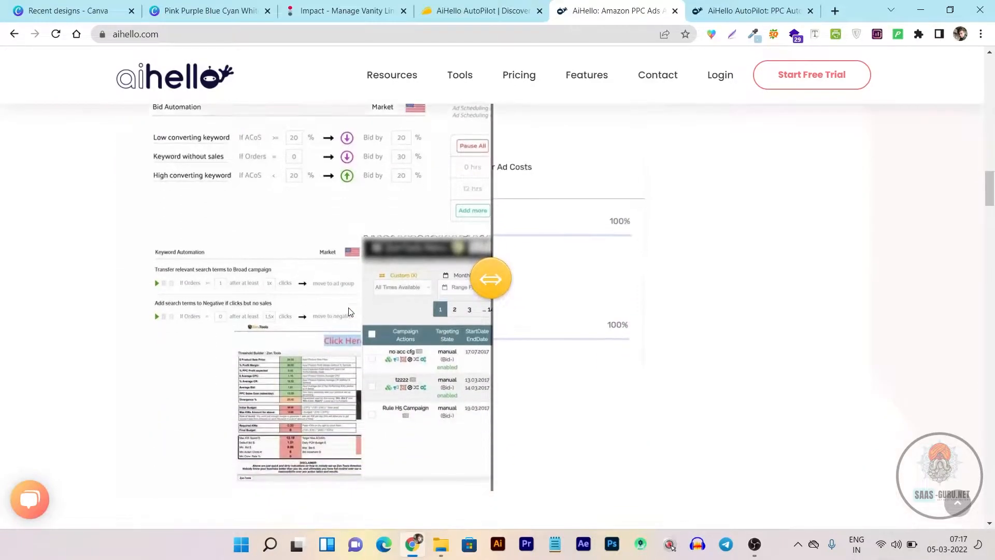
scroll(down, 3)
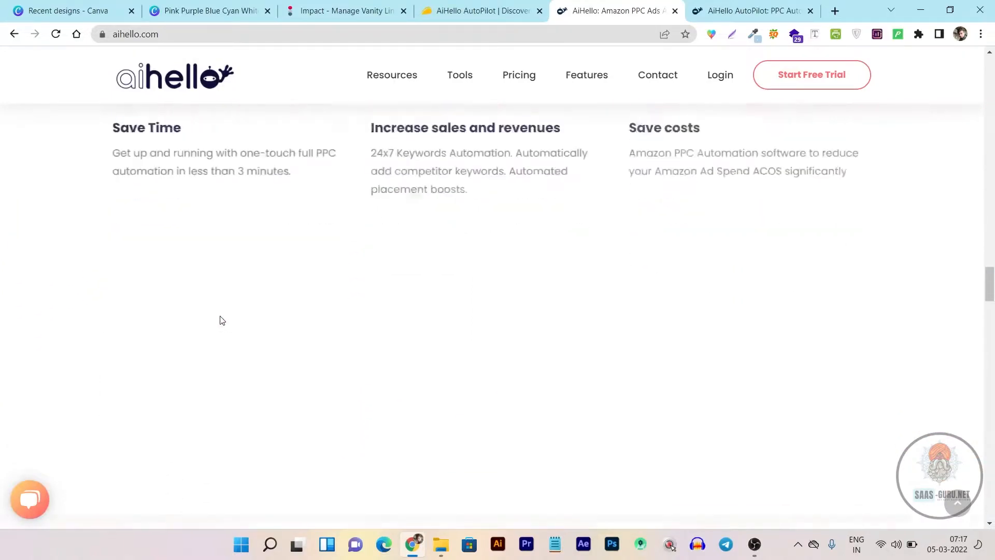
scroll(down, 3)
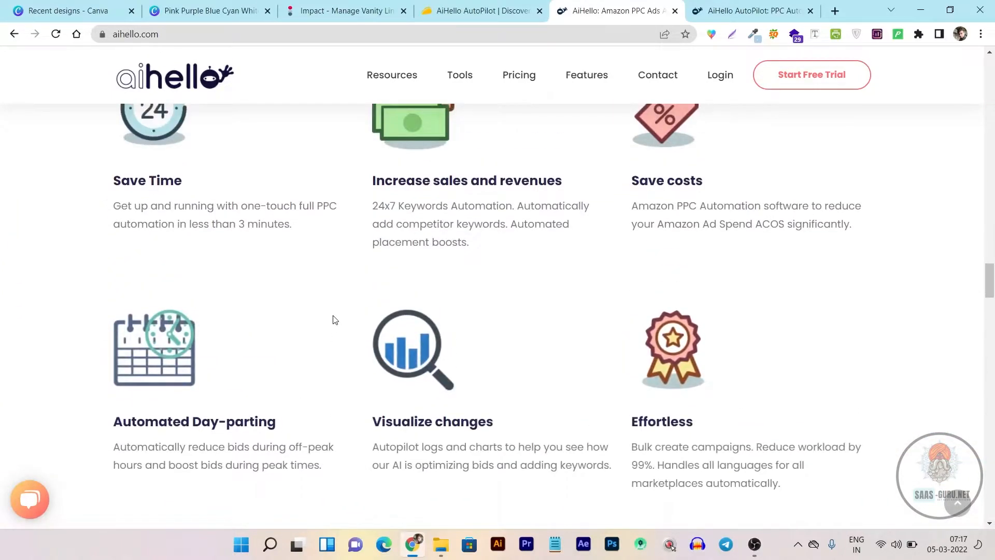
scroll(up, 3)
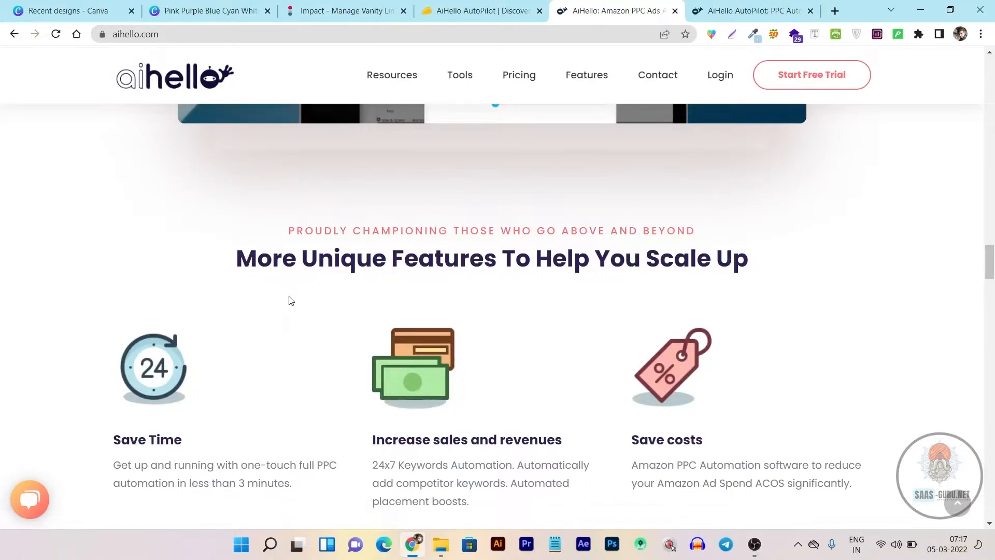
scroll(down, 3)
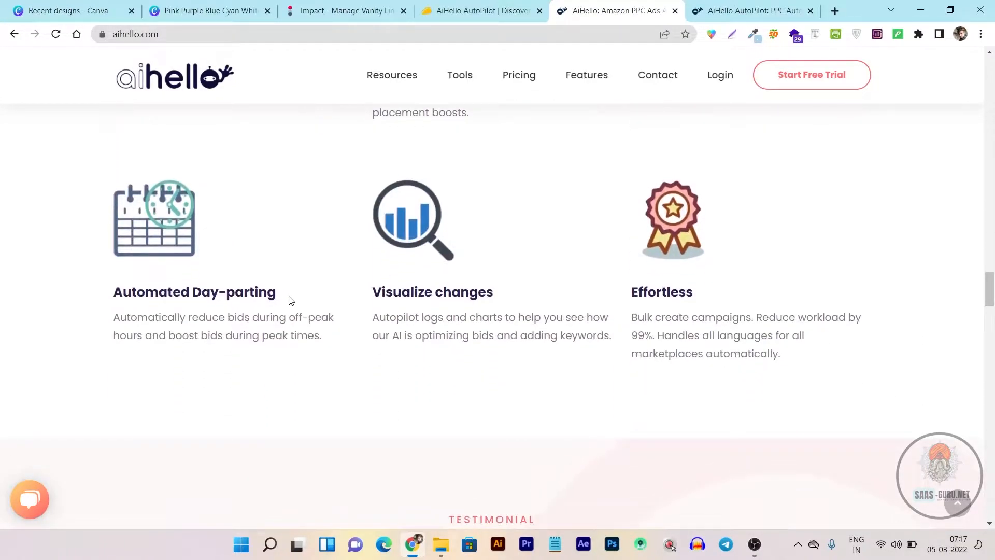
scroll(down, 3)
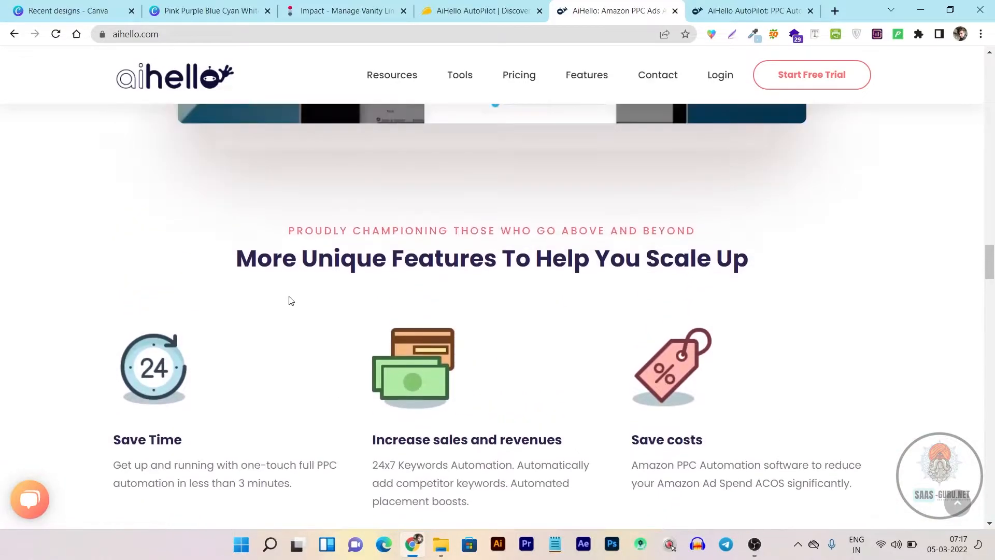
scroll(down, 3)
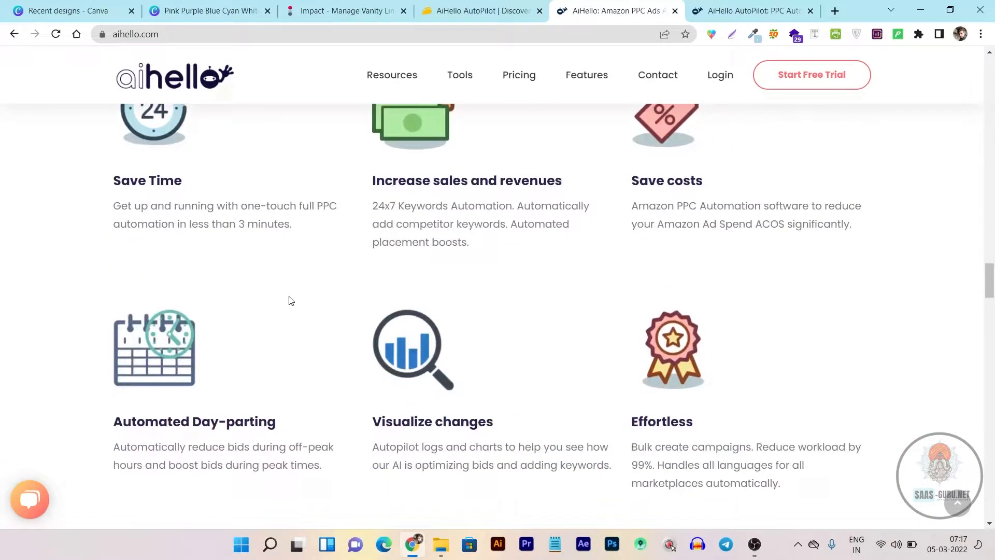
scroll(down, 3)
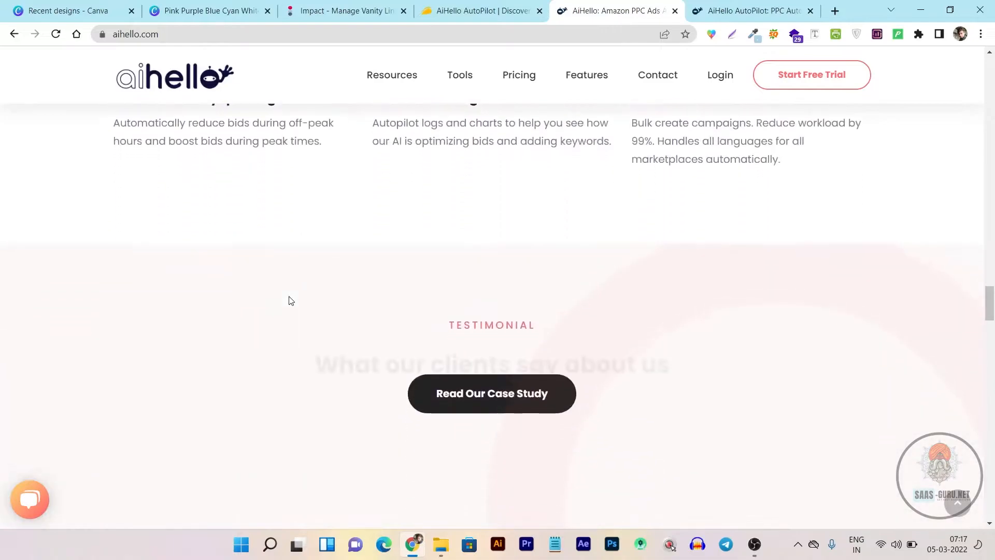
scroll(down, 3)
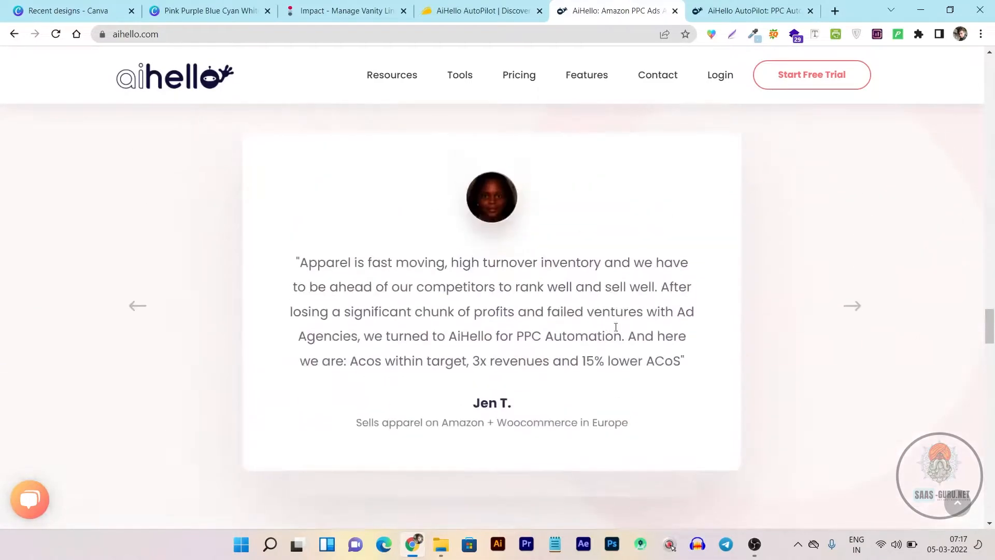
scroll(down, 3)
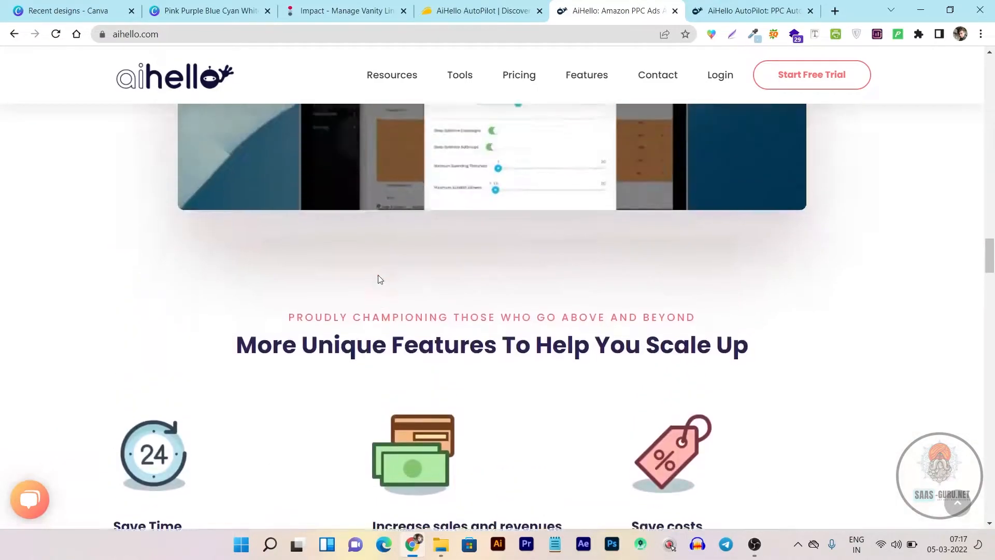
scroll(up, 3)
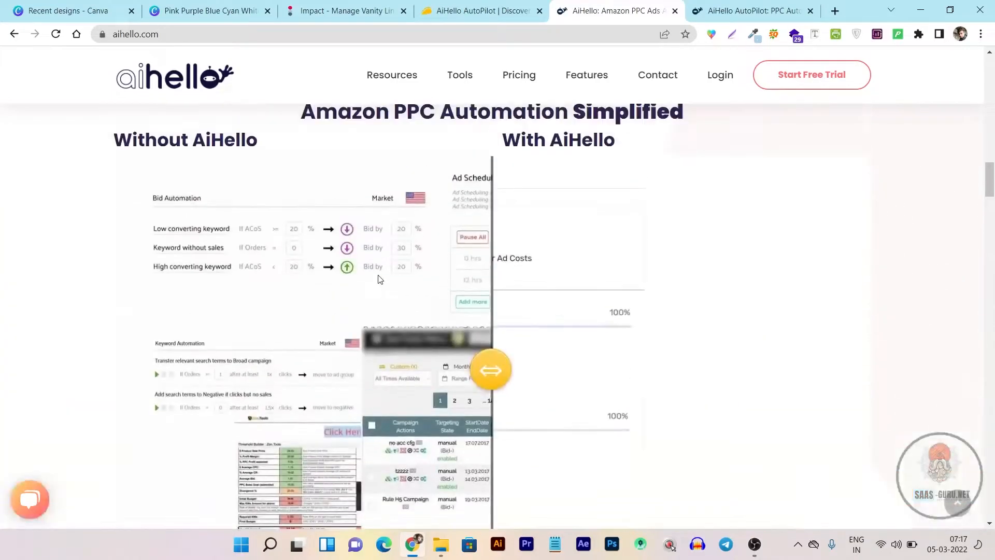
scroll(down, 3)
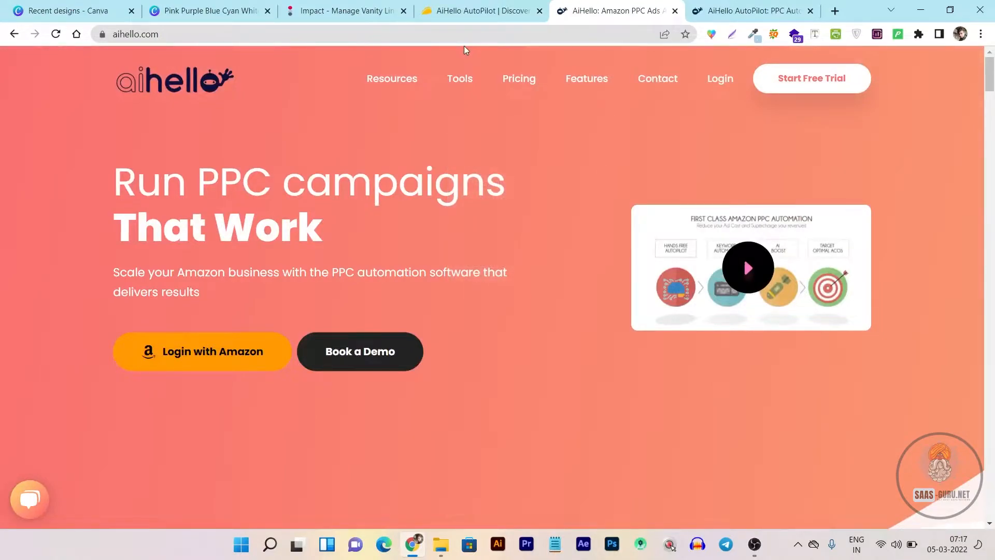
scroll(down, 3)
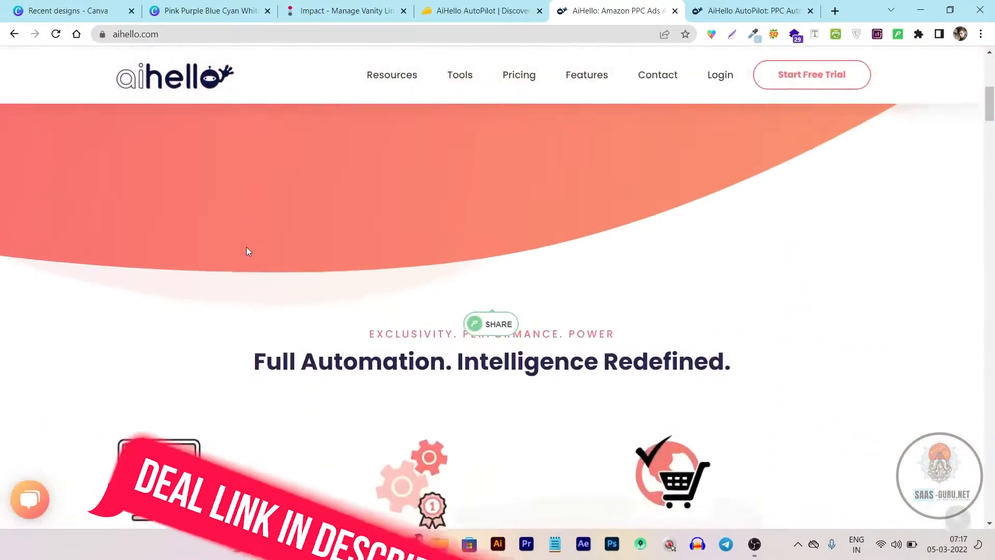
scroll(down, 3)
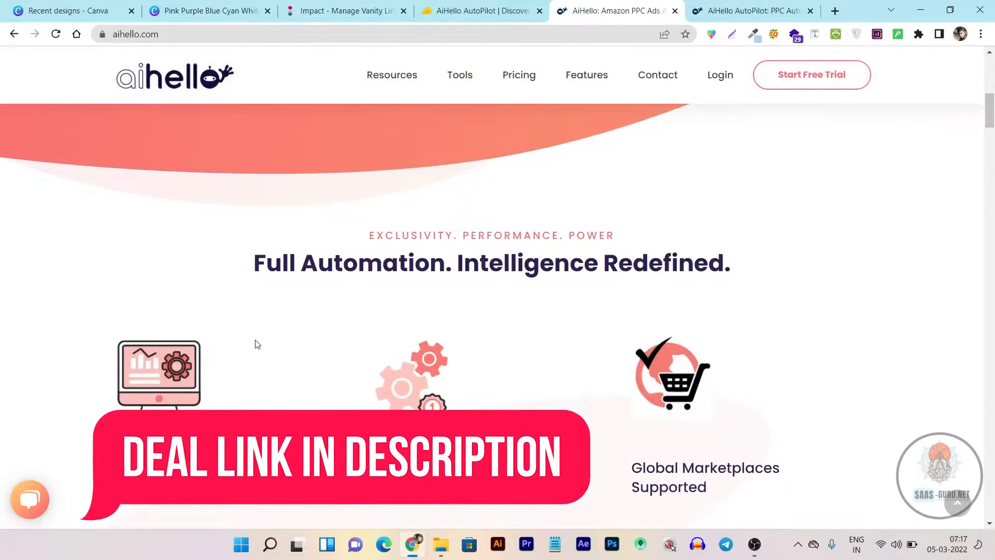
scroll(down, 3)
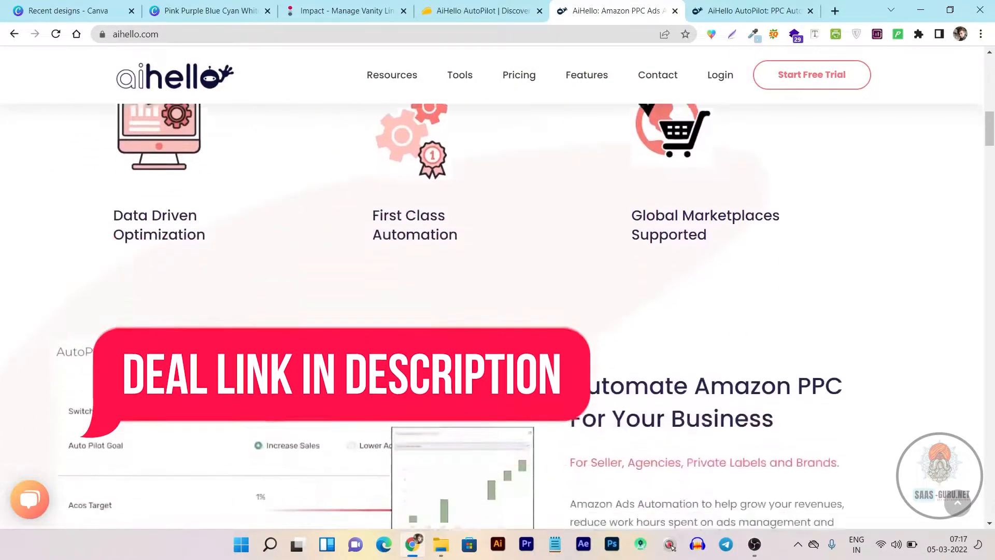
scroll(down, 3)
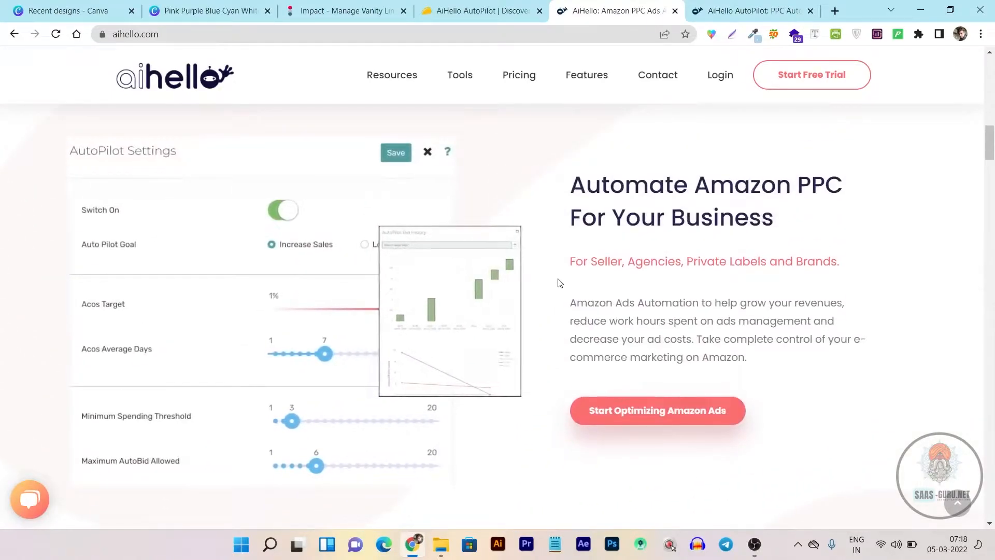
scroll(down, 3)
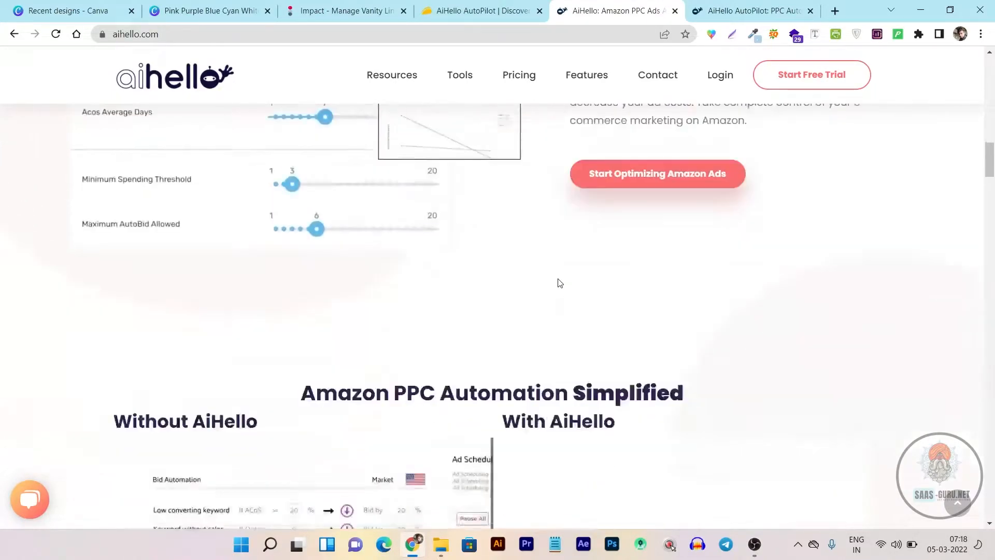
scroll(down, 3)
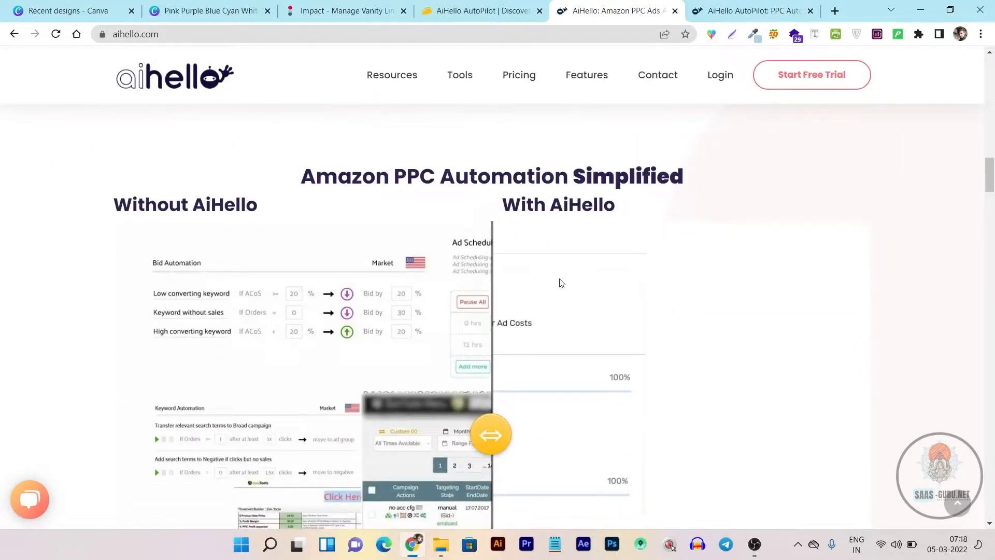
scroll(down, 3)
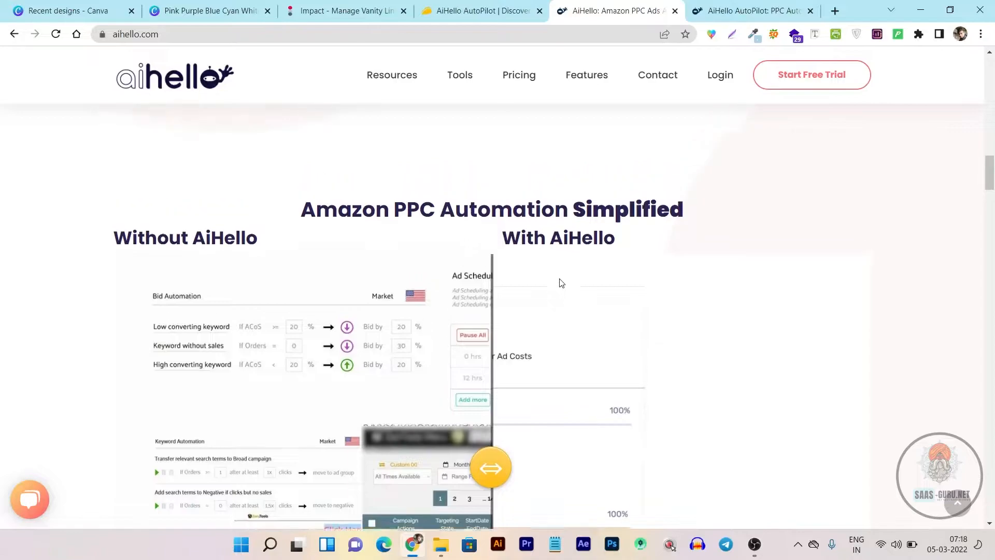
scroll(up, 3)
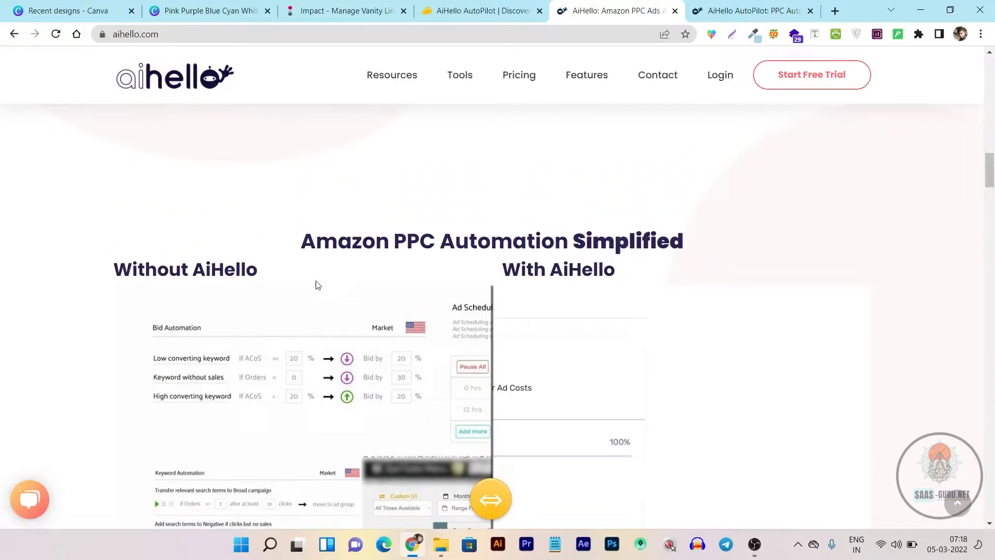
mouse_move(322, 284)
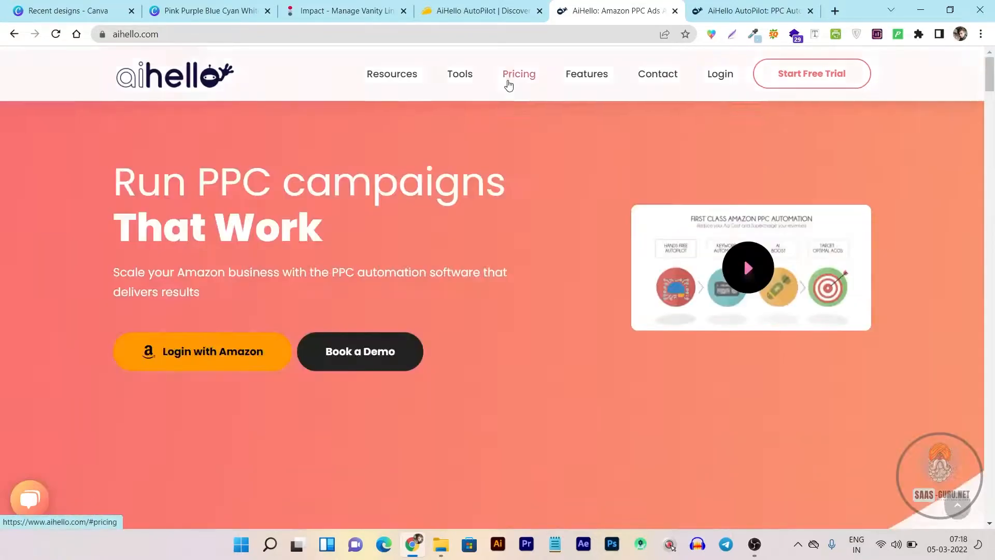
Browse another section of the page, then return to the AiHello AutoPilot deal on AppSumo
click(519, 74)
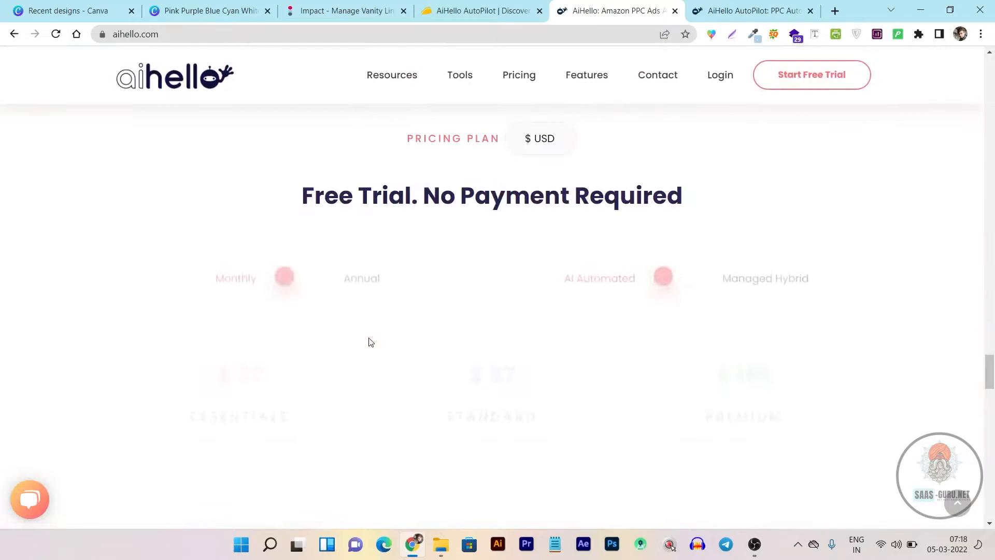
scroll(down, 3)
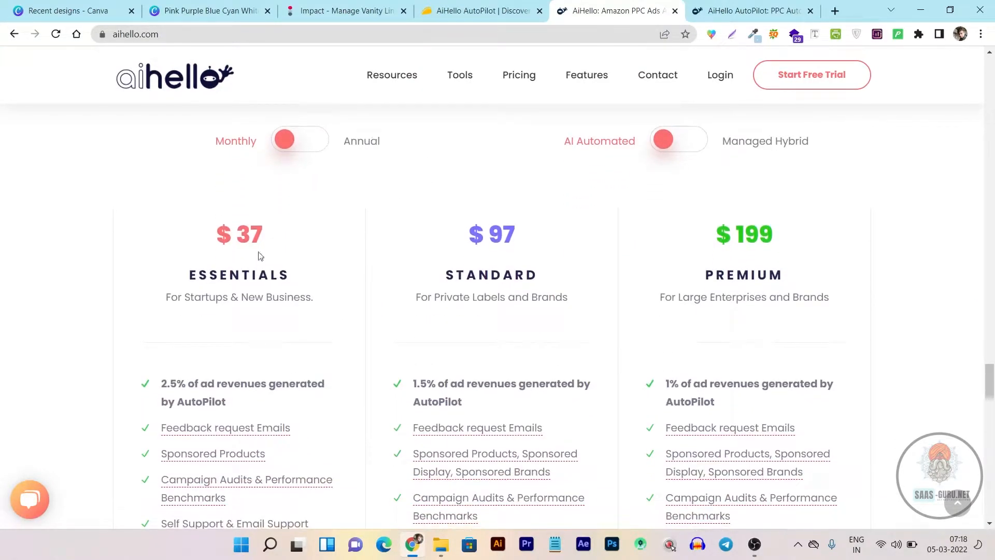
mouse_move(219, 256)
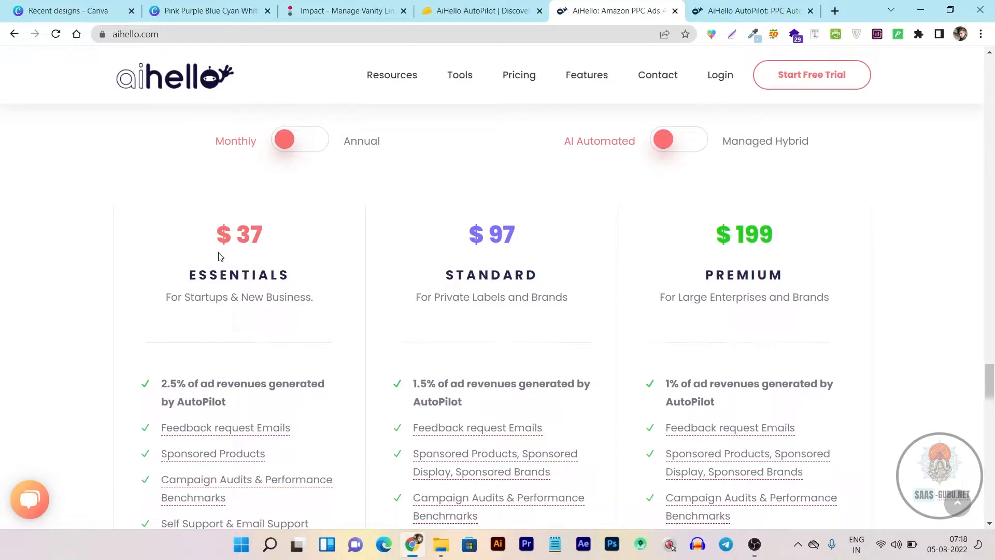
mouse_move(236, 249)
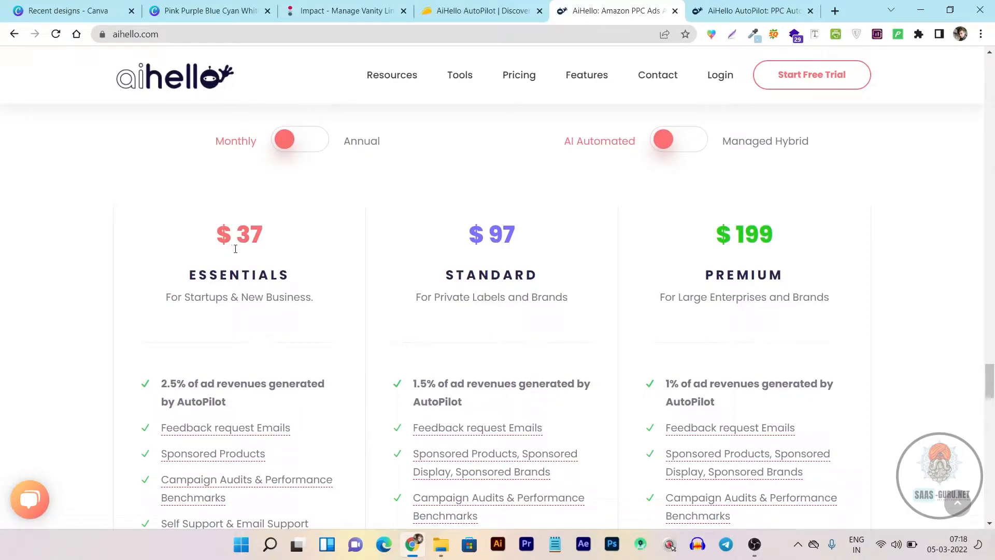
scroll(down, 3)
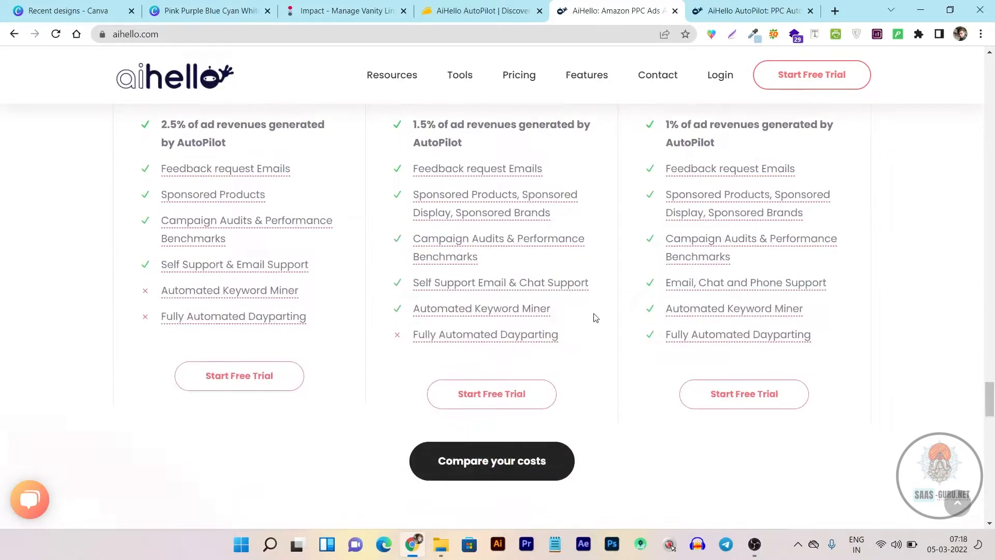
scroll(up, 3)
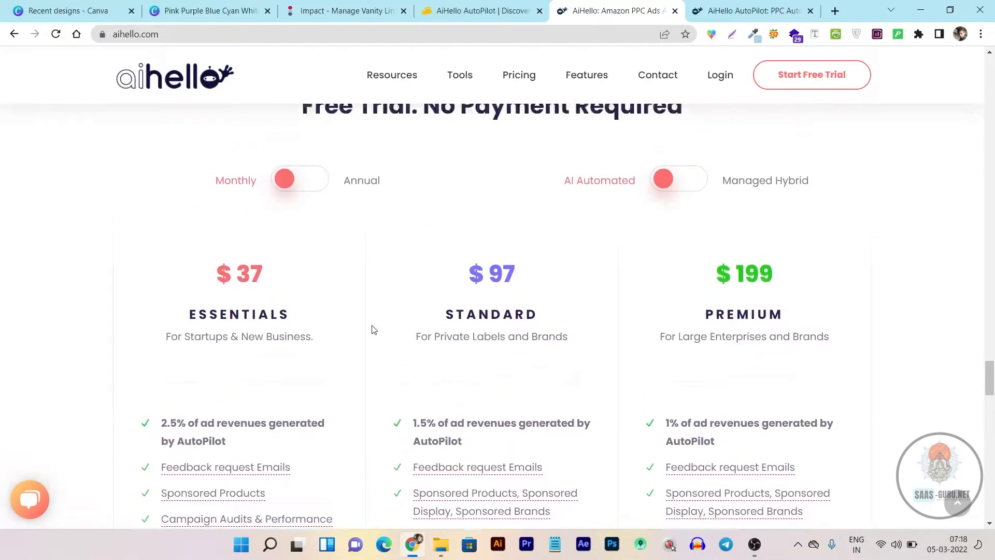
scroll(up, 3)
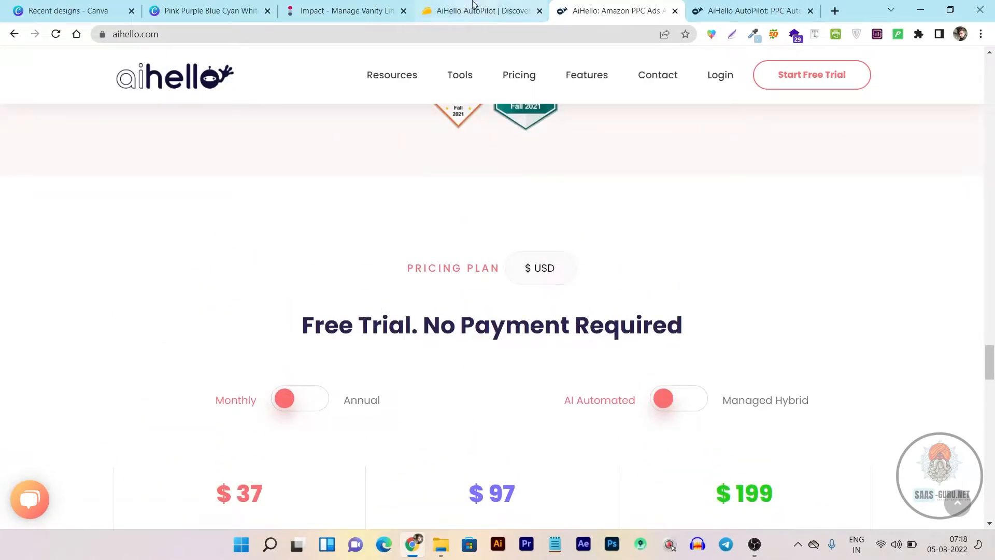
click(480, 10)
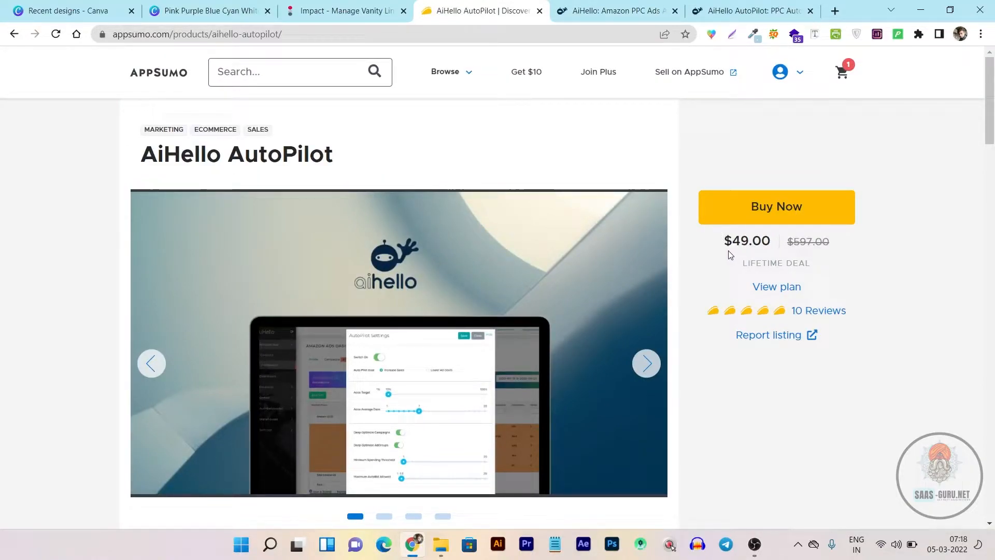
Read down the rest of the AppSumo deal terms and move over to the aihello.com website
scroll(down, 3)
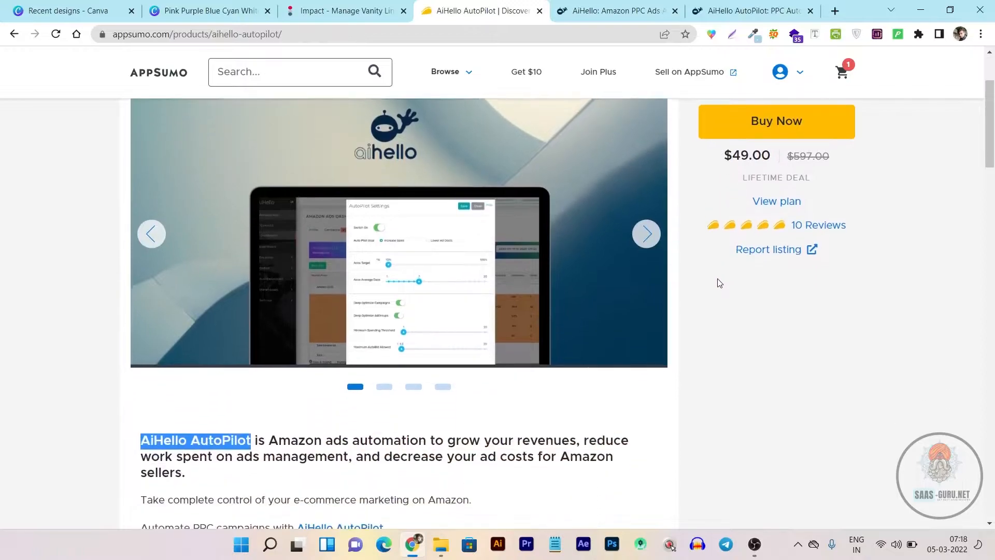
scroll(down, 3)
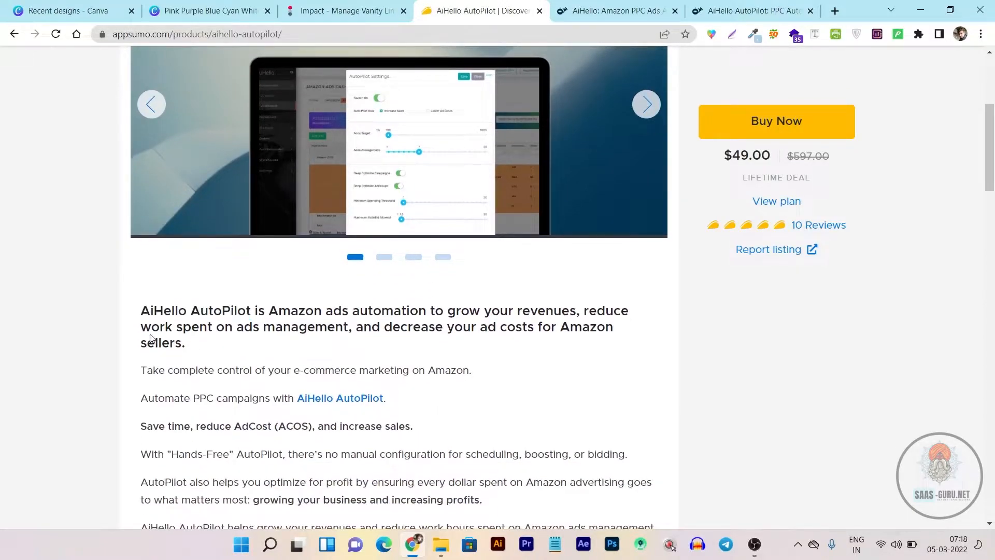
mouse_move(233, 317)
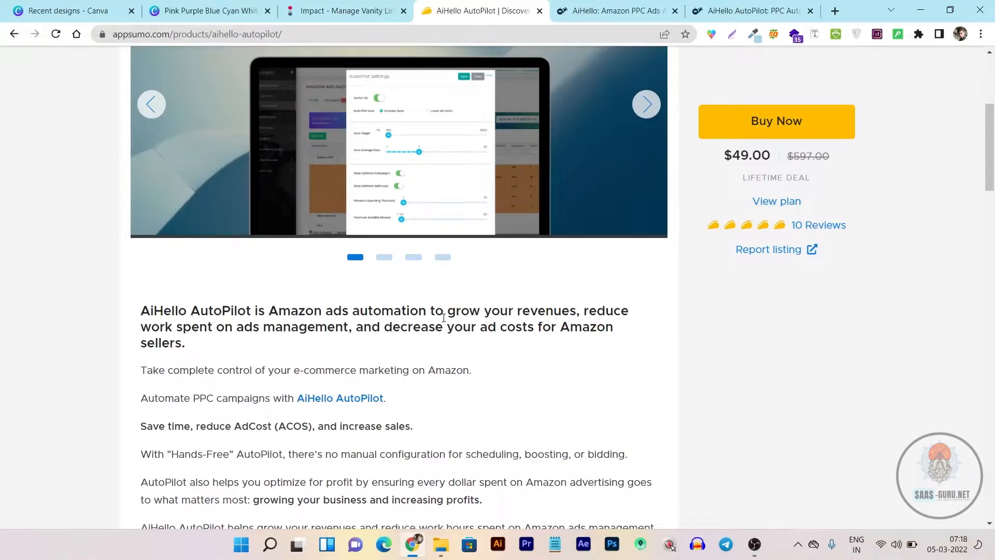
mouse_move(218, 341)
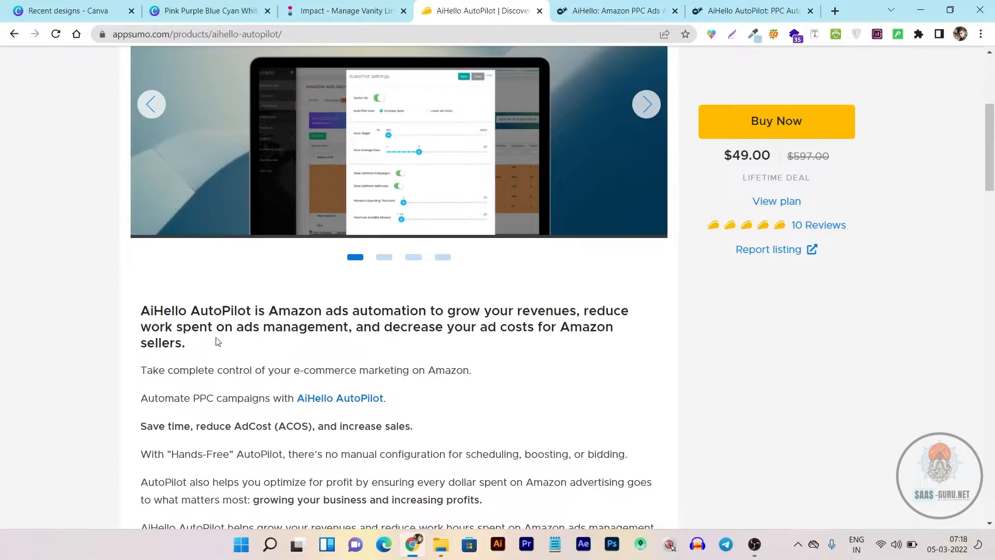
scroll(down, 3)
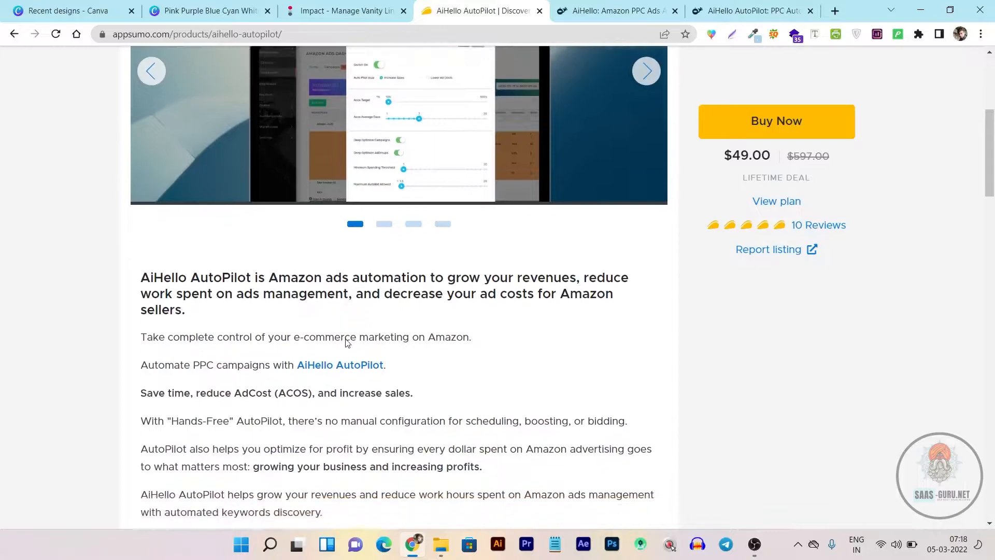
scroll(down, 3)
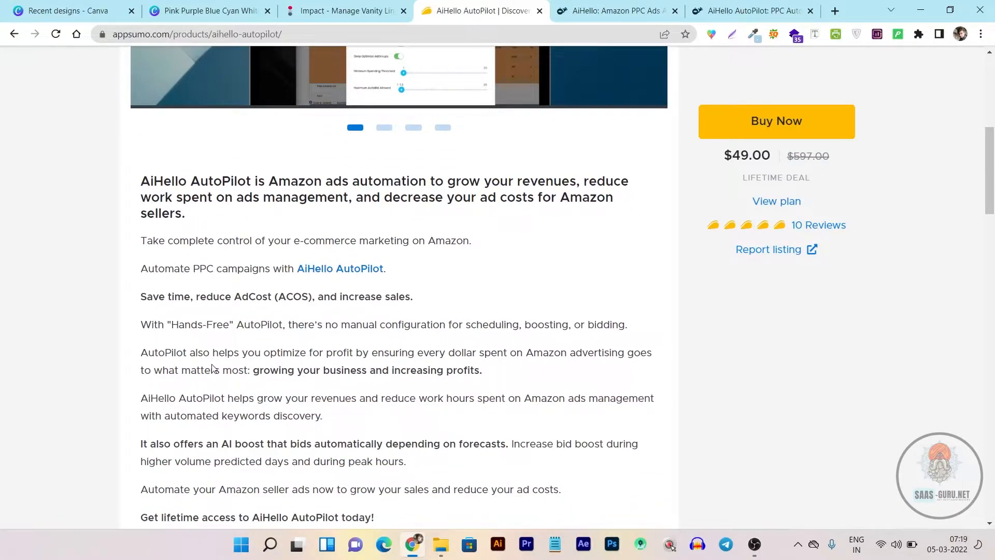
scroll(down, 3)
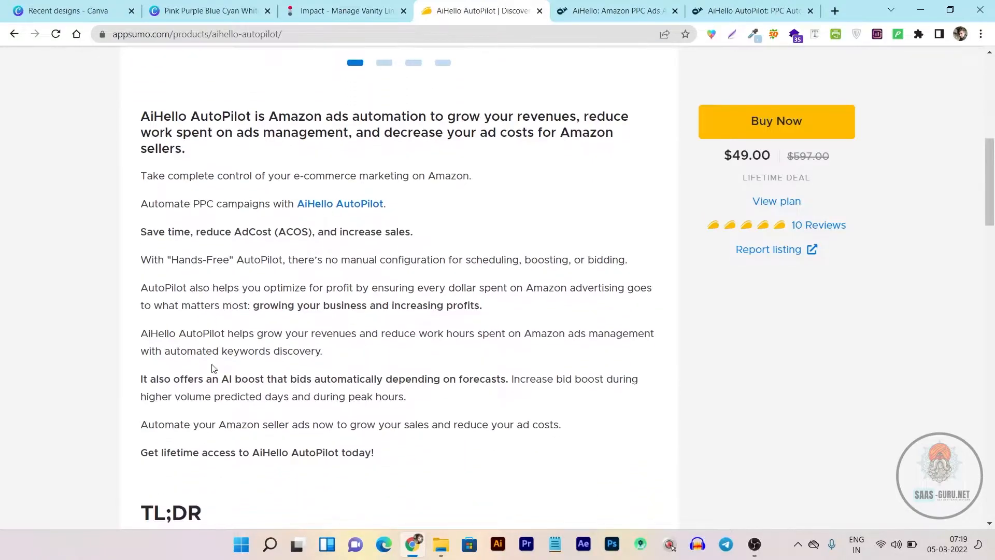
scroll(down, 3)
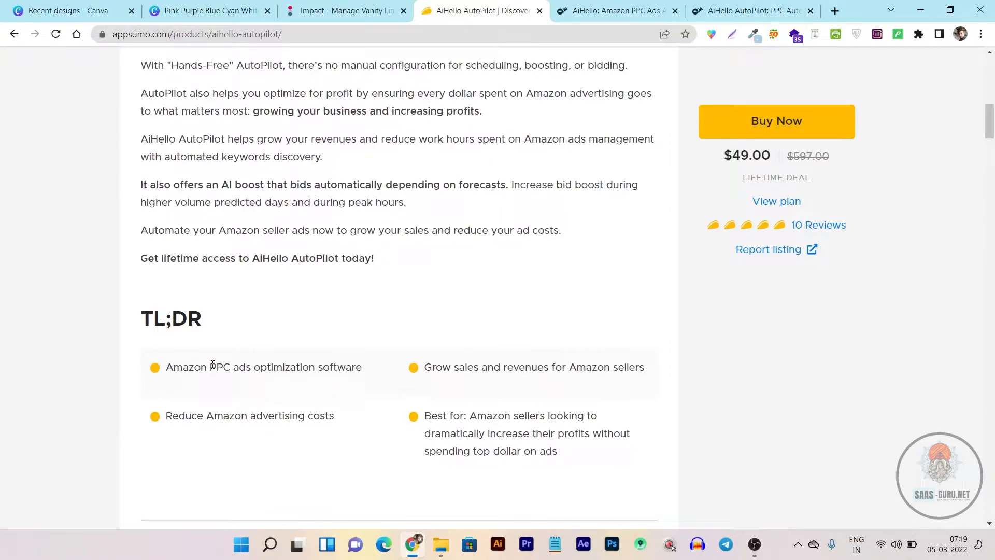
mouse_move(162, 389)
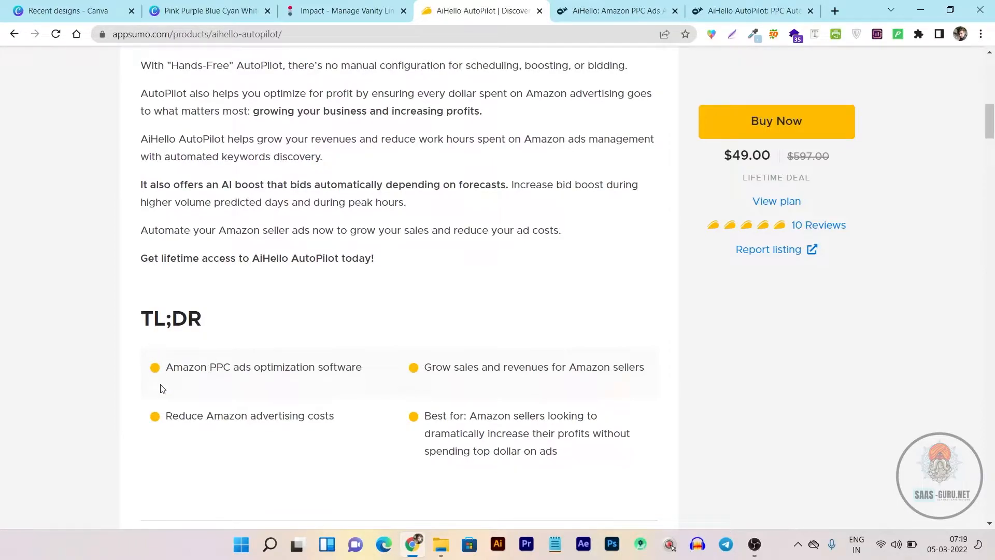
mouse_move(225, 378)
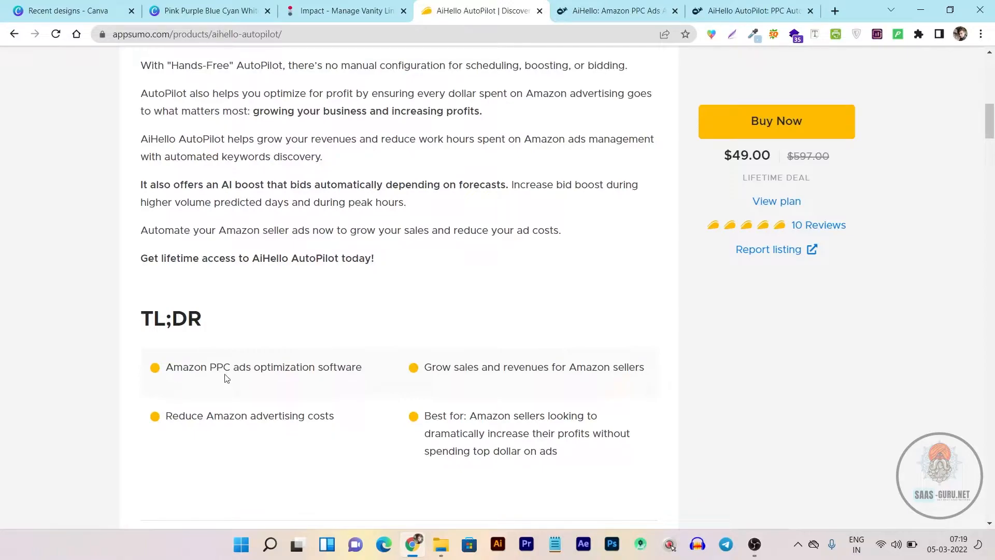
mouse_move(295, 383)
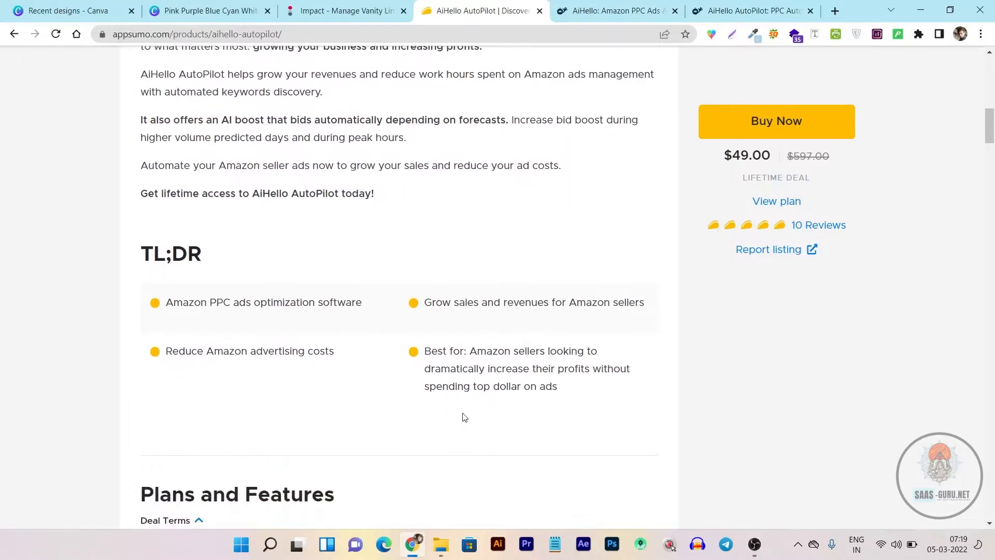
scroll(down, 3)
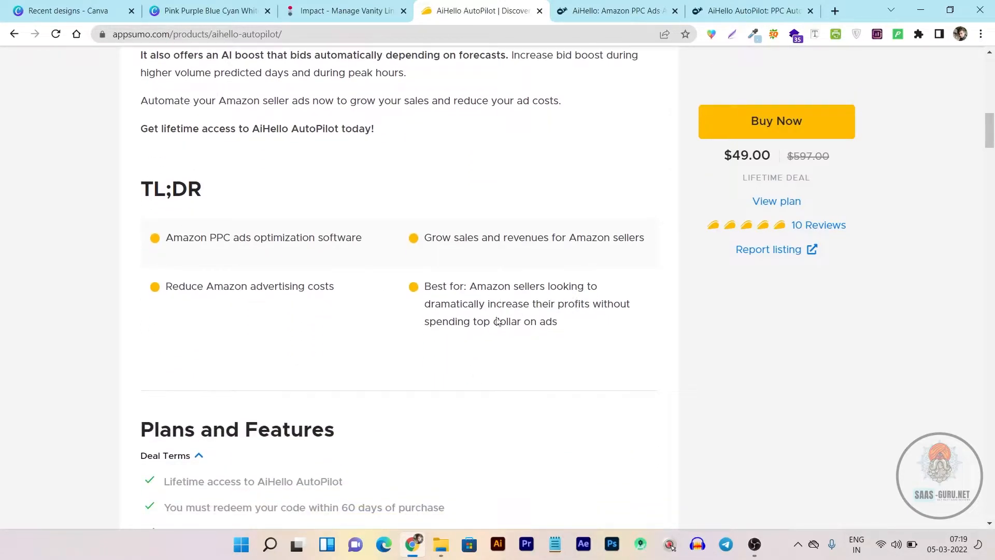
mouse_move(527, 327)
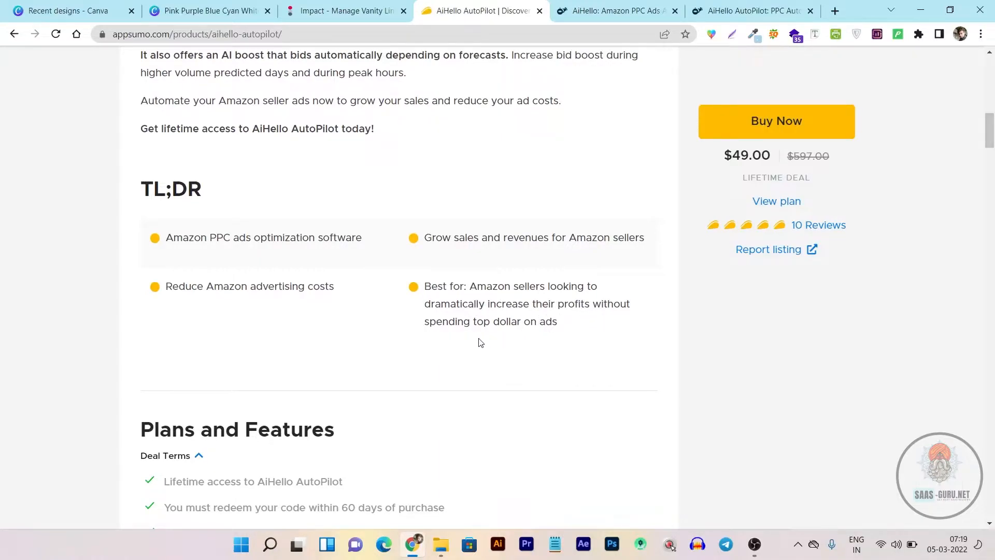
scroll(down, 3)
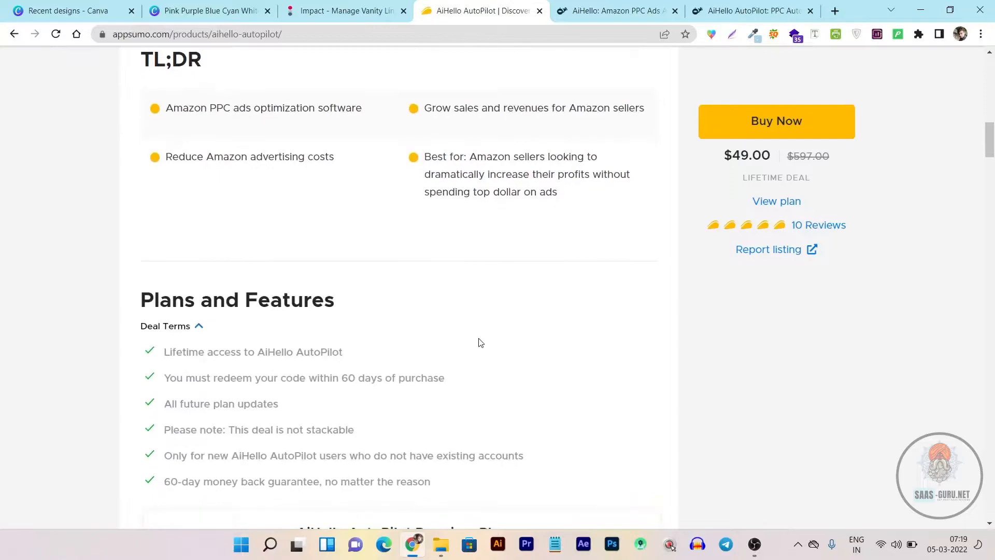
scroll(down, 3)
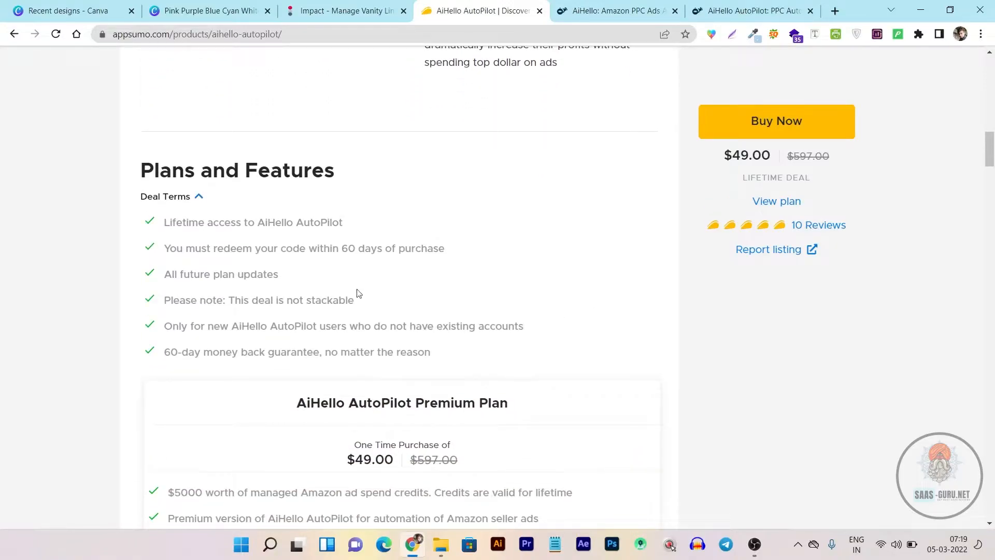
mouse_move(169, 233)
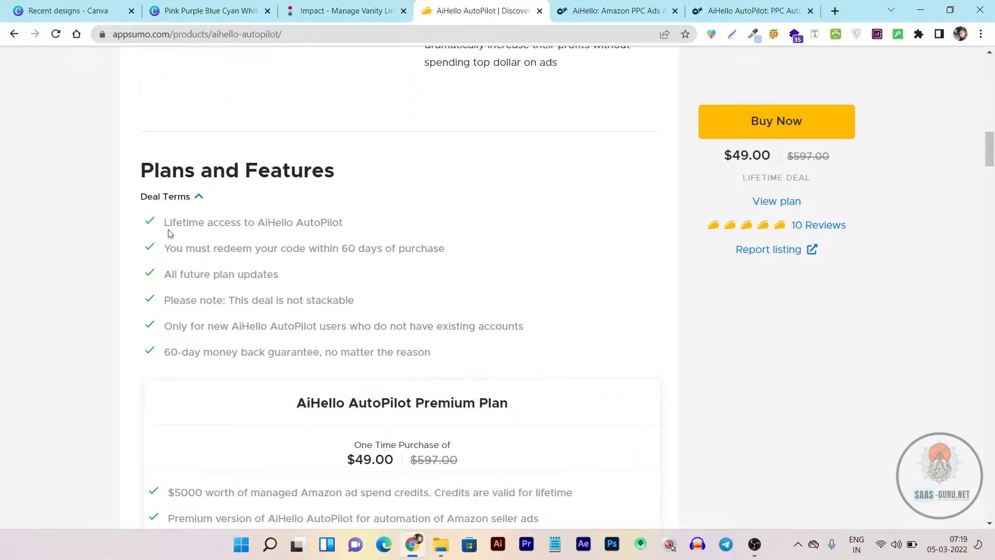
mouse_move(300, 239)
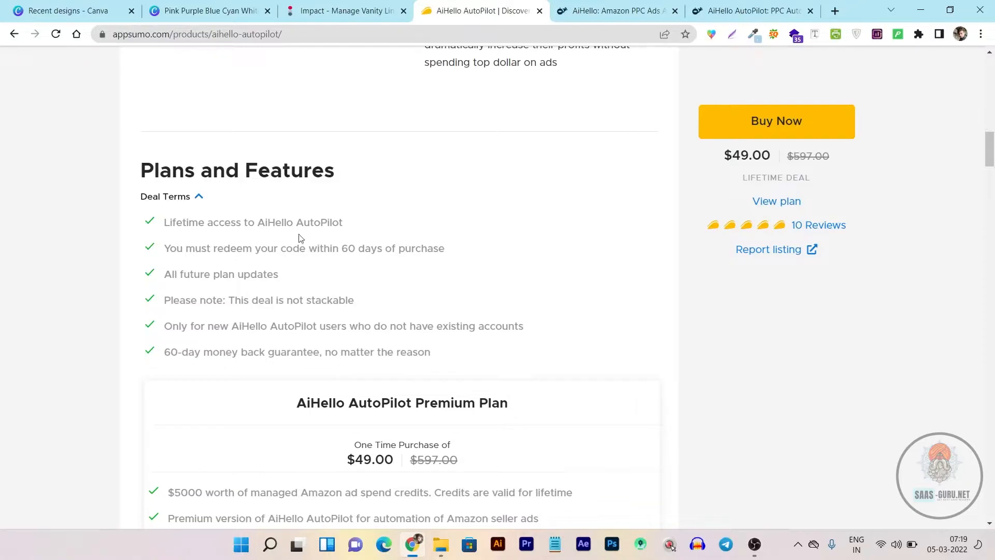
scroll(down, 3)
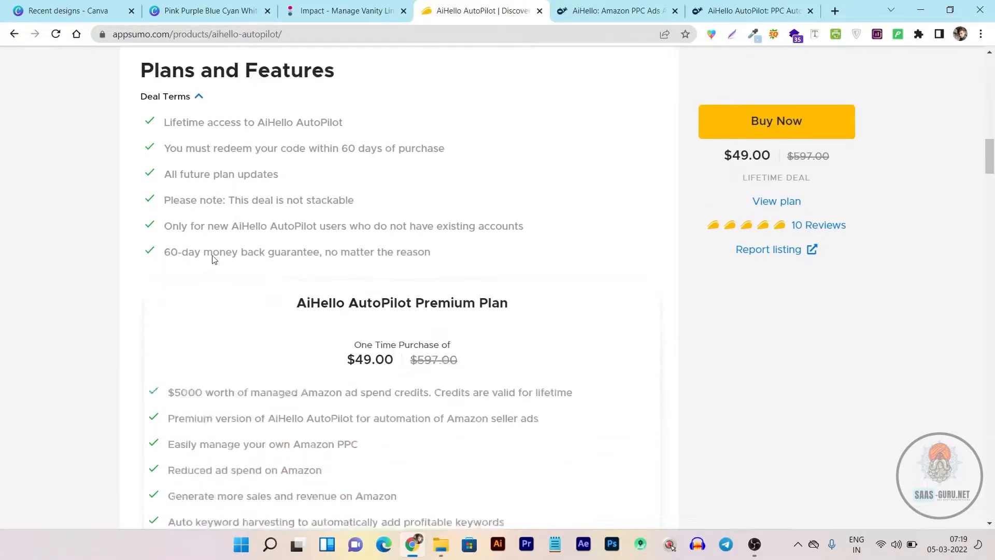
scroll(down, 3)
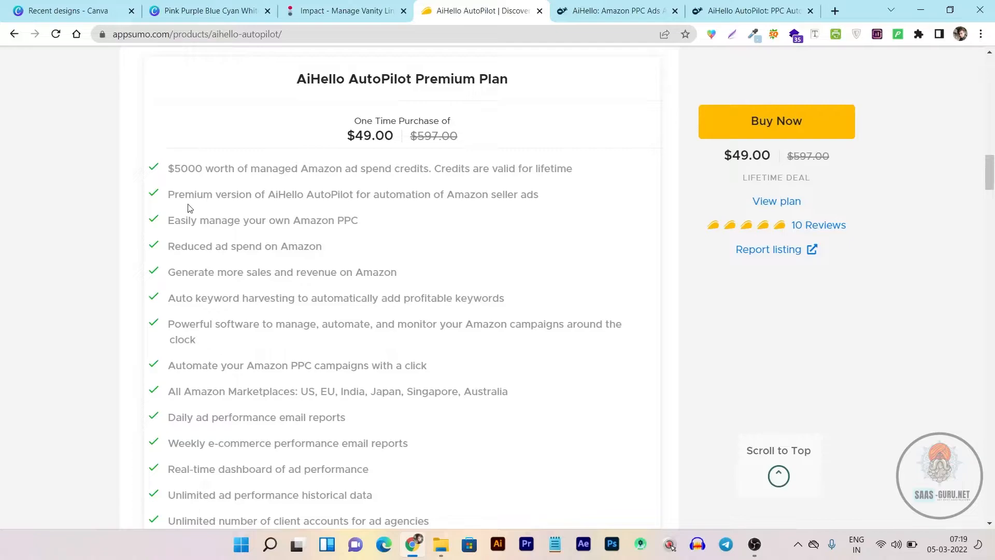
mouse_move(341, 220)
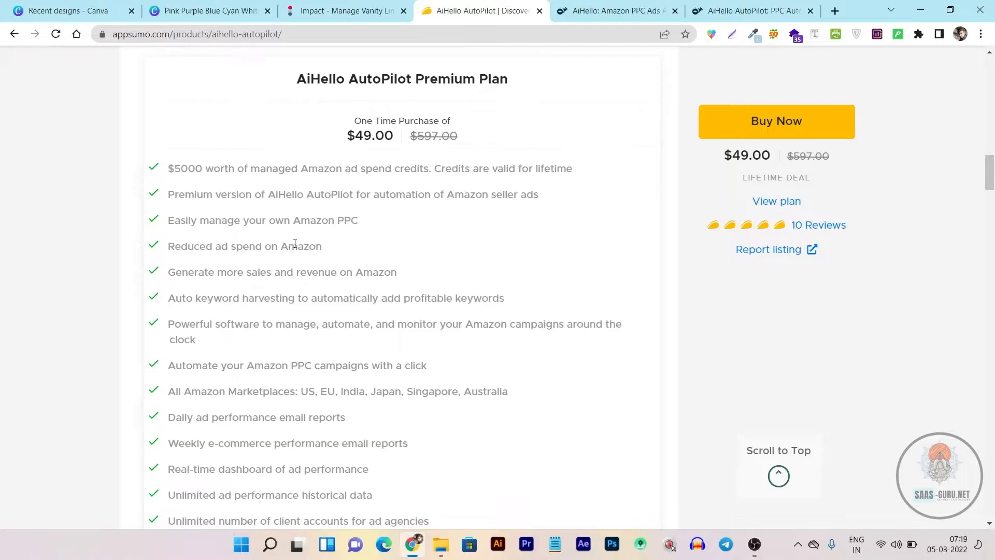
mouse_move(196, 267)
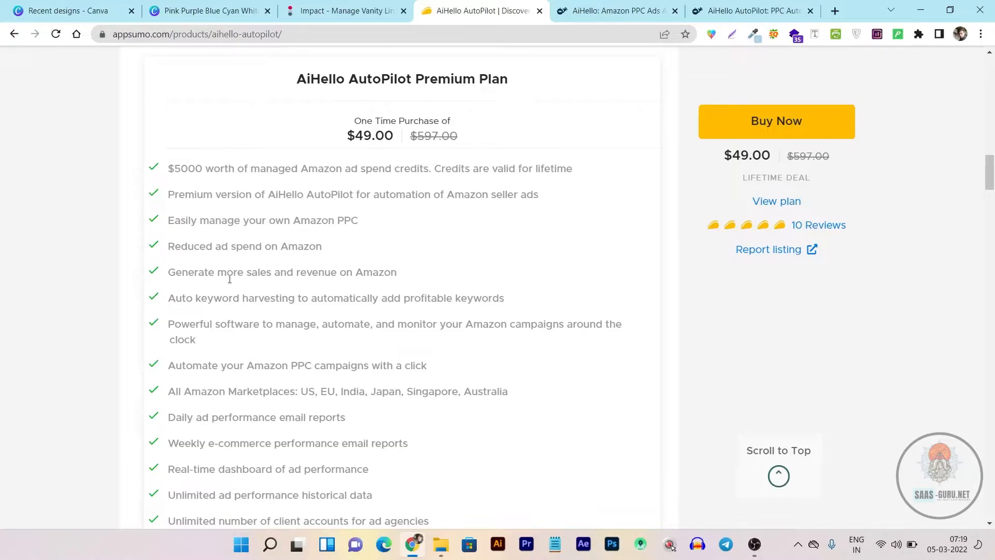
scroll(down, 3)
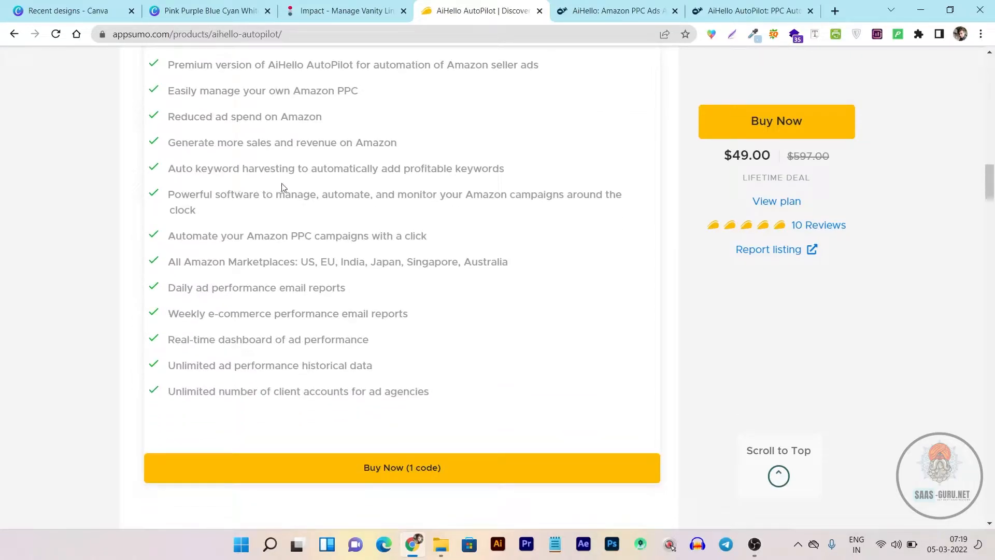
mouse_move(405, 207)
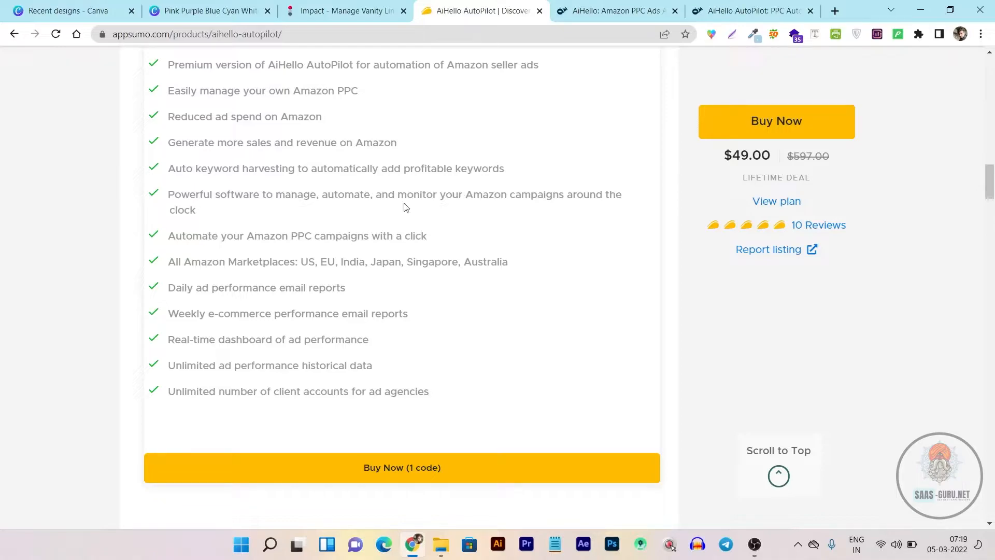
mouse_move(200, 234)
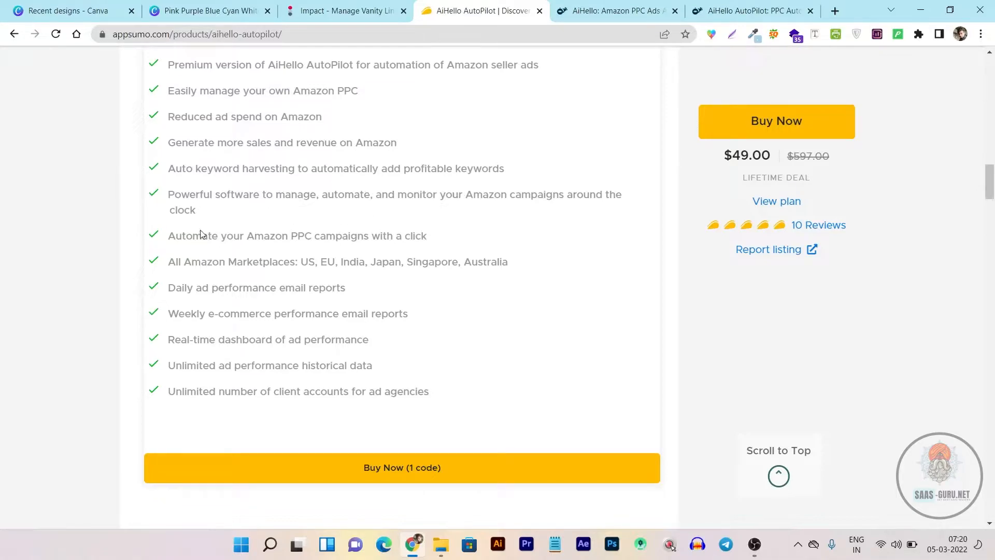
scroll(down, 3)
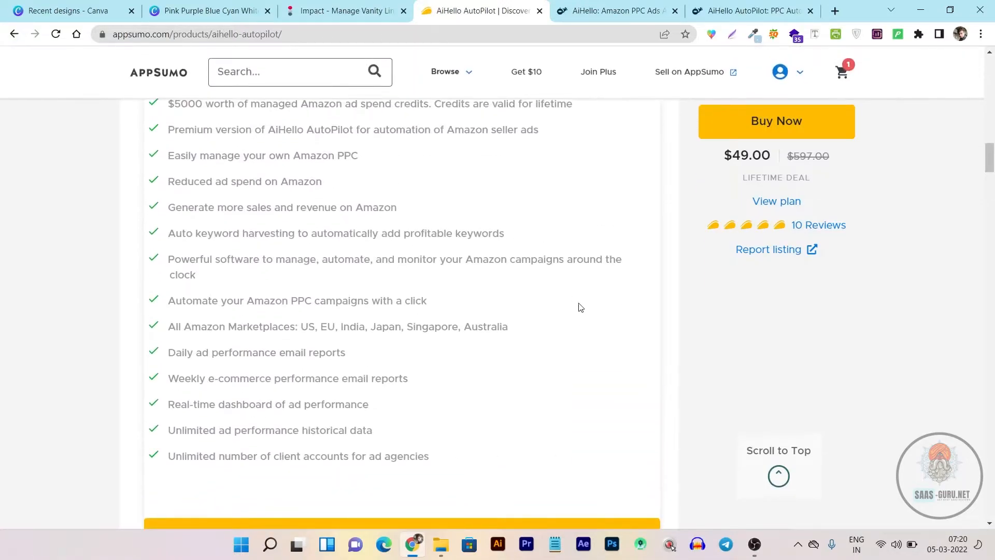
scroll(down, 3)
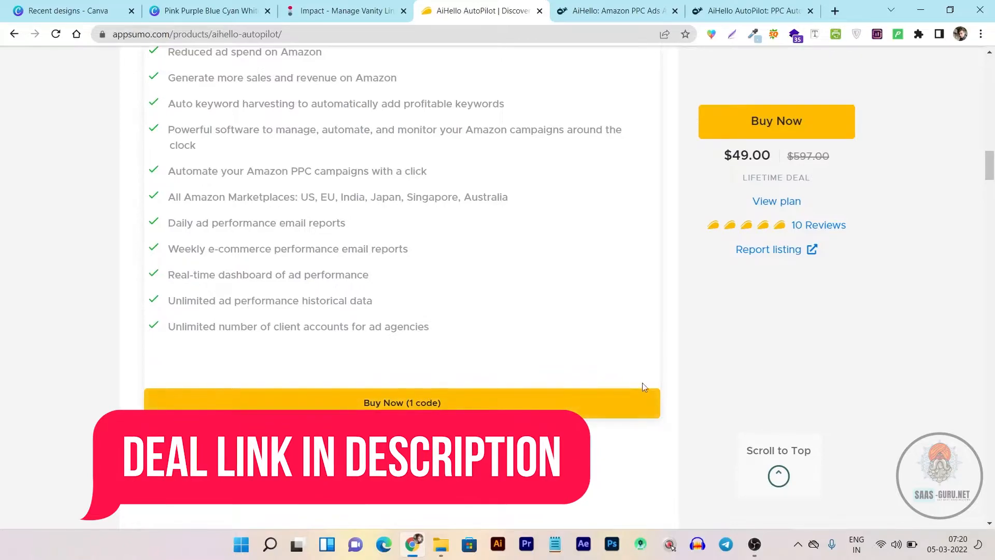
click(614, 11)
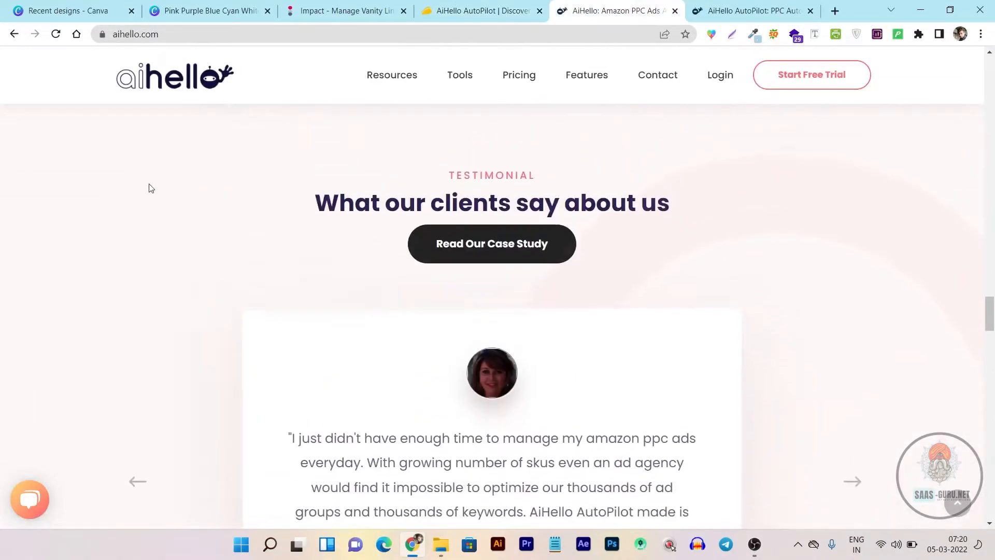
Show the Tools menu of calculators and URL generators, then go to the AiHello AutoPilot app
click(460, 75)
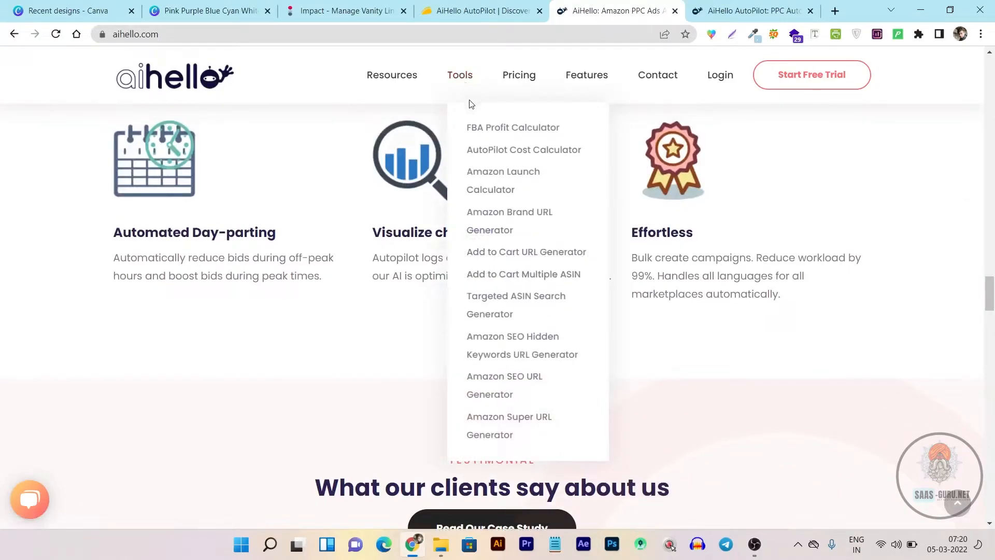
mouse_move(512, 127)
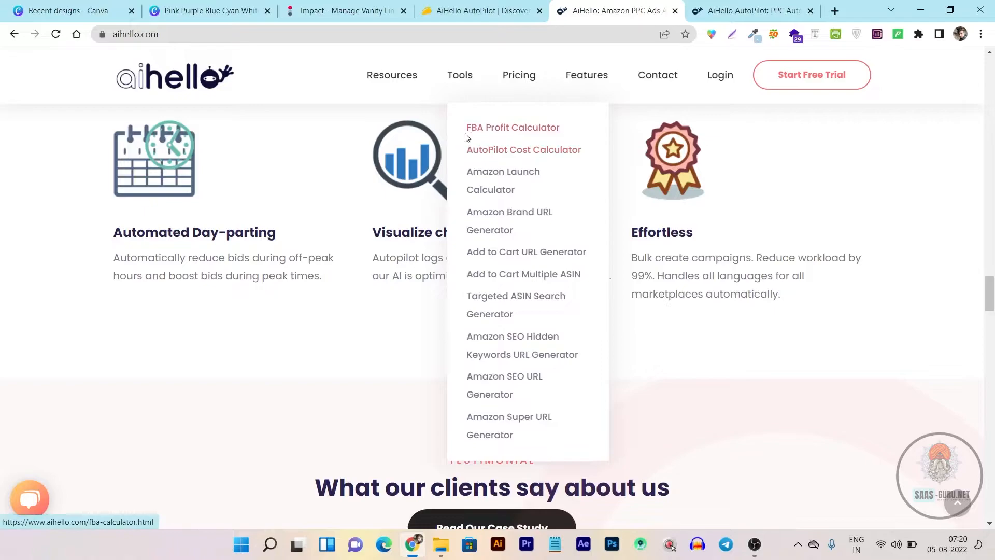
mouse_move(519, 157)
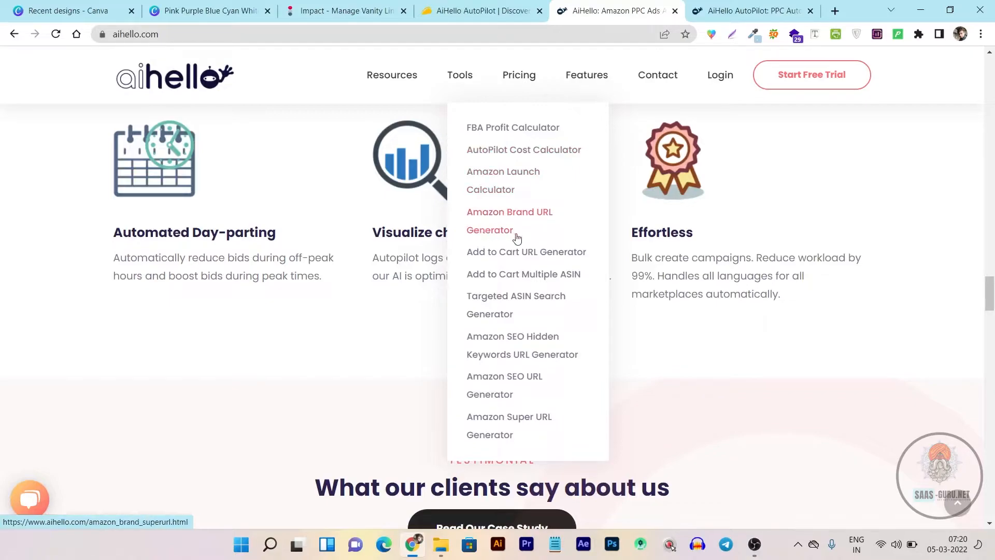
mouse_move(559, 263)
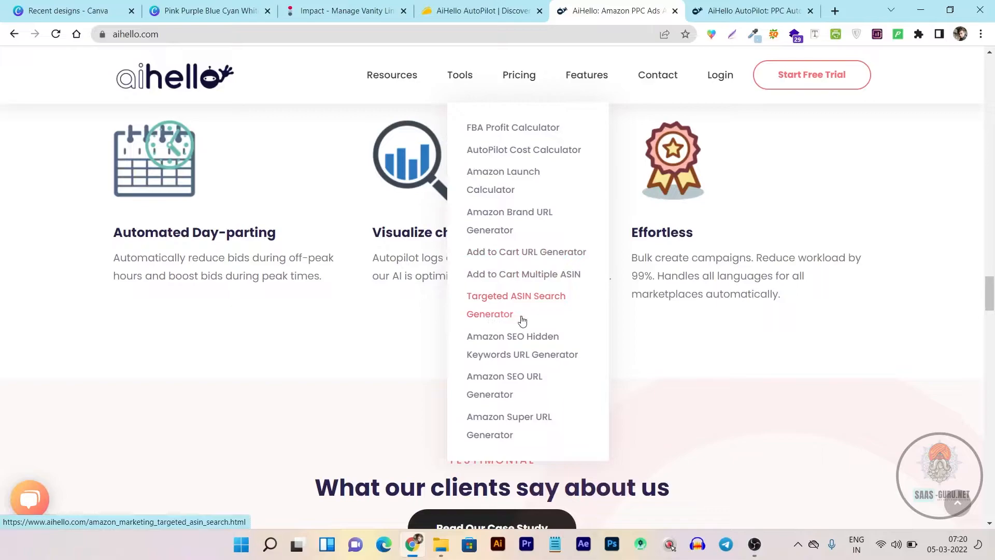
mouse_move(493, 346)
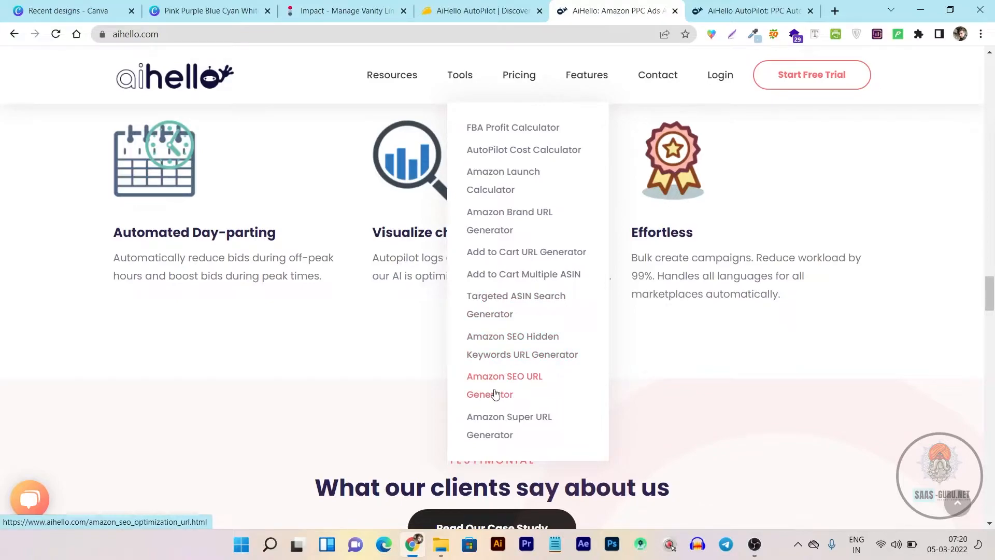
mouse_move(508, 425)
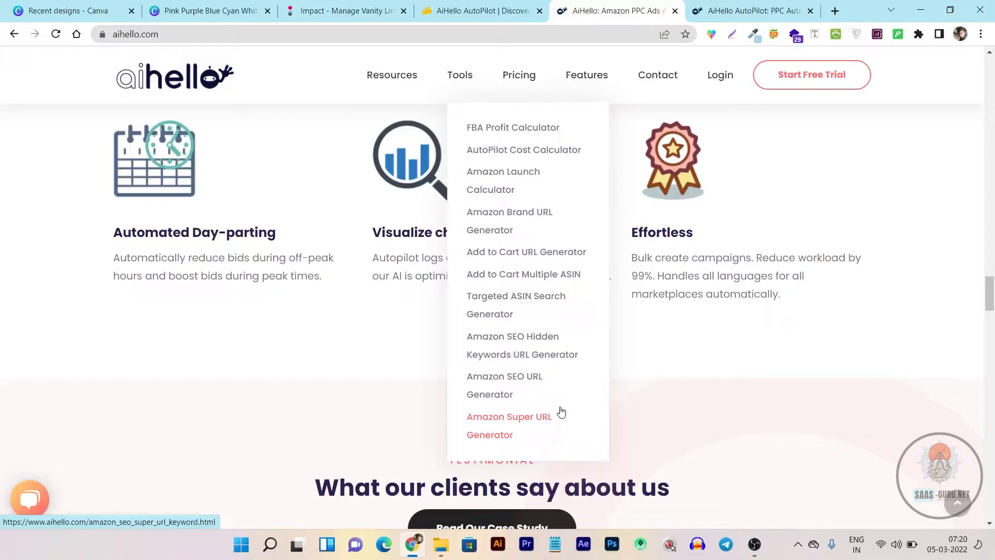
mouse_move(508, 220)
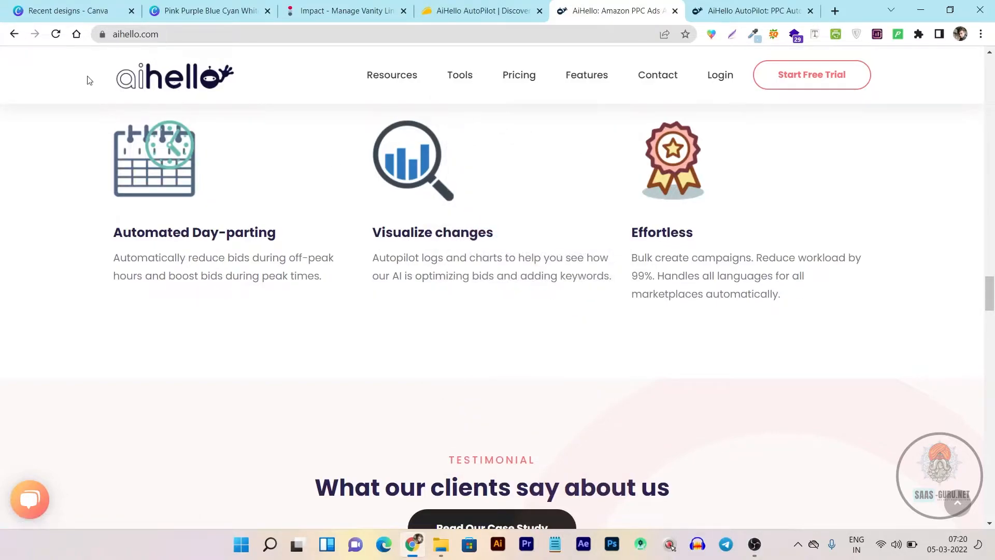
click(459, 74)
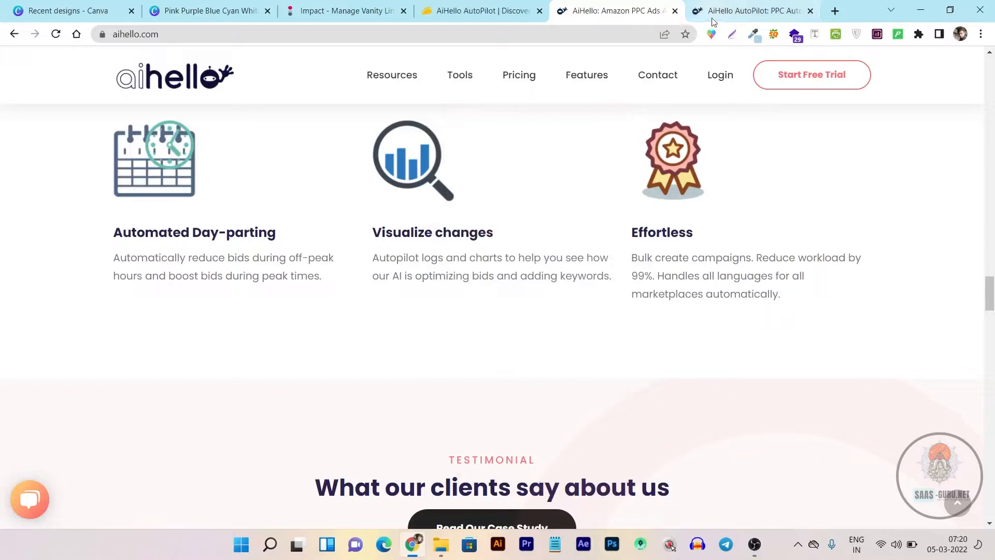
click(752, 10)
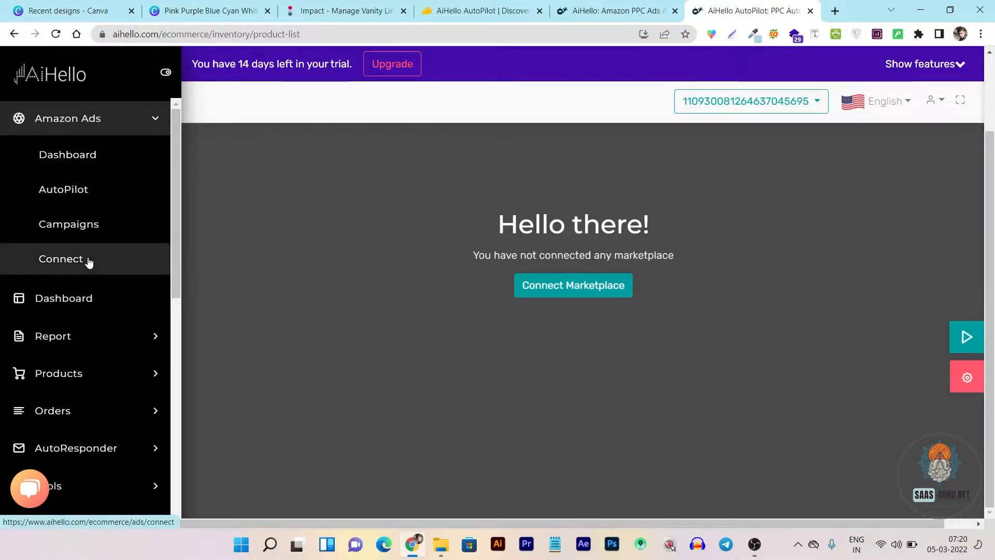
Go to Amazon Ads > Connect and start connecting the Far East Asia region via Amazon sign-in
click(61, 258)
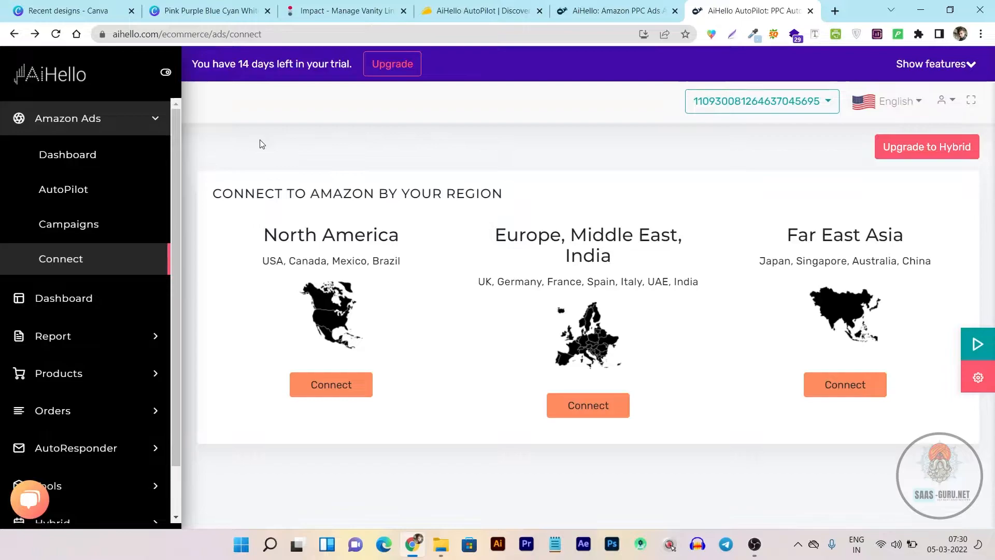
mouse_move(370, 227)
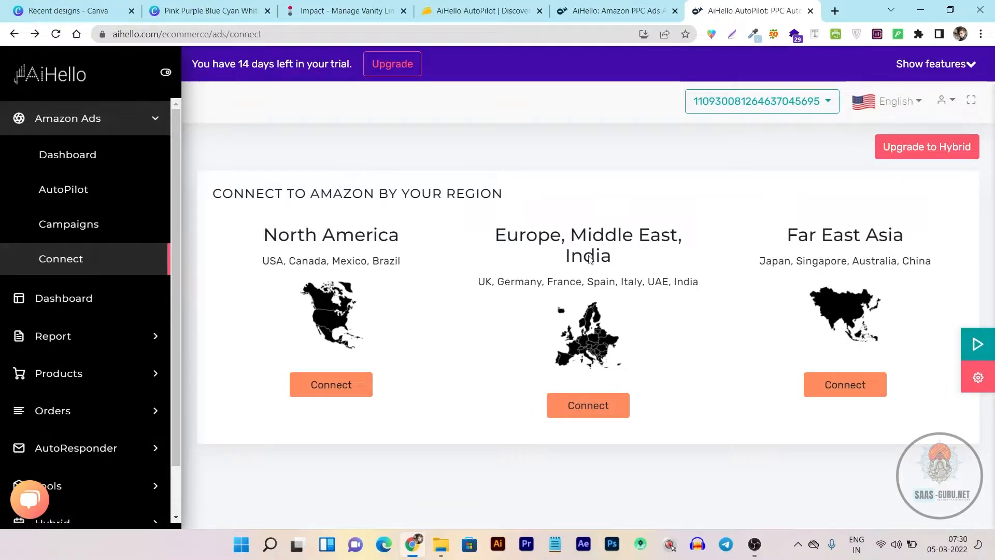
mouse_move(378, 419)
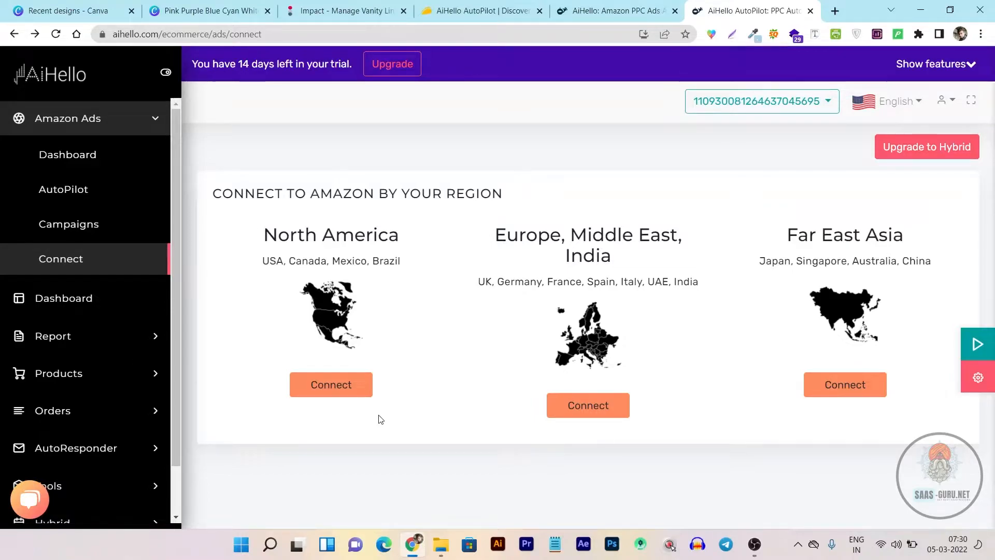
mouse_move(688, 391)
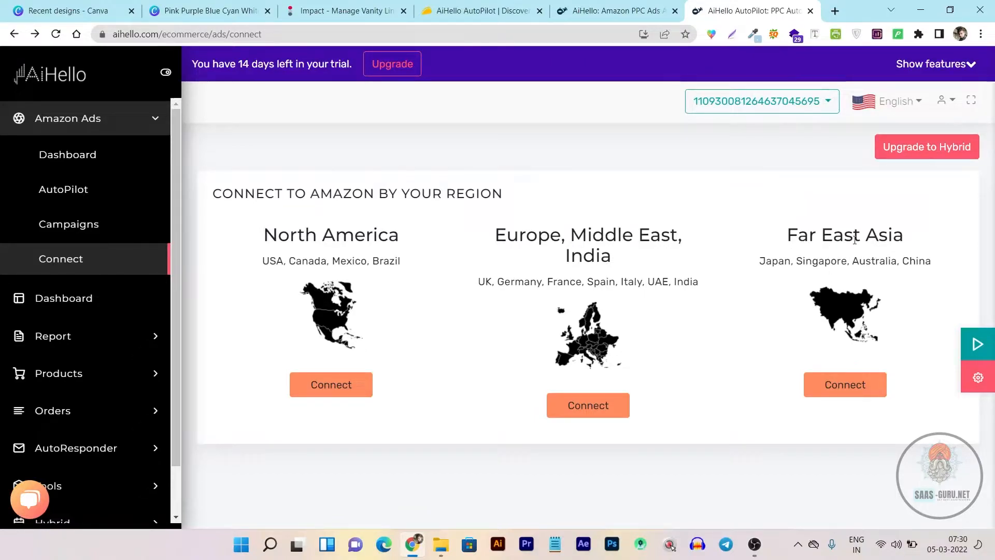
click(845, 385)
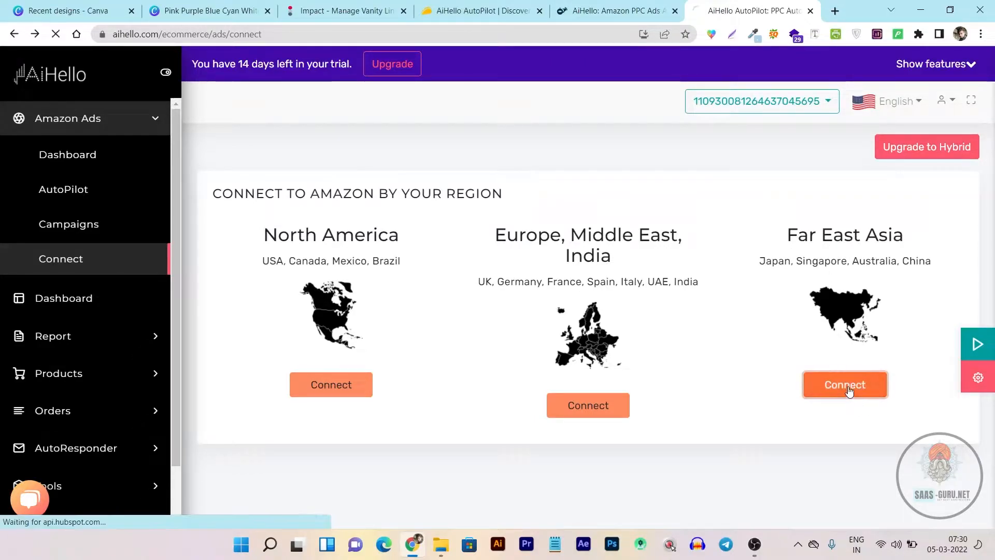
click(844, 385)
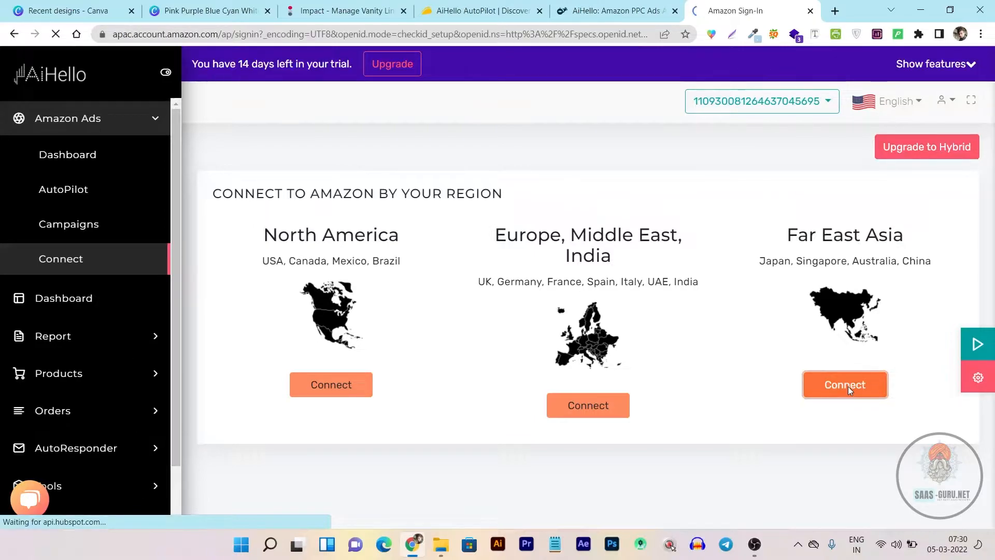
Sign in to Amazon and grant AiHello access to advertising data for Far East Asia
click(845, 385)
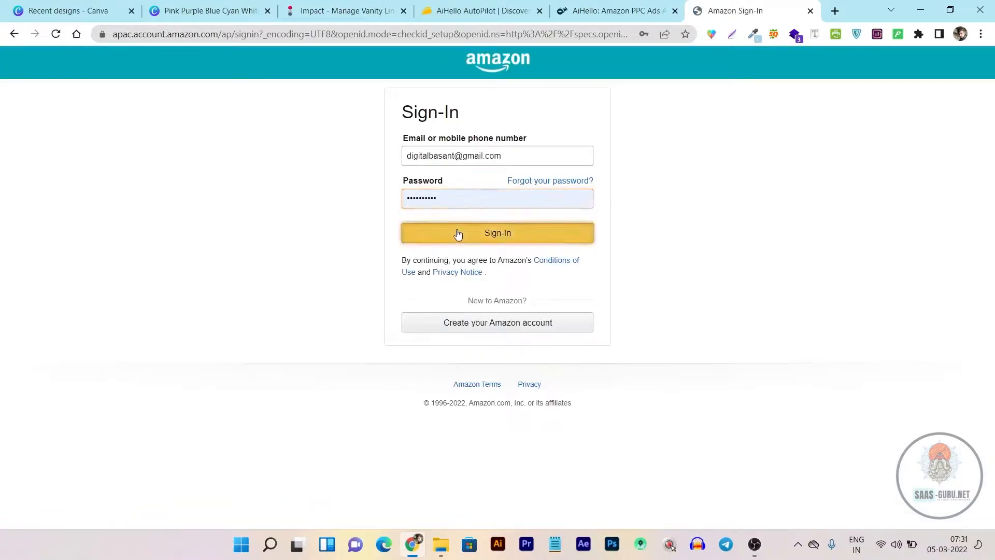
click(498, 233)
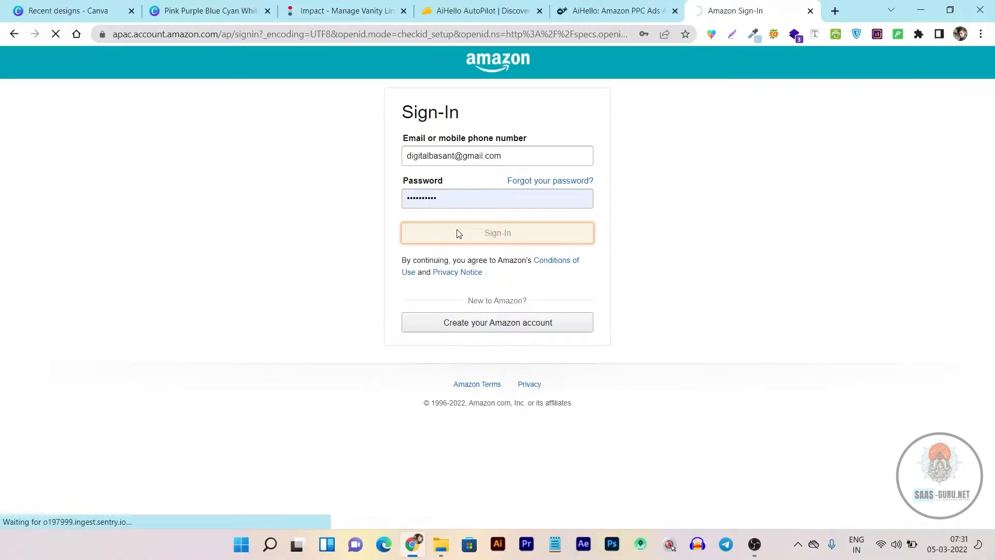
click(496, 232)
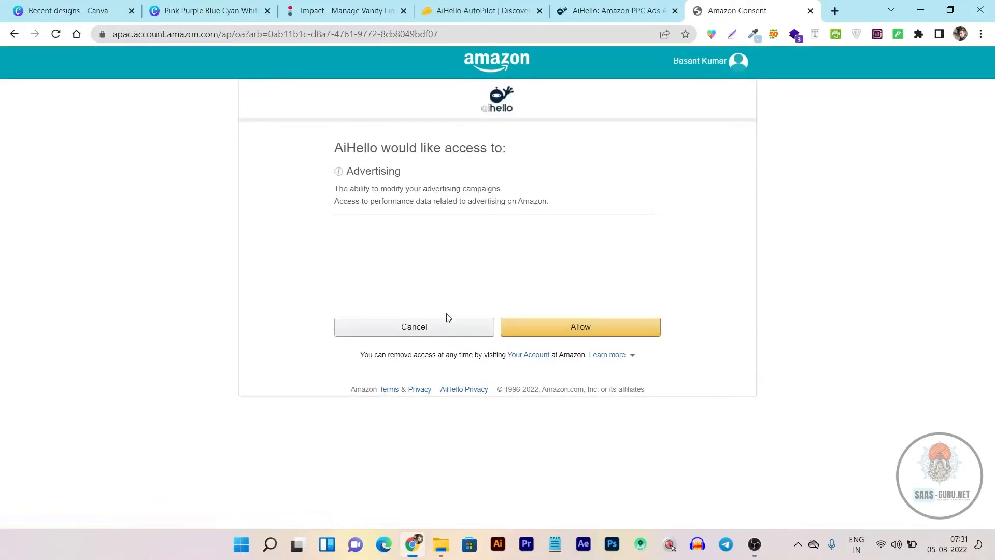
click(579, 326)
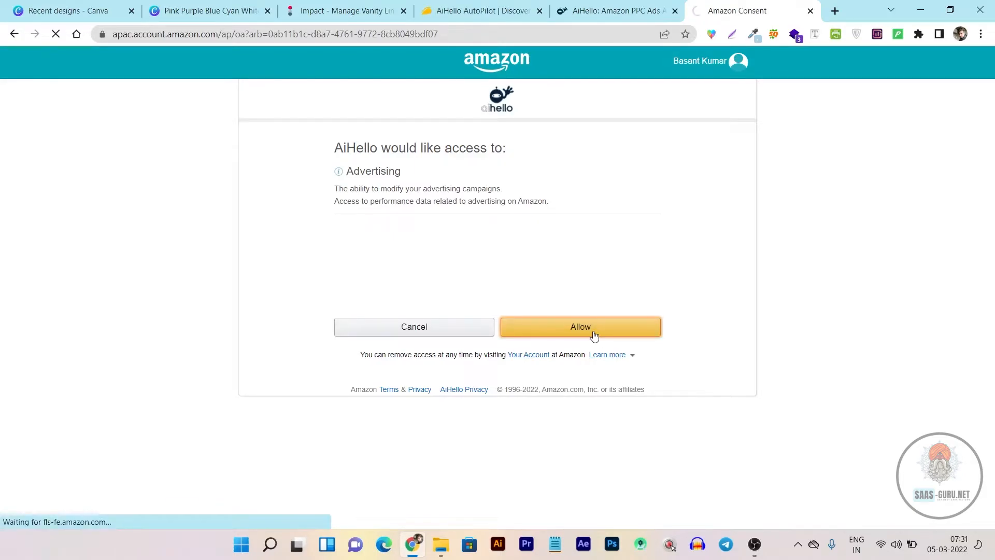
click(580, 327)
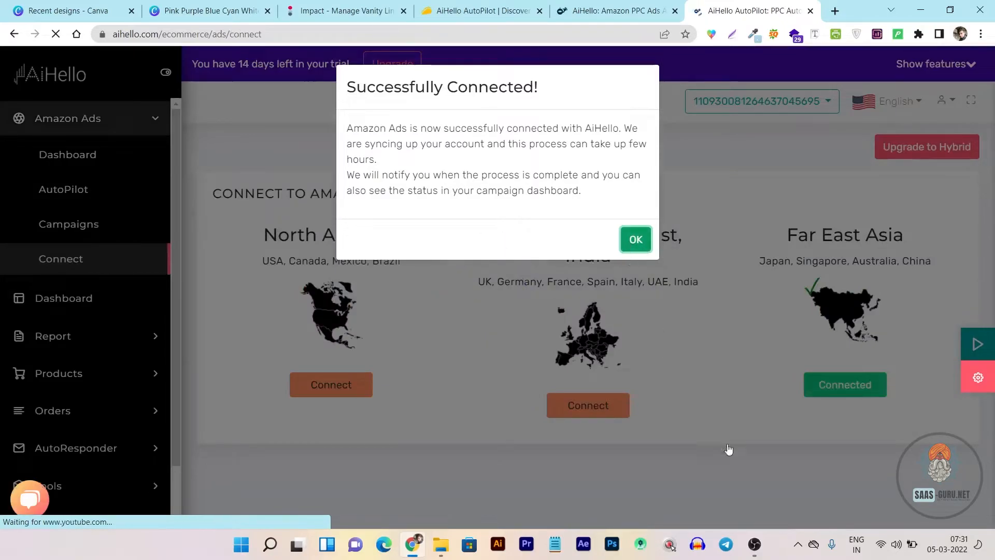
Acknowledge the Successfully Connected message and close the campaign-sync setup wizard
click(634, 240)
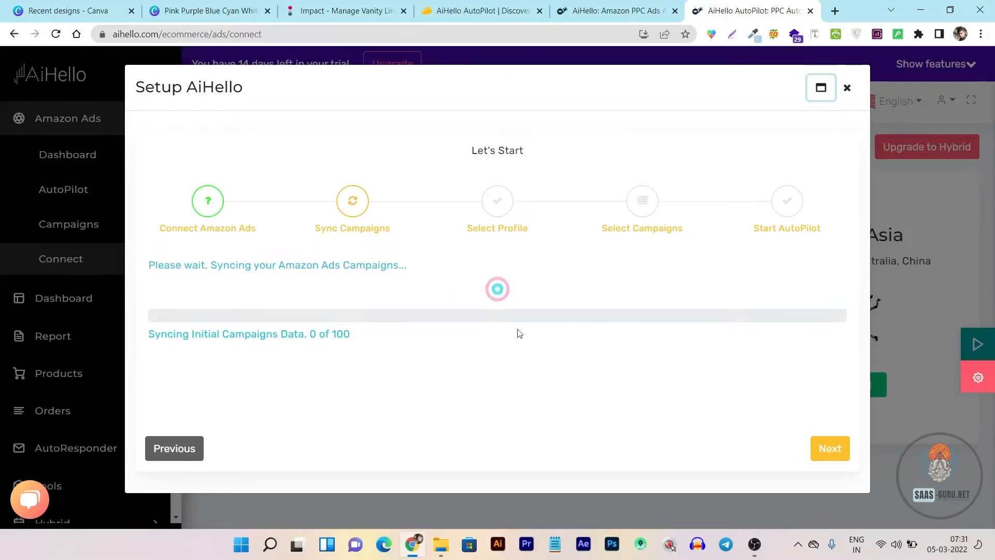
mouse_move(175, 328)
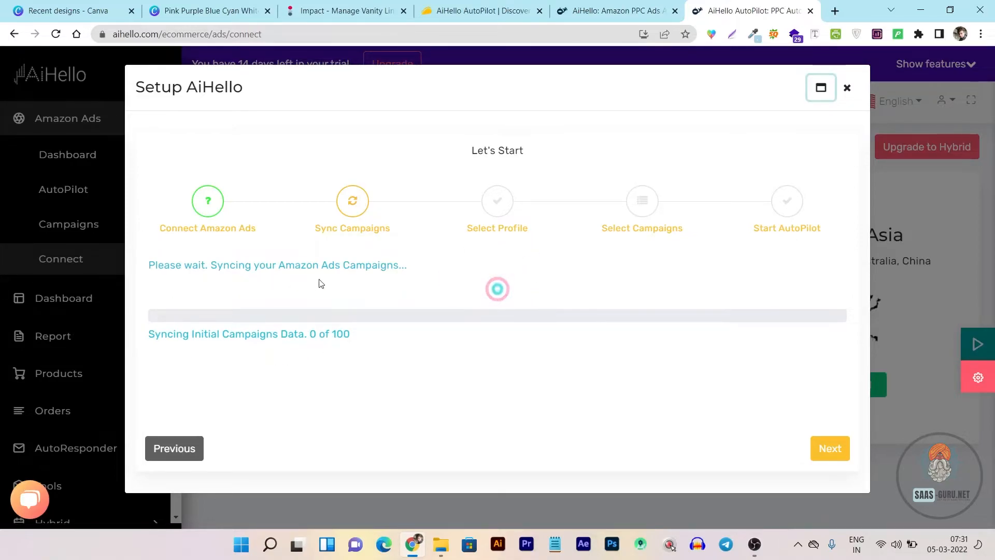
mouse_move(254, 346)
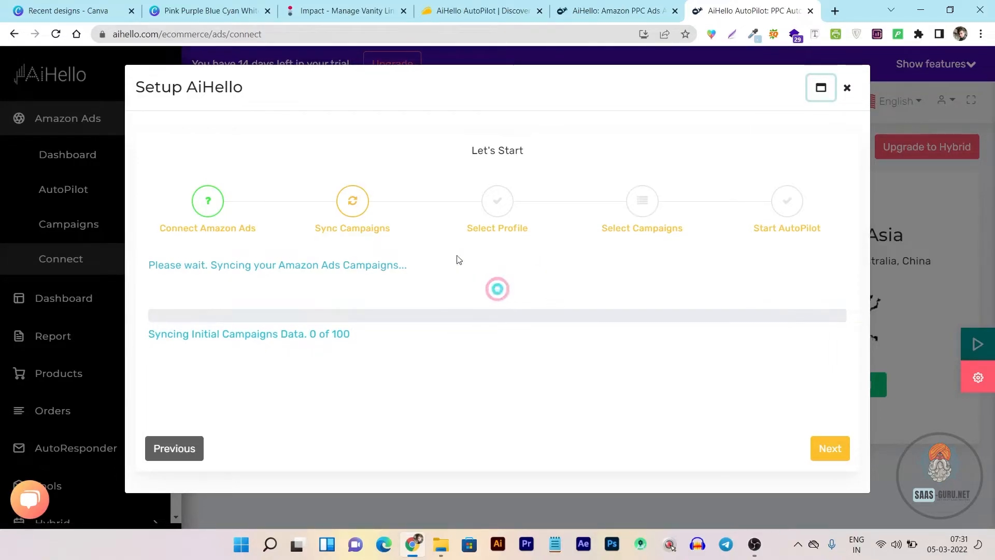
mouse_move(527, 277)
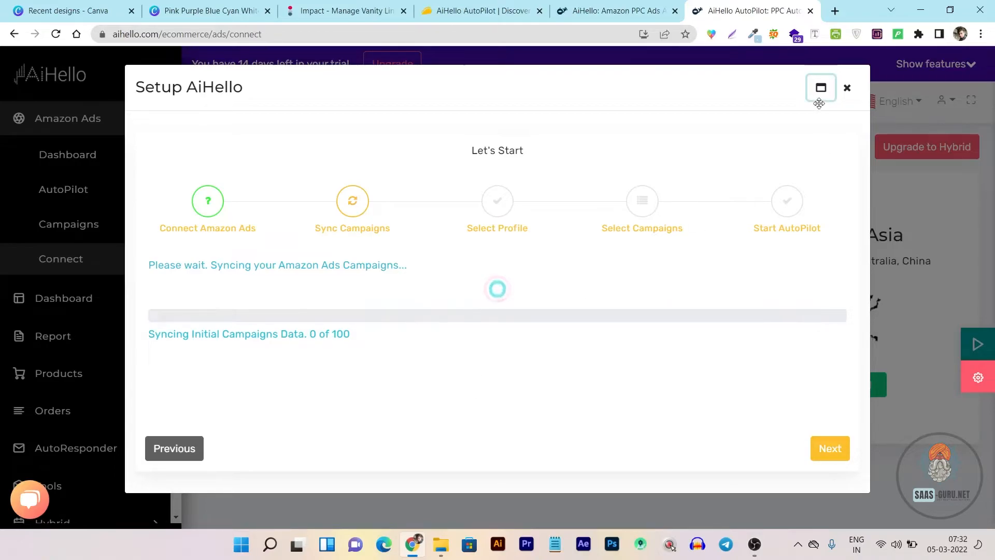
click(847, 88)
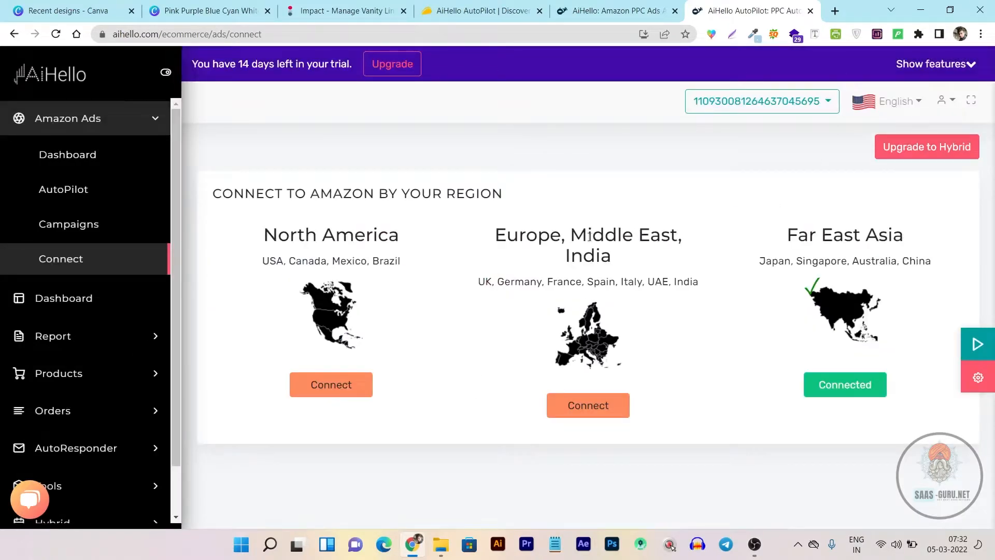
Check the empty Amazon Ads Dashboard, then view the AutoPilot page with region FE
scroll(down, 3)
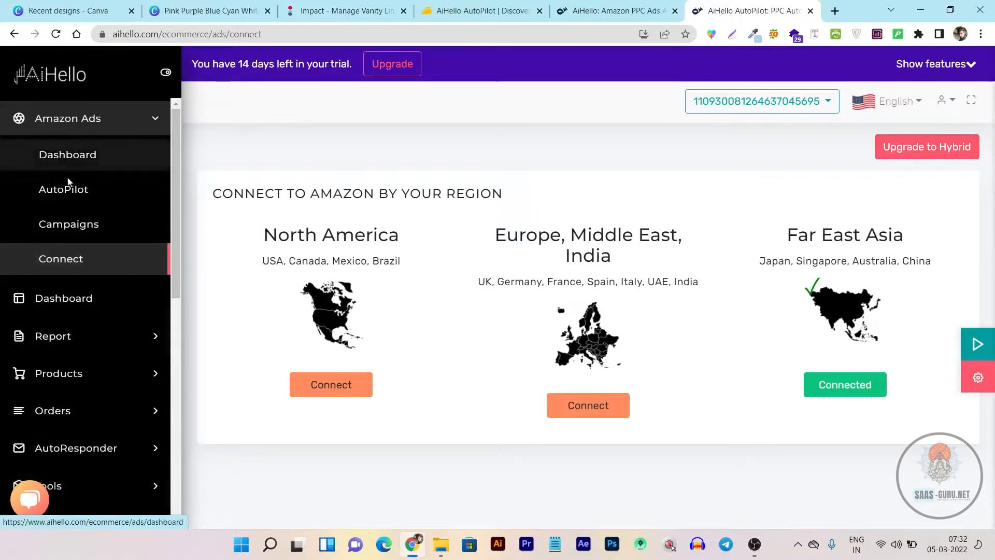
mouse_move(68, 154)
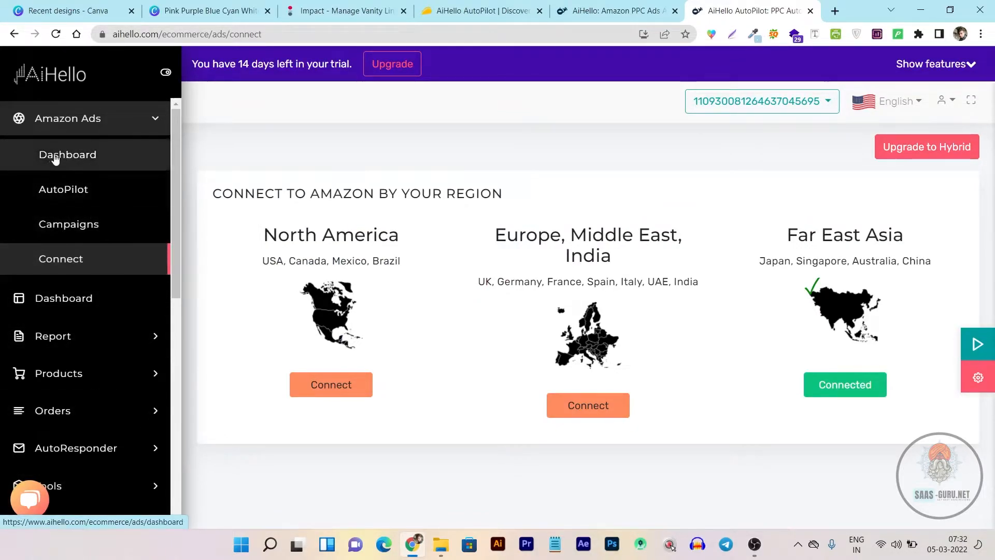
click(67, 154)
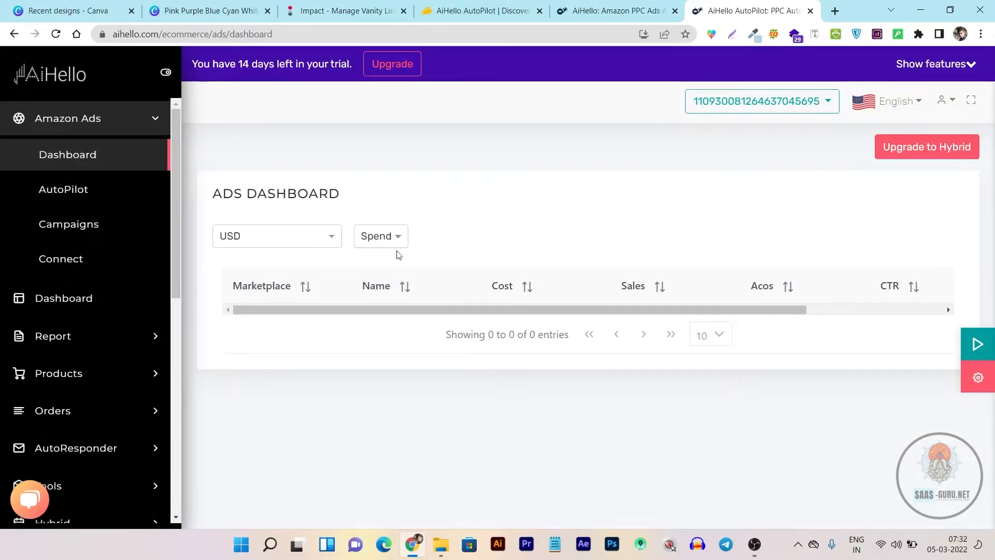
mouse_move(690, 383)
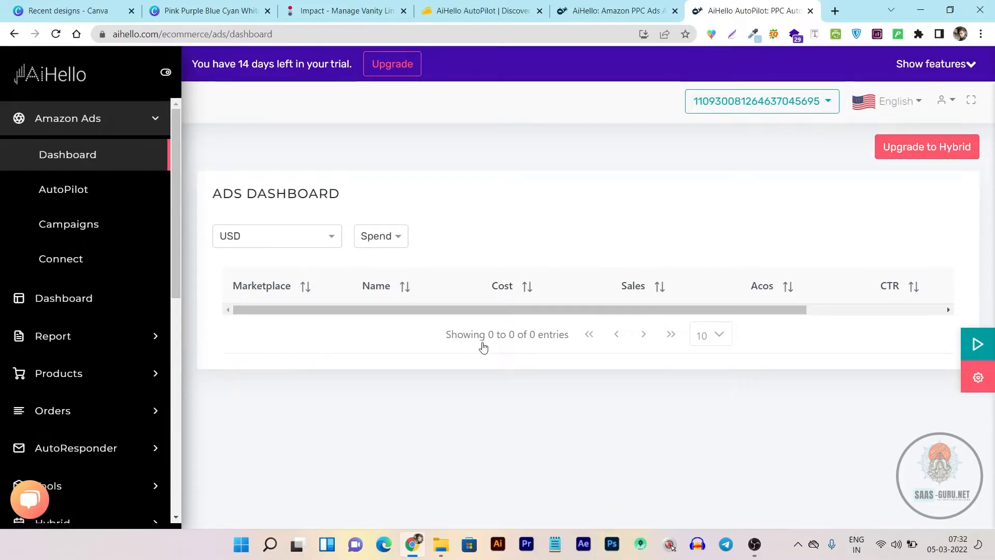
click(63, 189)
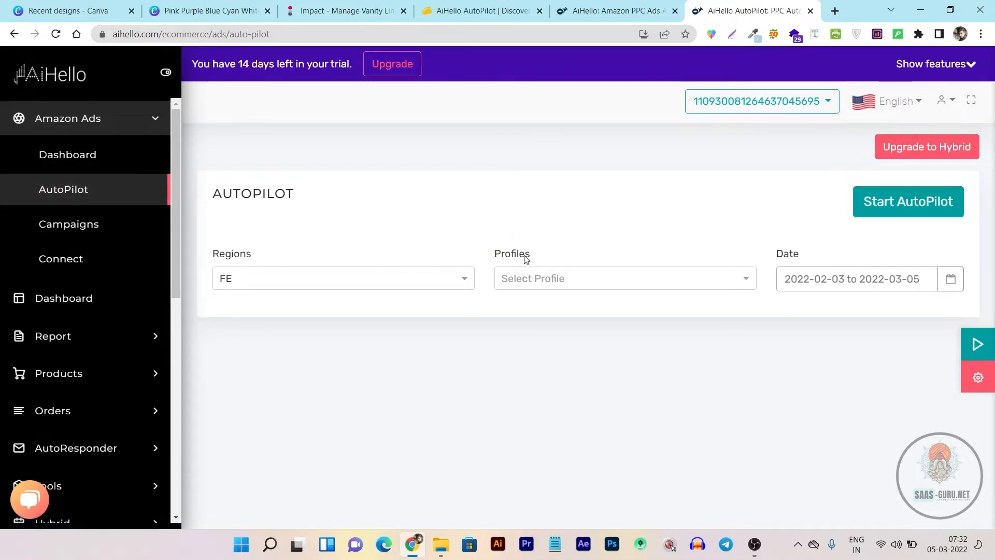
mouse_move(465, 282)
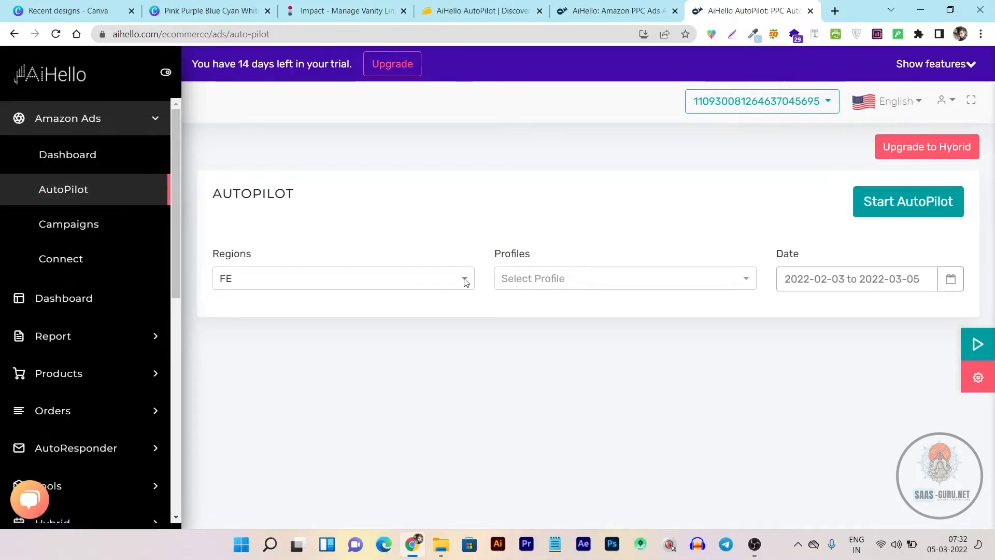
mouse_move(892, 208)
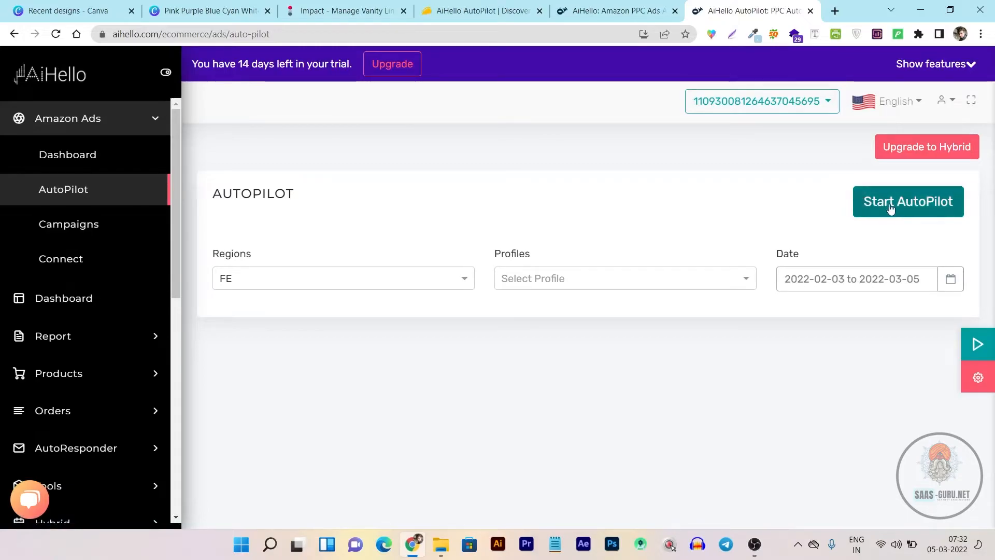
mouse_move(68, 224)
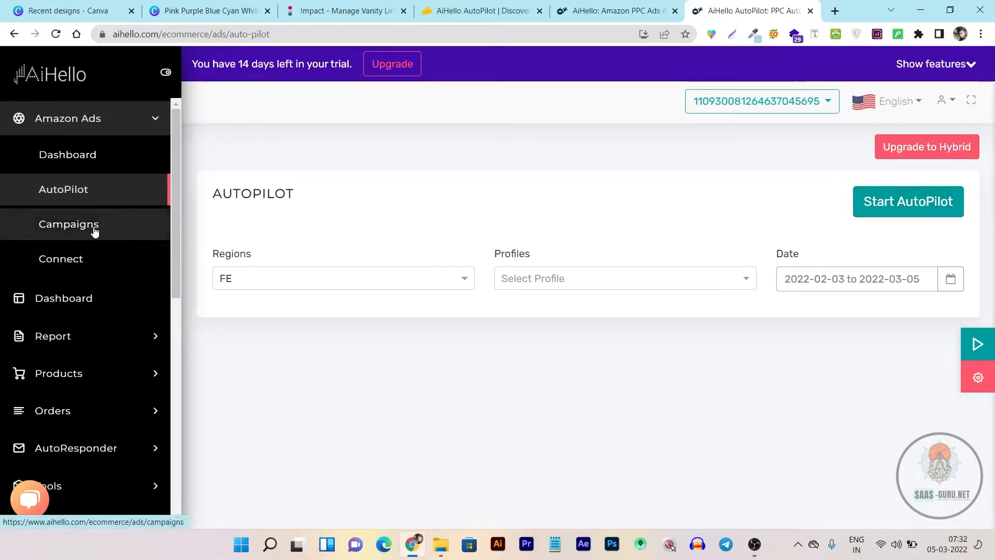
Review the empty Campaigns profile table and Profile History chart, then return to the Connect page
click(69, 224)
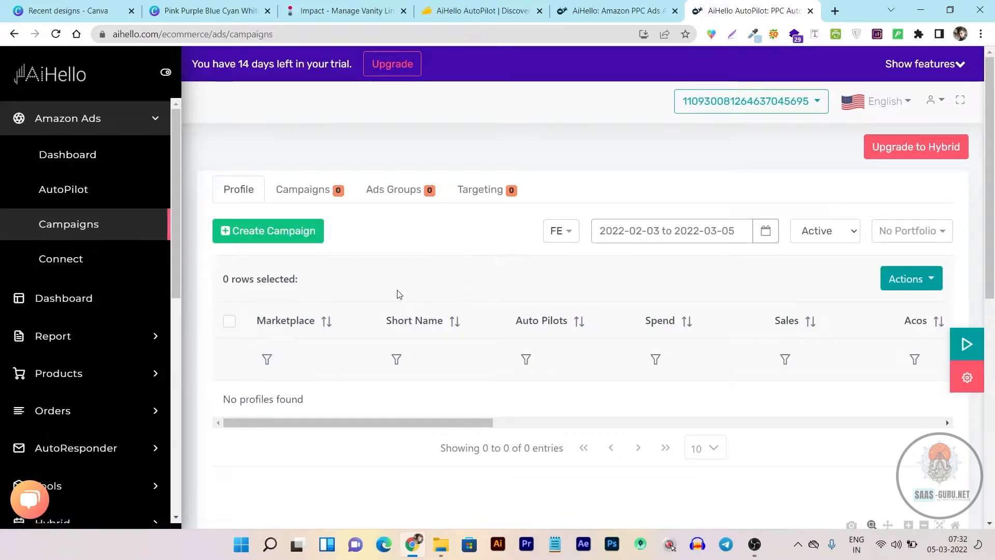
scroll(down, 3)
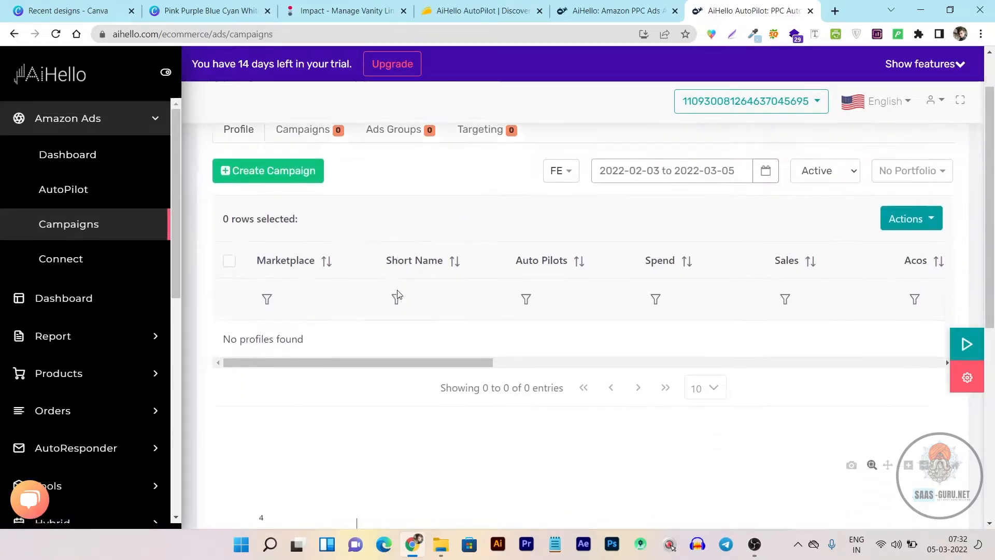
scroll(down, 3)
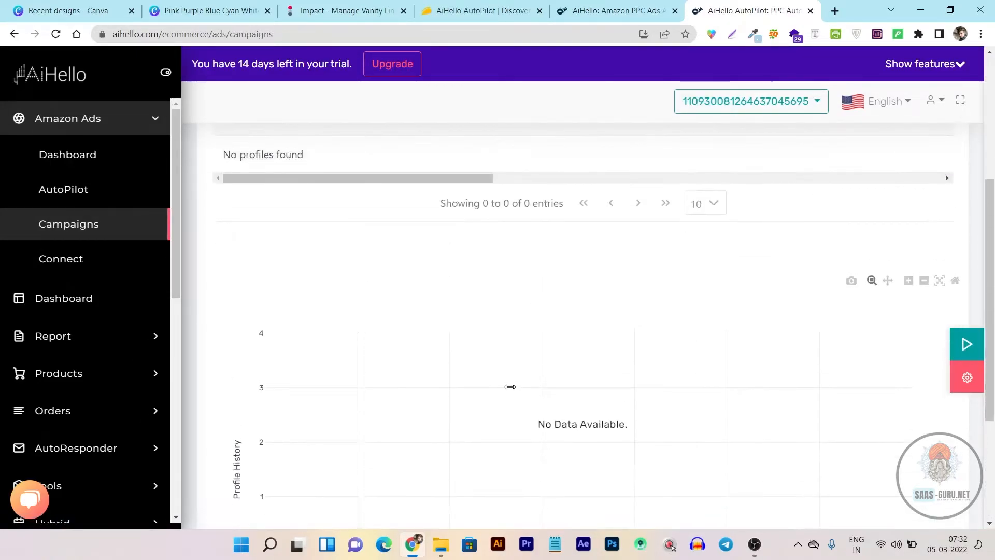
scroll(down, 3)
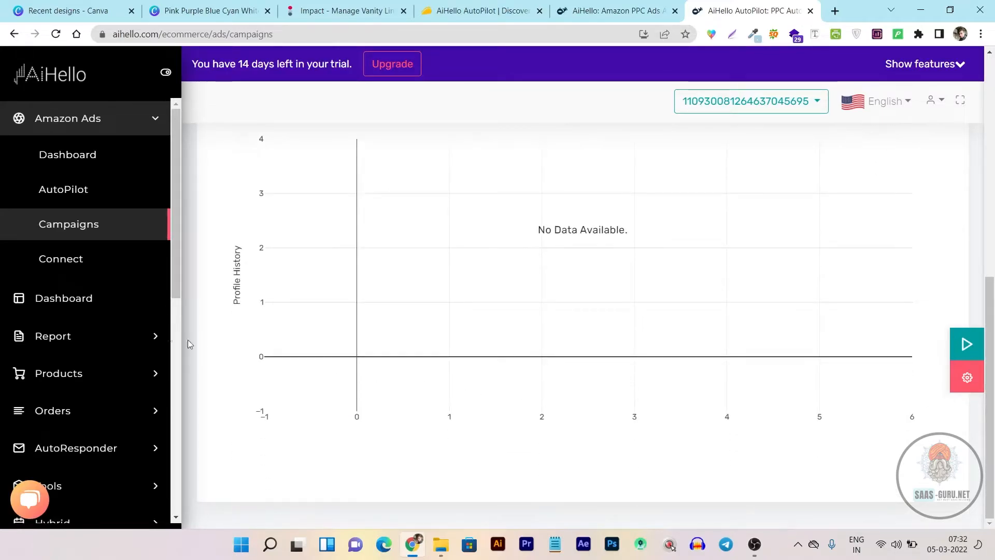
click(61, 258)
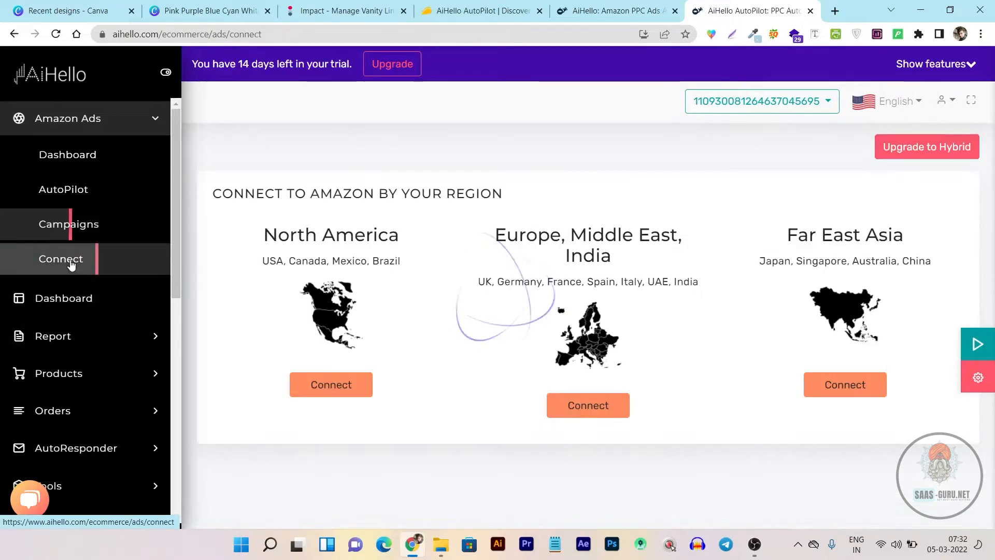
View the main store dashboard reporting no marketplace connected and expand the Products menu
click(844, 385)
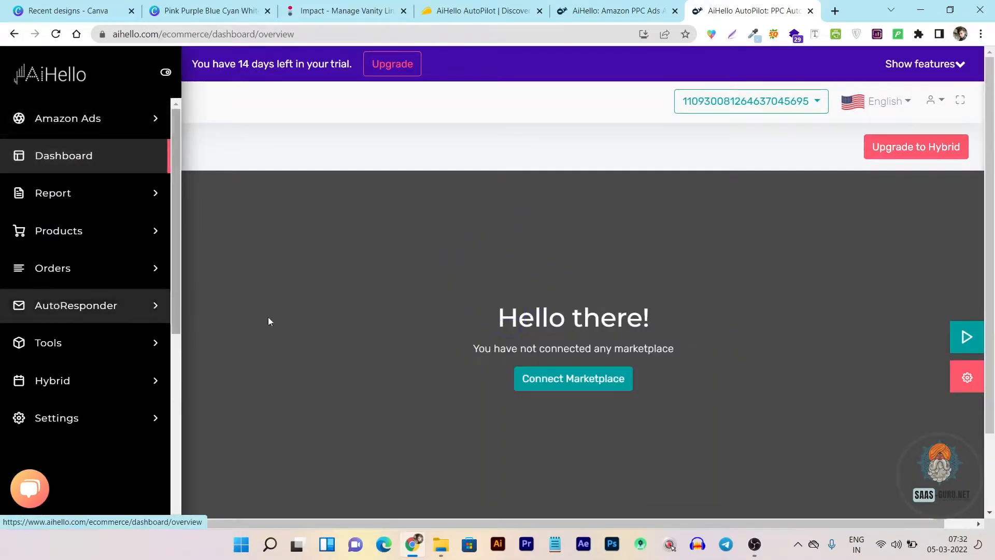
scroll(down, 3)
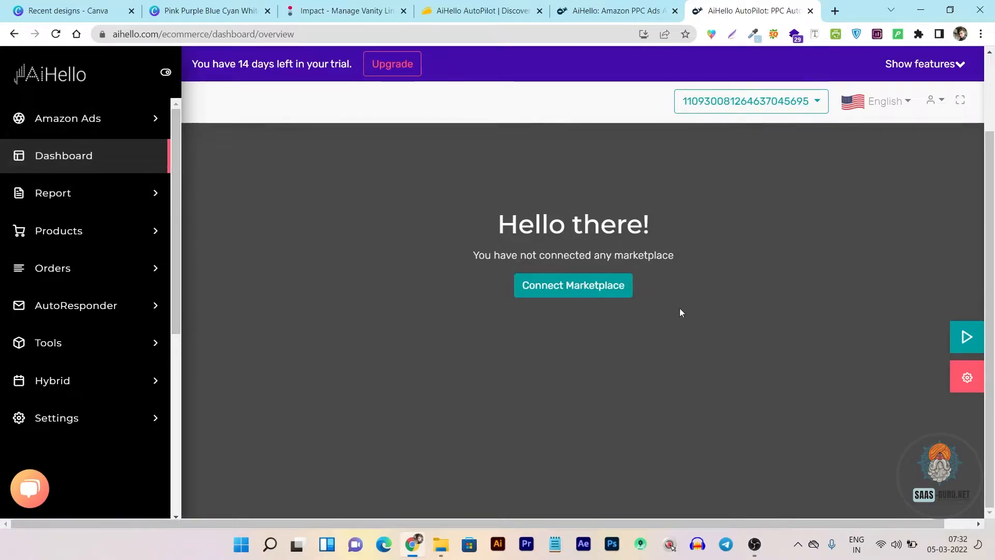
mouse_move(664, 219)
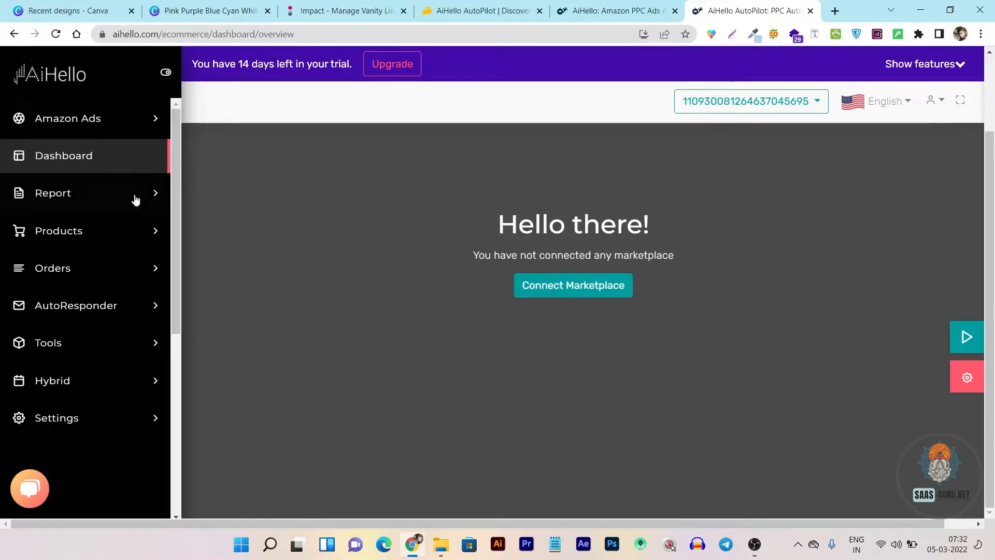
click(53, 193)
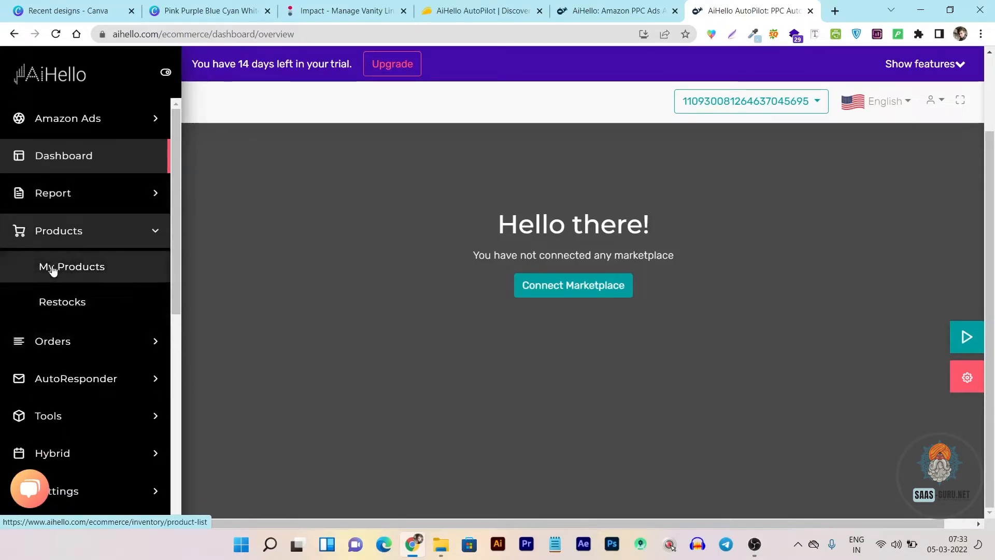
Show the My Products page, which reports no marketplace connected
click(71, 266)
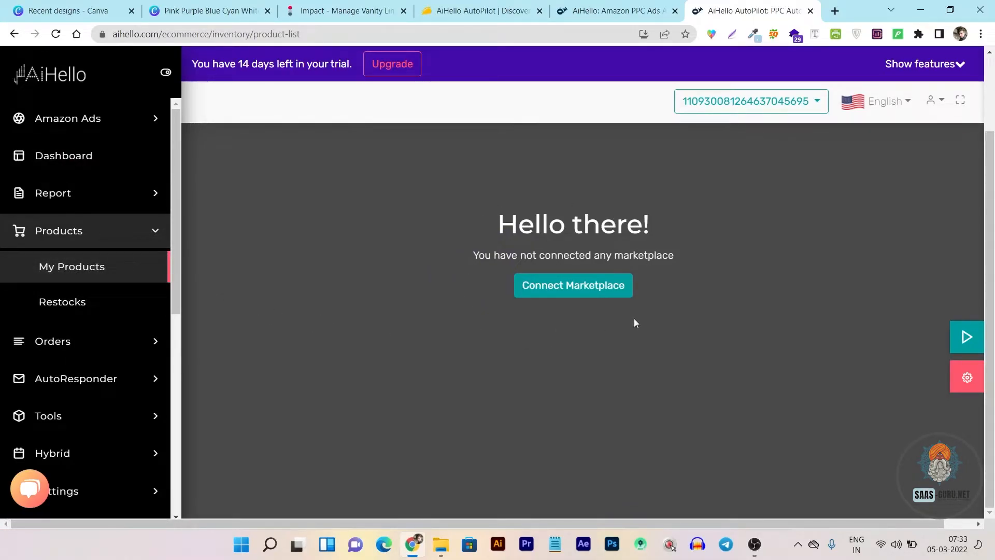
mouse_move(62, 301)
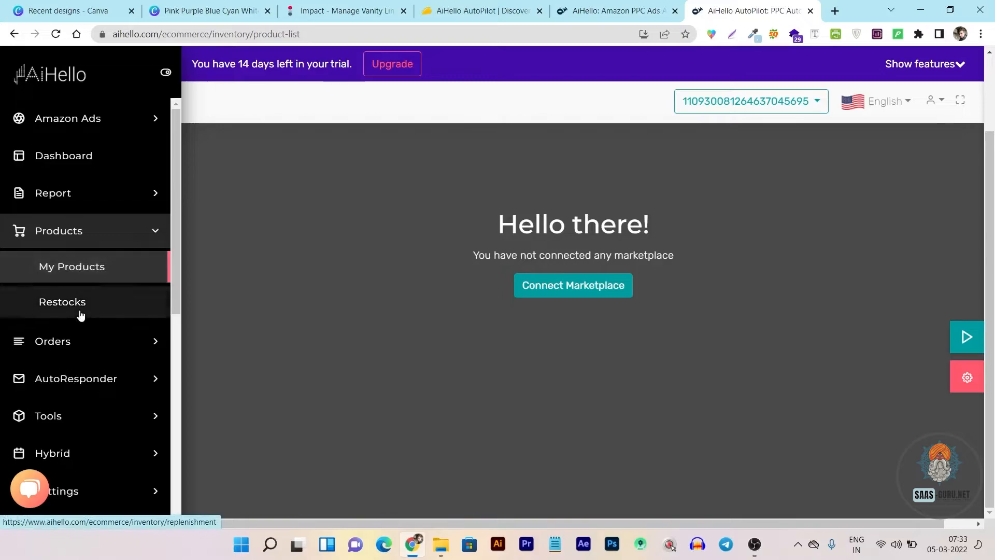
mouse_move(103, 306)
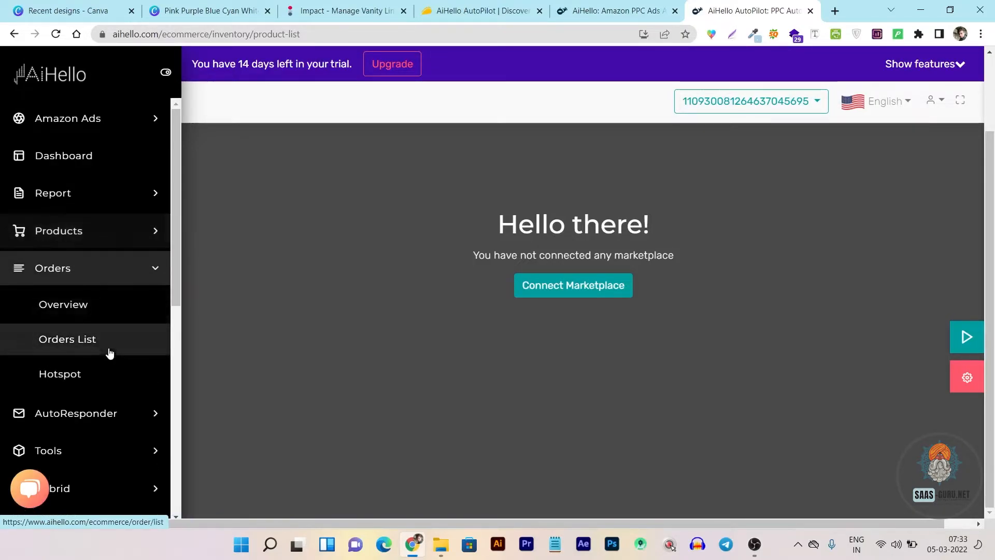
mouse_move(63, 304)
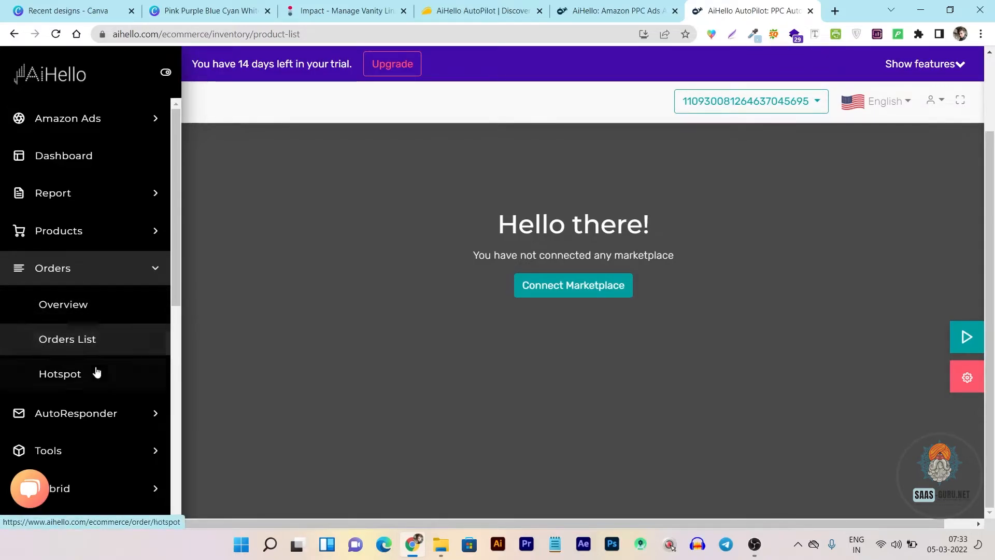
mouse_move(87, 385)
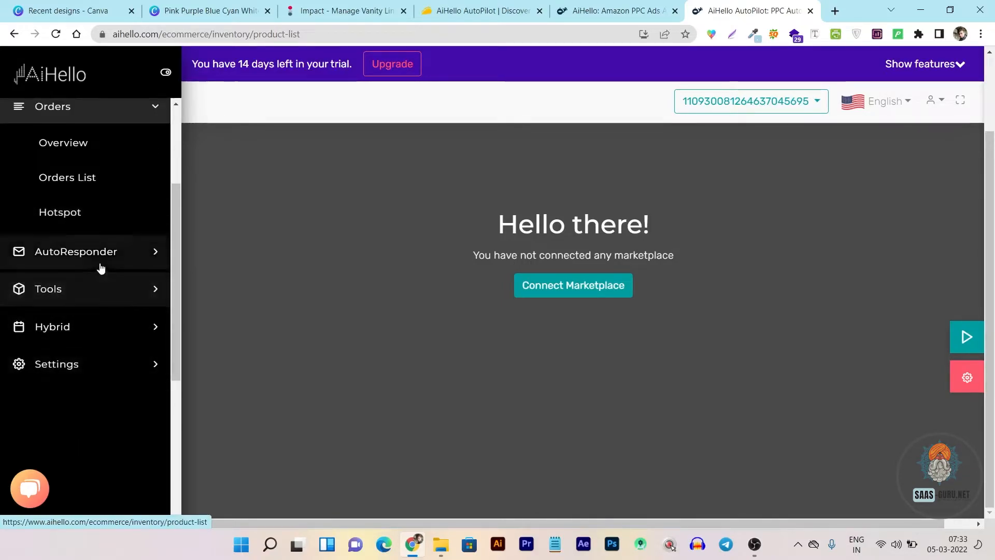
View the AutoResponder Report page and expand Tools to reveal Keyword Cleaner
click(76, 251)
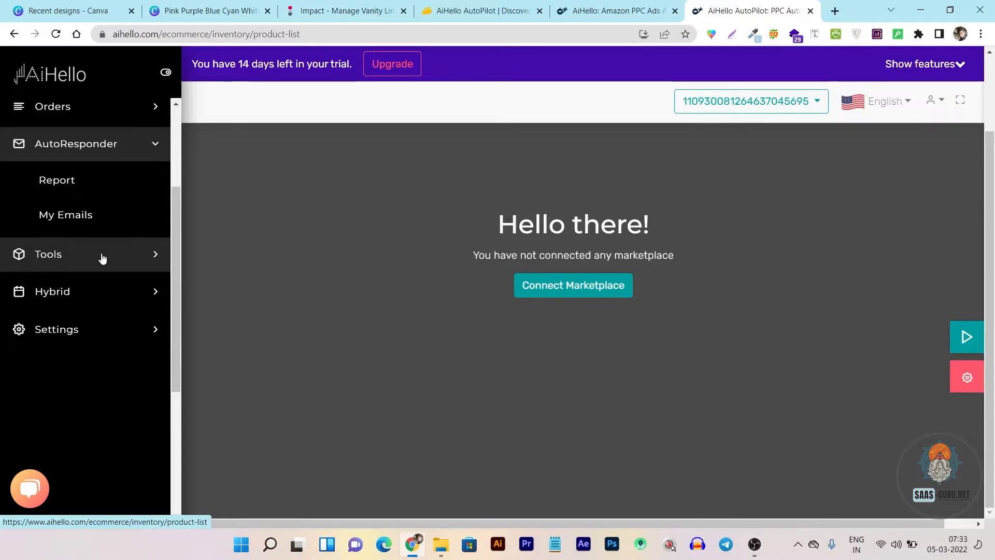
click(56, 179)
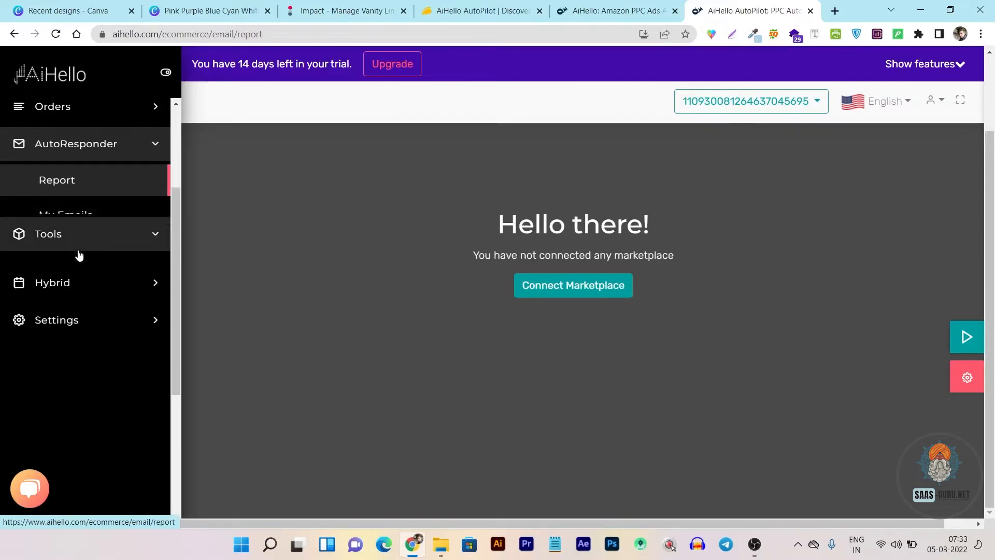
click(47, 234)
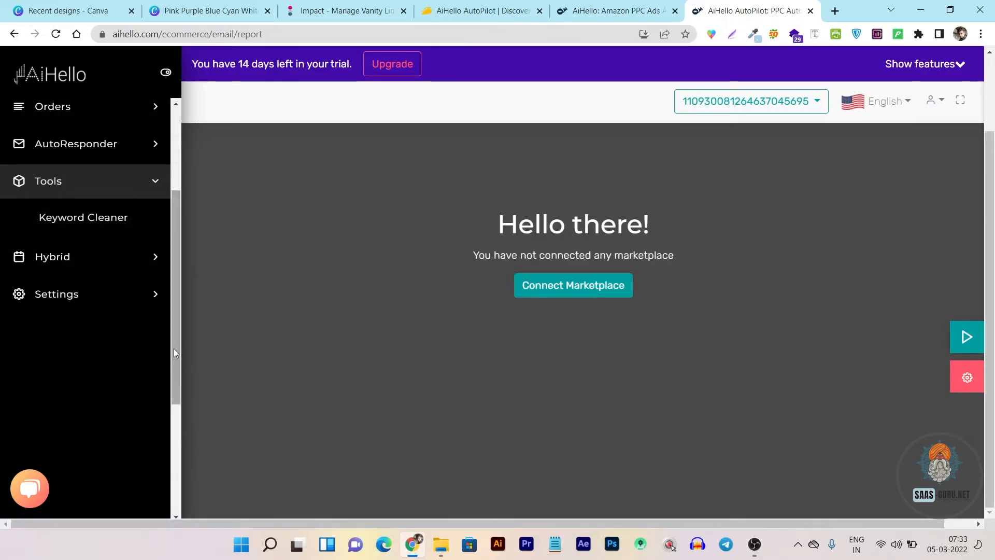
mouse_move(174, 346)
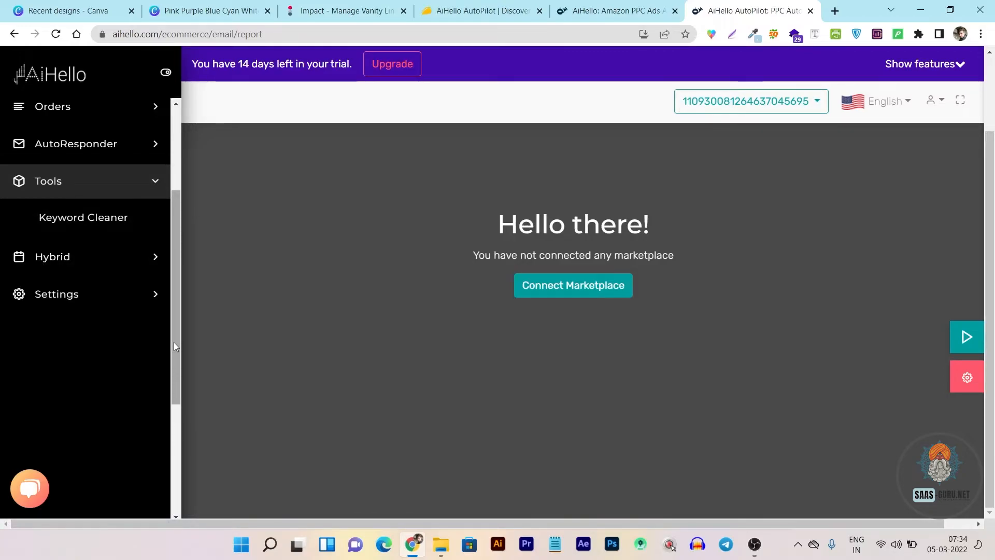
mouse_move(83, 216)
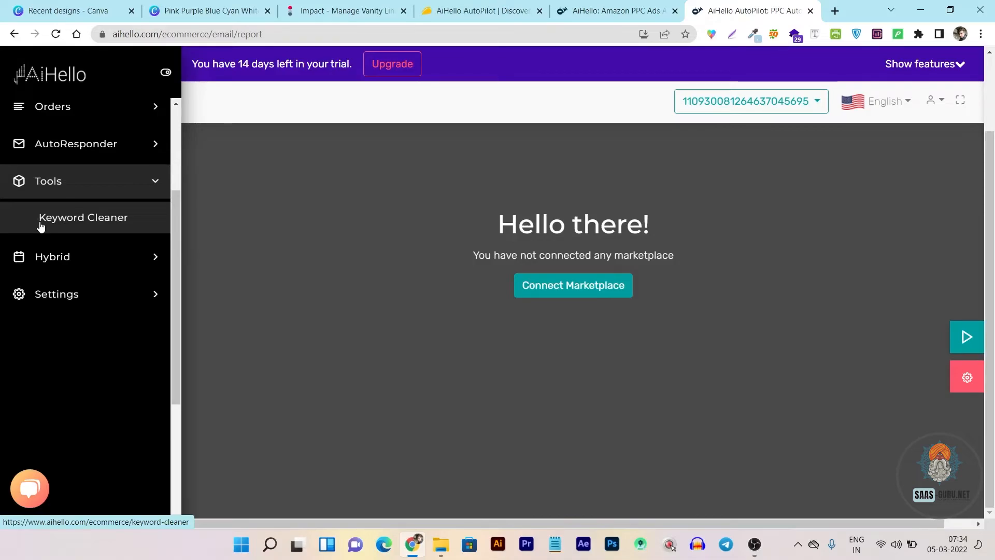
mouse_move(55, 234)
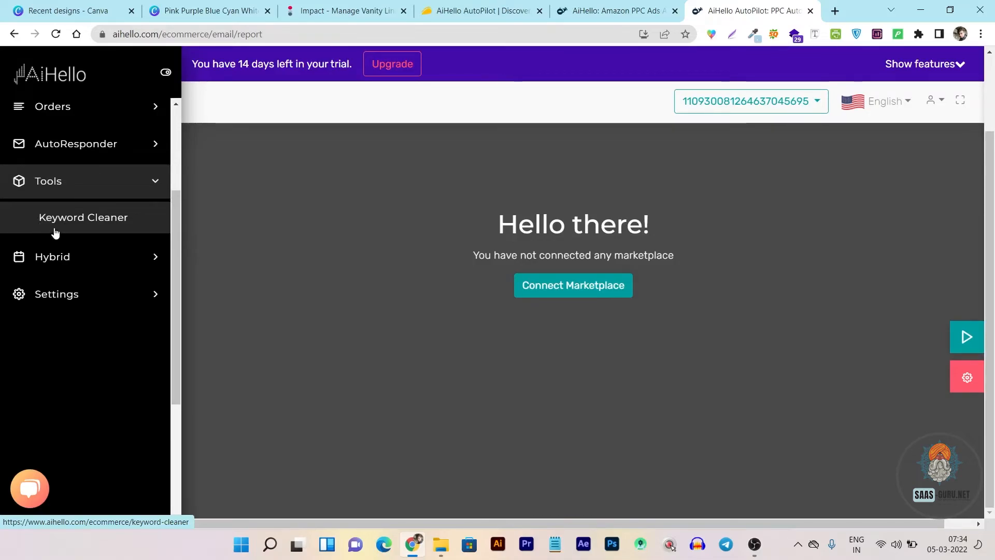
mouse_move(107, 230)
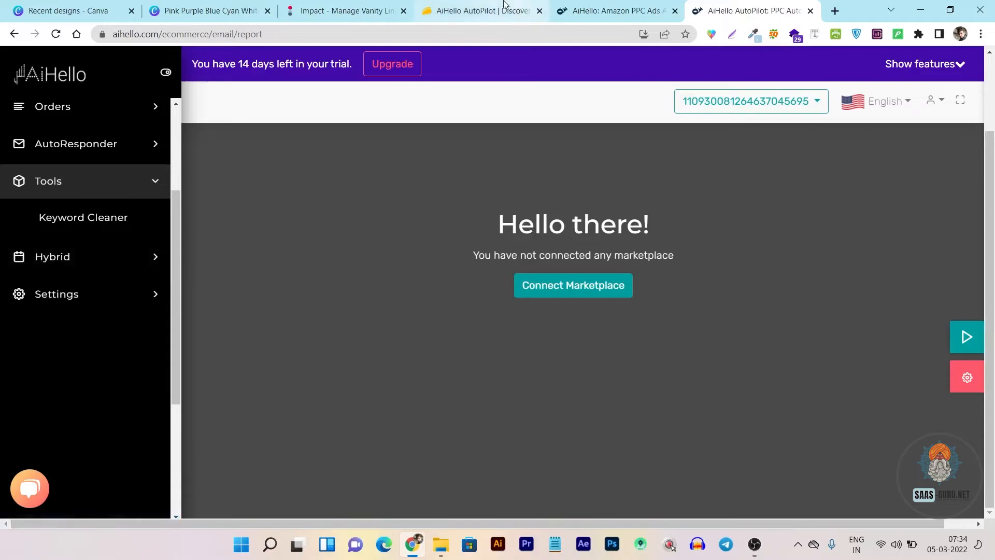
Look through the Hybrid (Timeline, Calendar, SOP) and Settings groups, return to Dashboard, then switch to the aihello.com tab
click(480, 11)
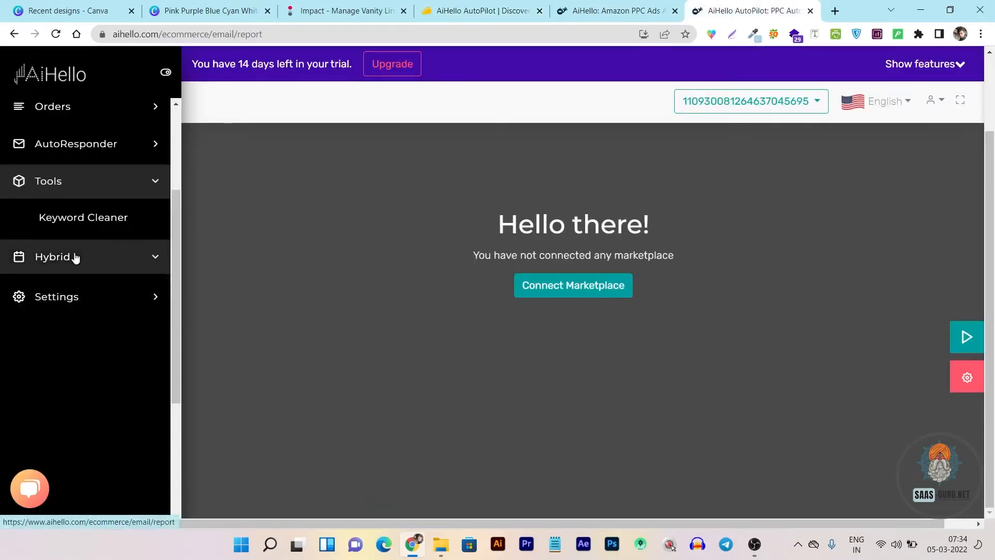
click(53, 256)
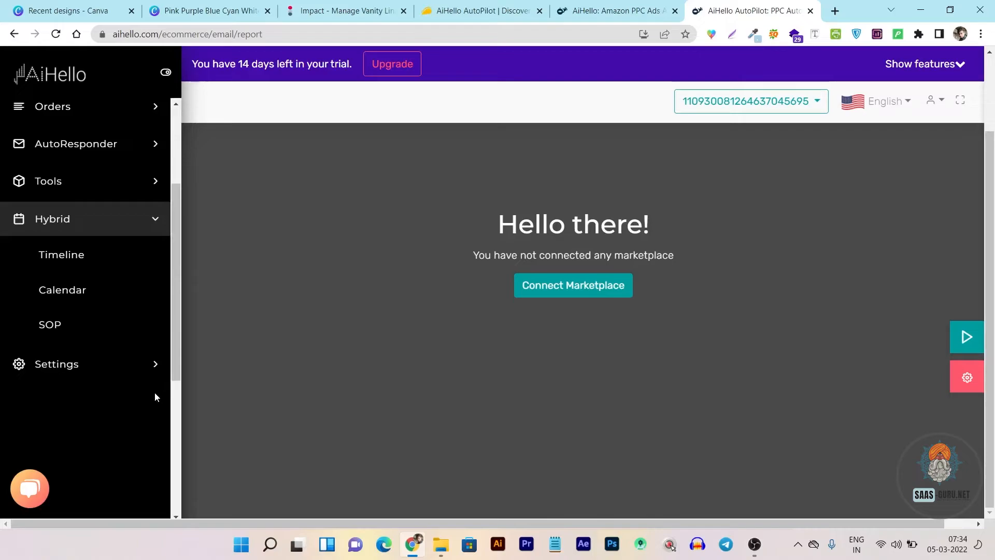
mouse_move(106, 402)
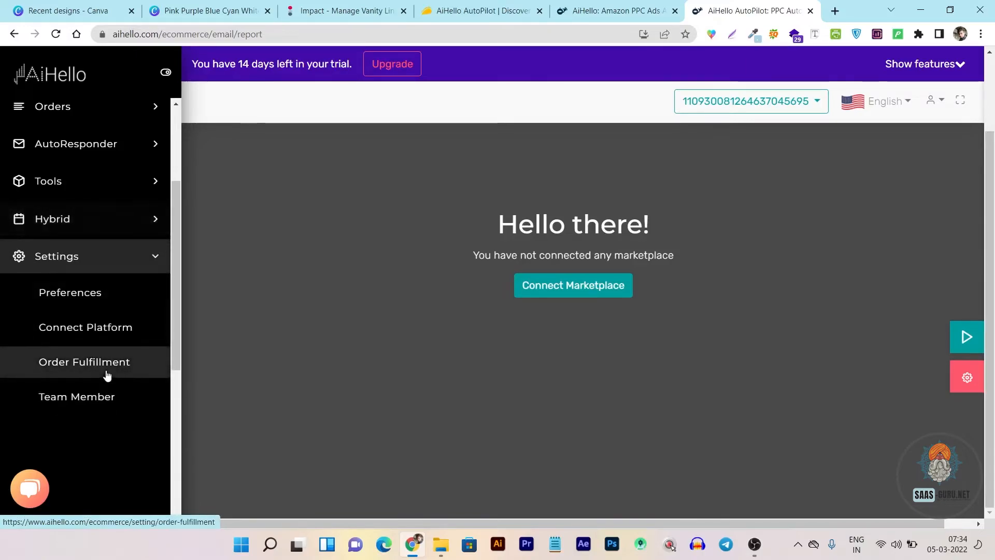
mouse_move(57, 375)
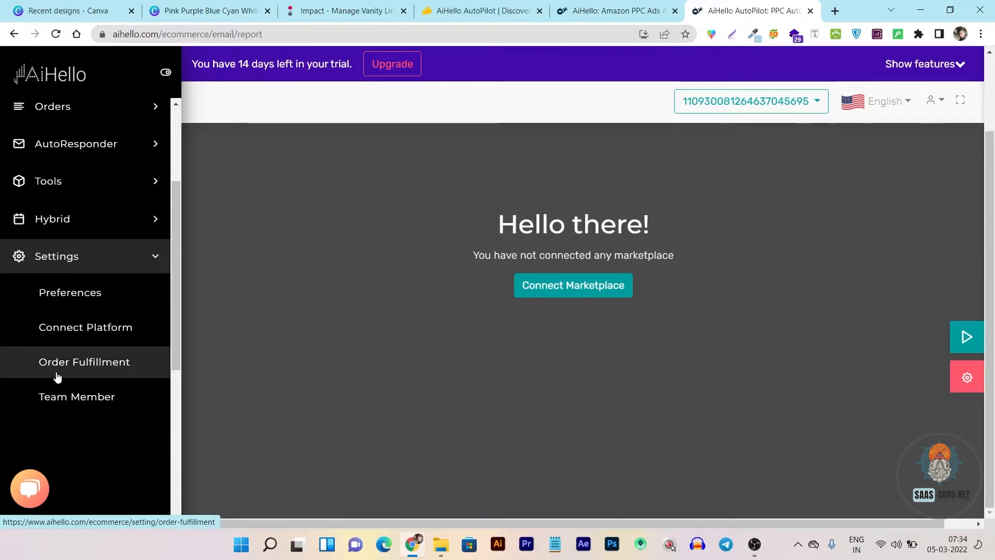
mouse_move(115, 368)
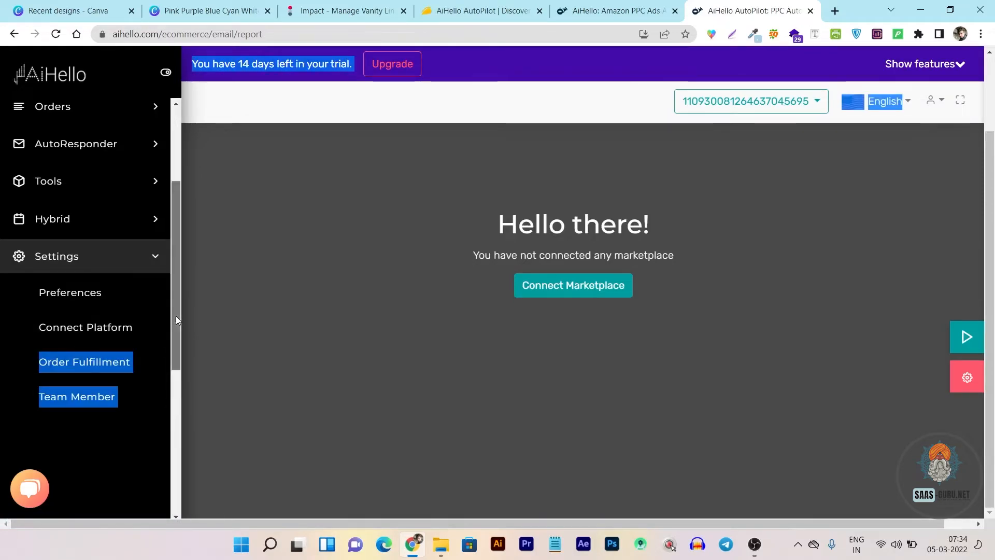
click(63, 156)
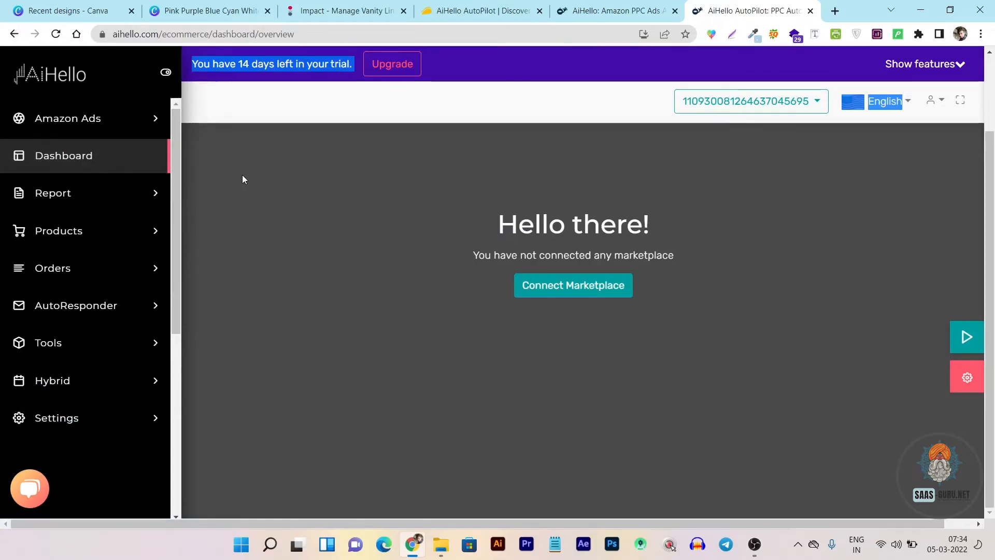
click(614, 10)
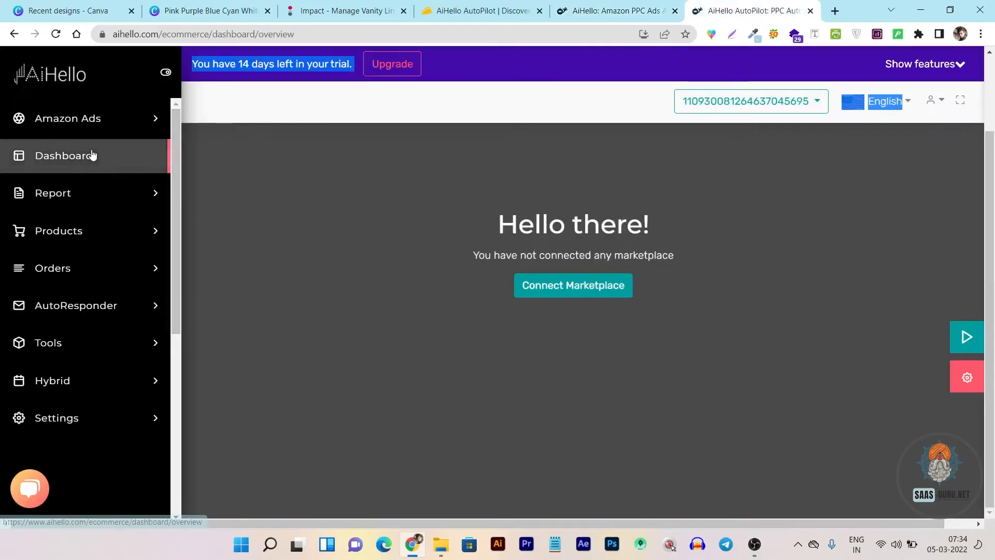
mouse_move(225, 81)
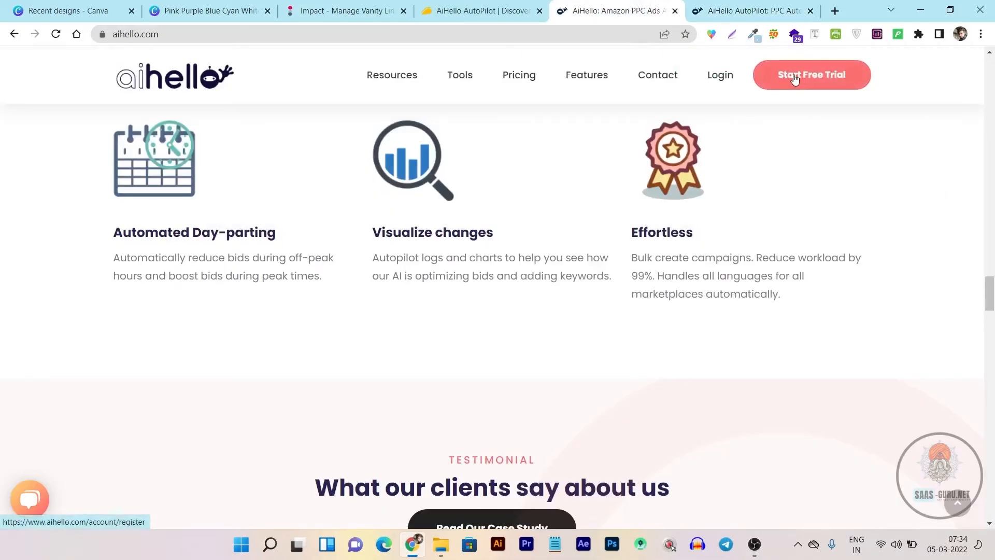
Return to the AppSumo deal and highlight the 60-day money back guarantee under Plans and Features
click(480, 11)
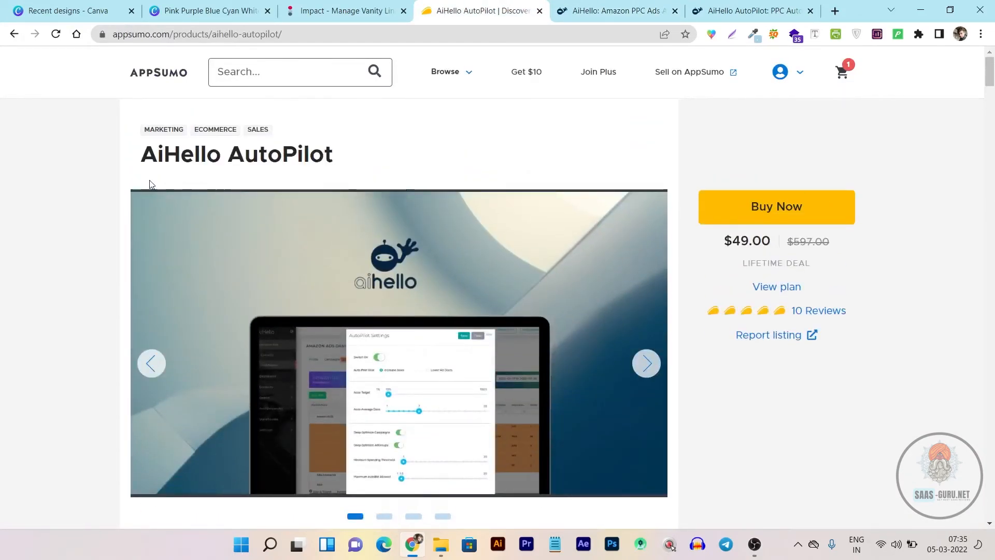
scroll(down, 3)
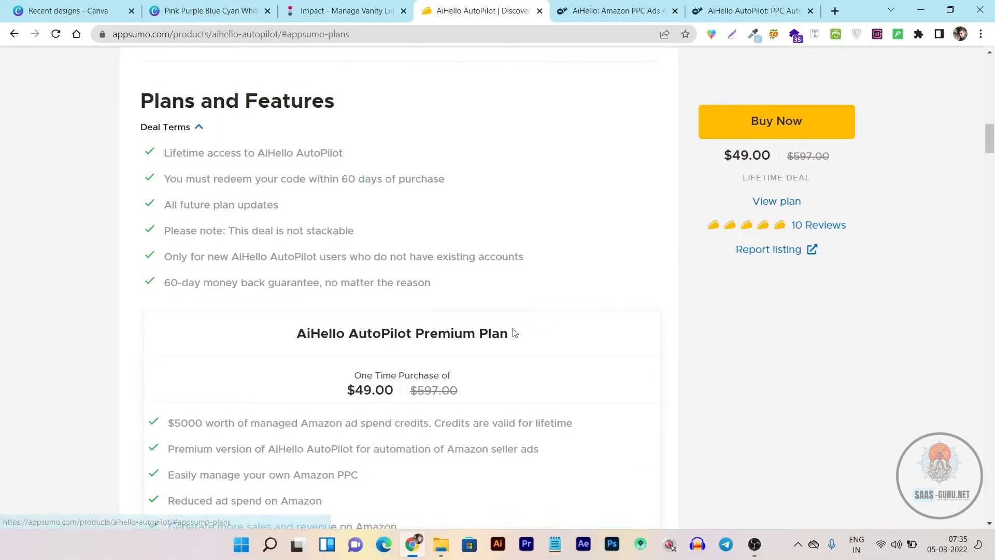
scroll(down, 3)
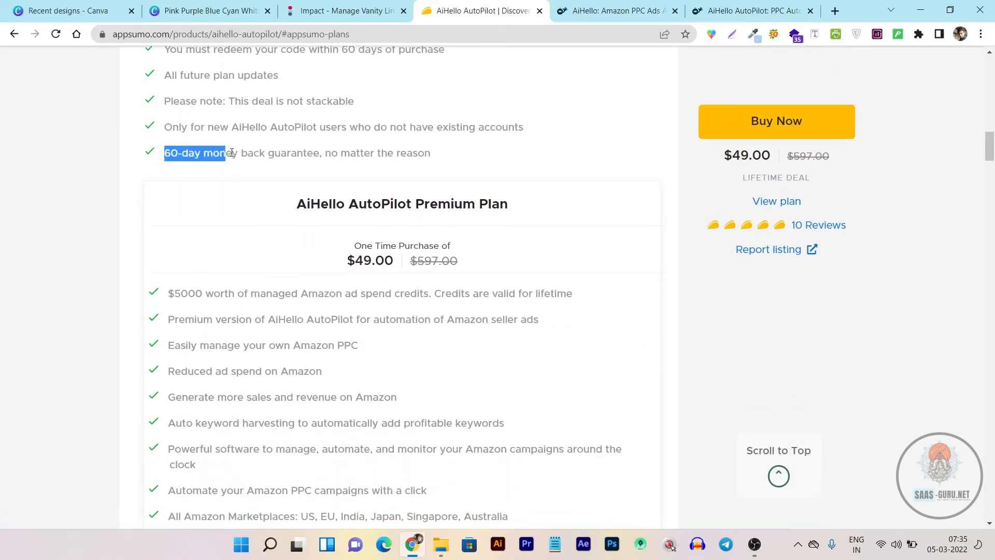
drag(226, 152, 320, 153)
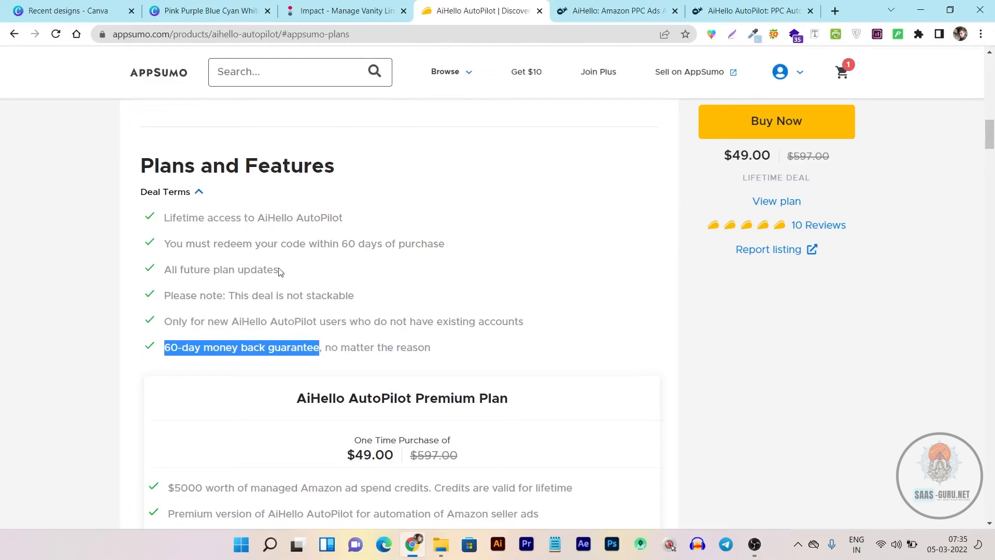
mouse_move(351, 392)
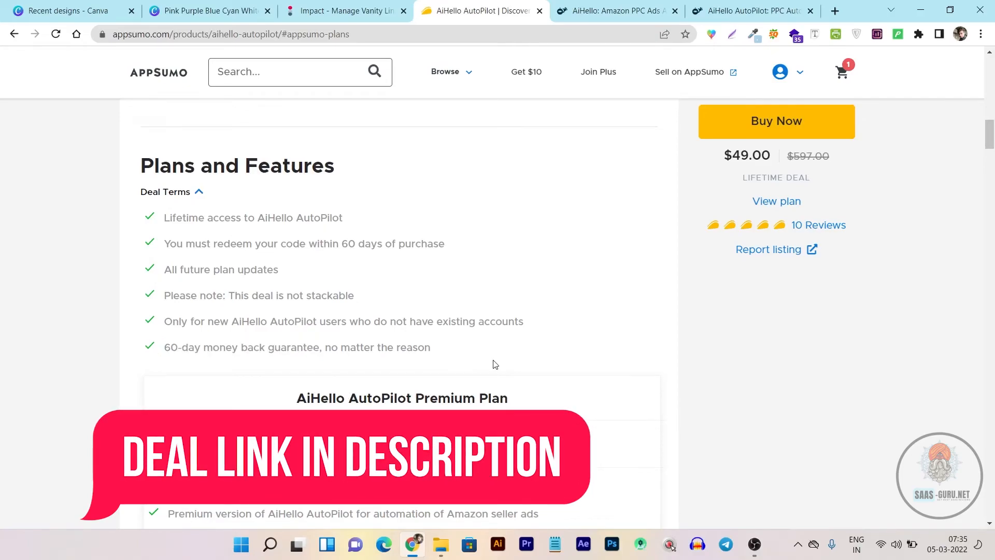
Scroll through the $49 Premium Plan features and the product description
scroll(up, 3)
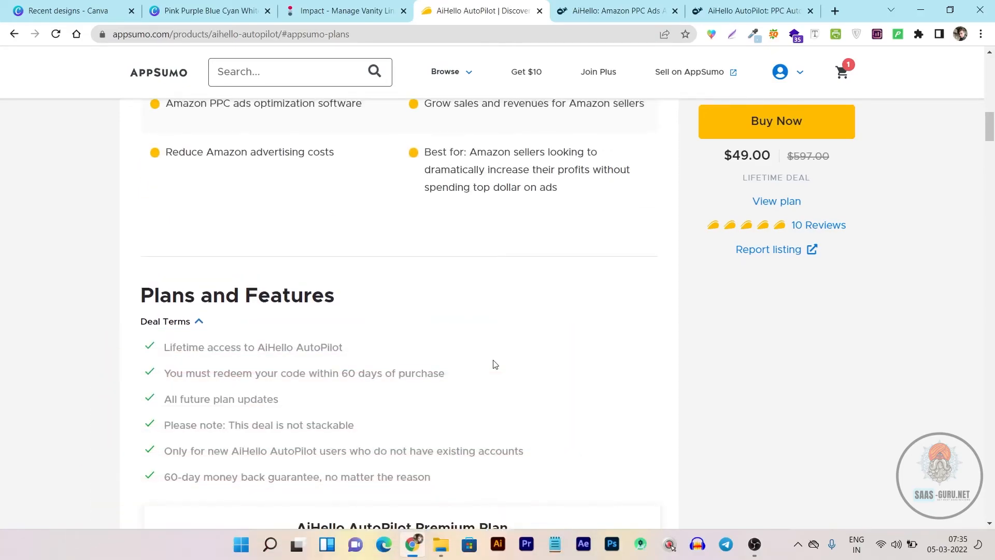
scroll(down, 3)
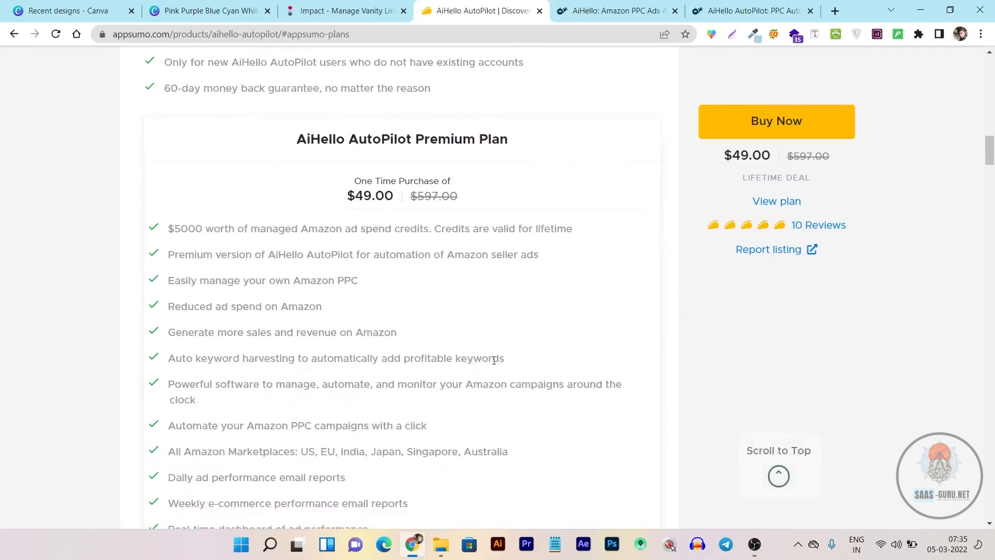
scroll(up, 3)
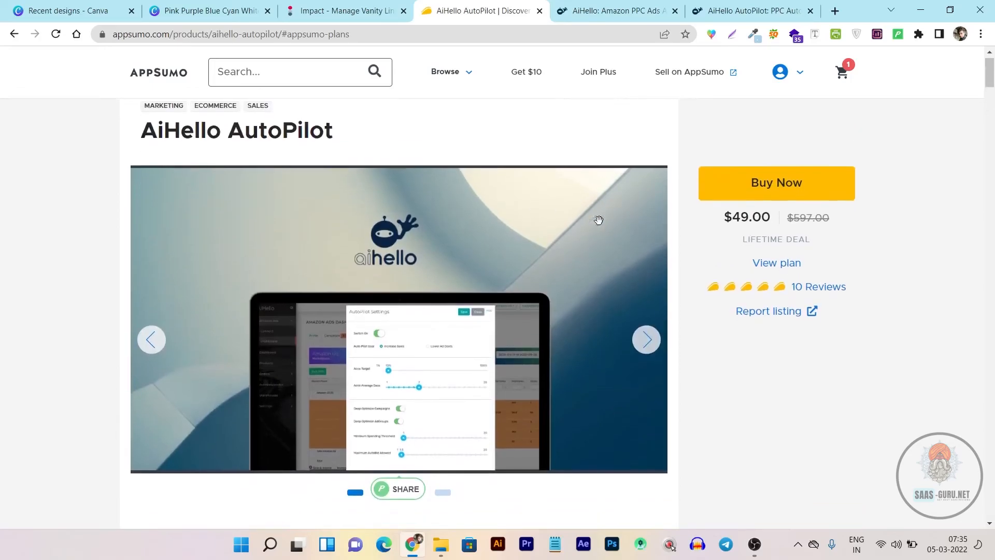
scroll(down, 3)
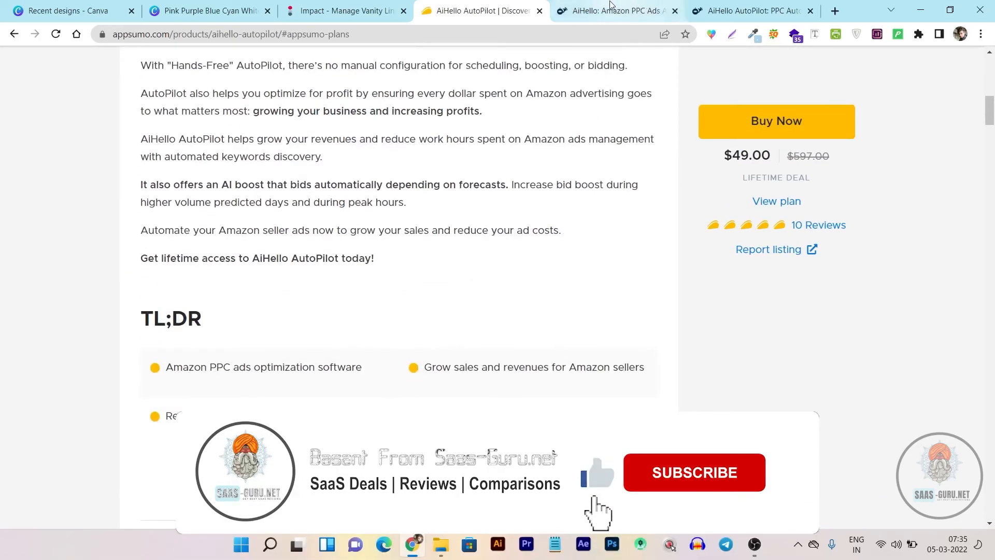
Return to the aihello.com website and scroll past the pricing plans to the FAQ section
click(613, 11)
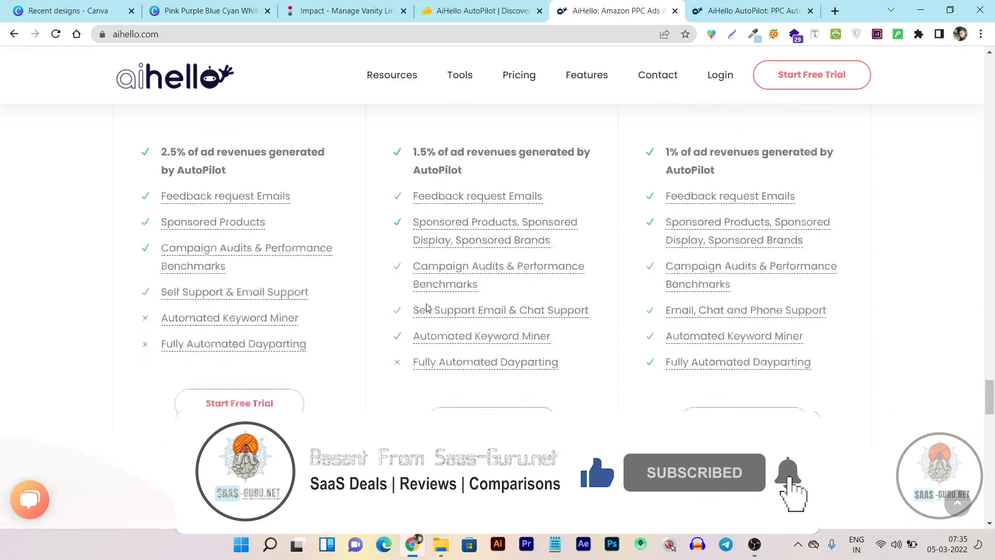
scroll(down, 3)
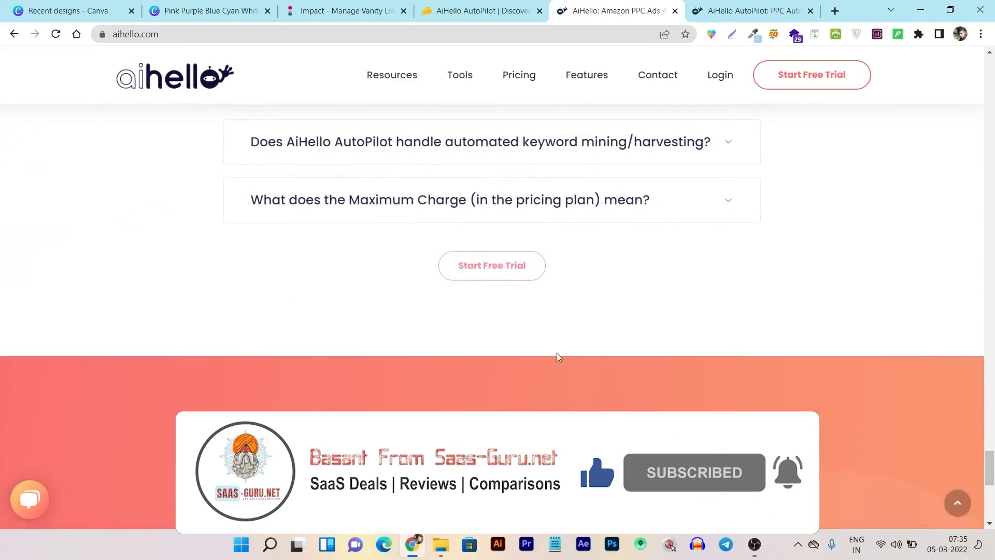